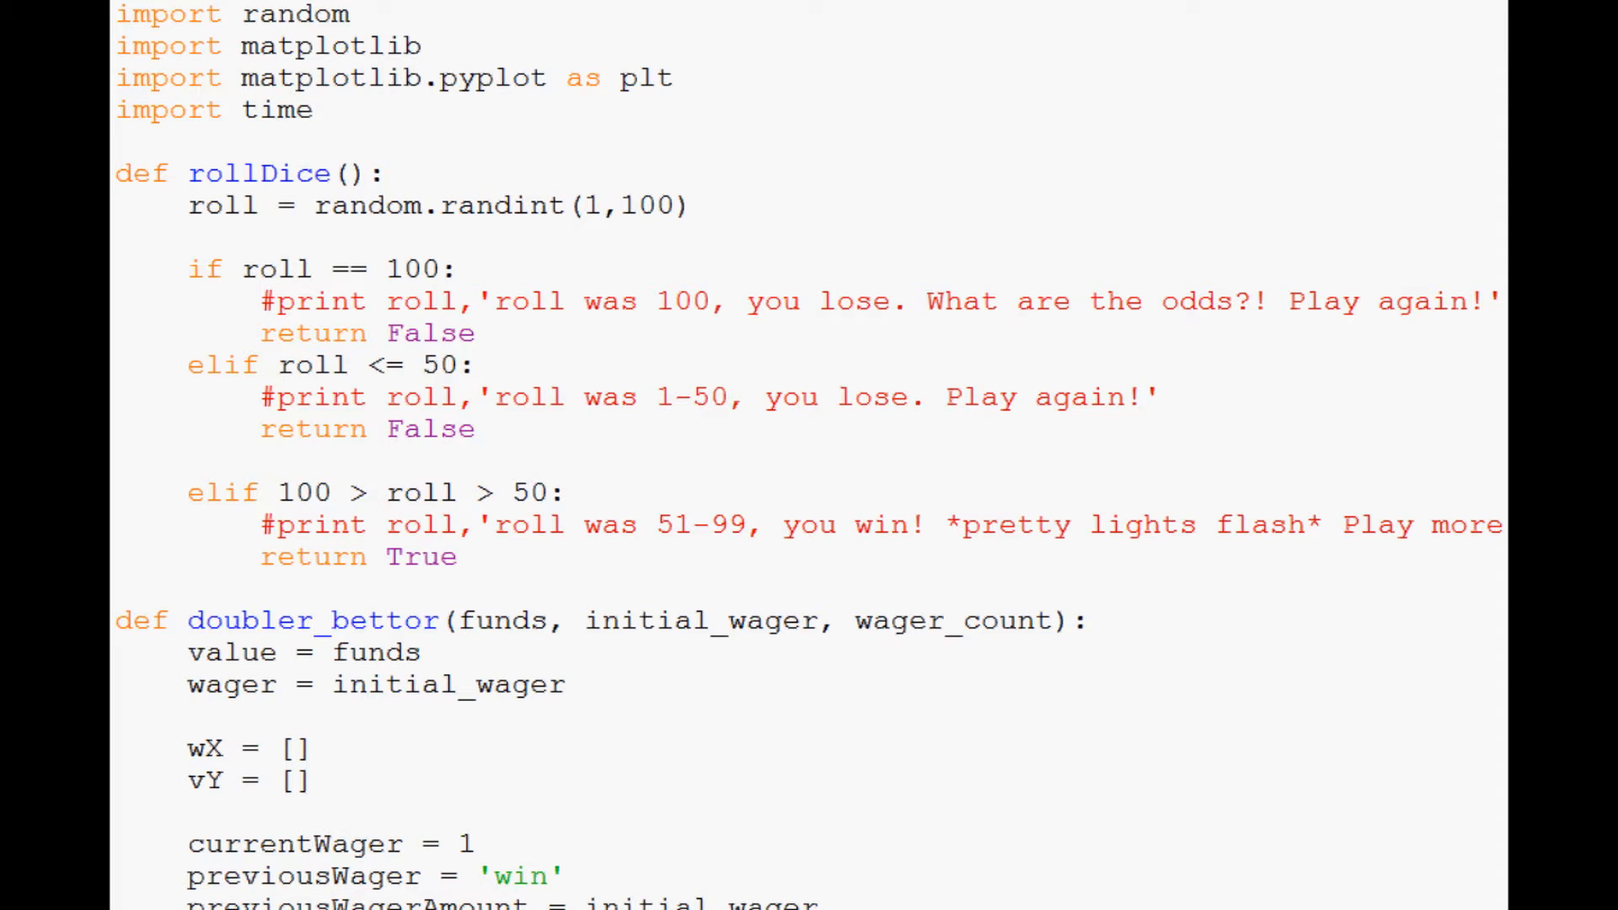
mouse_move(622, 369)
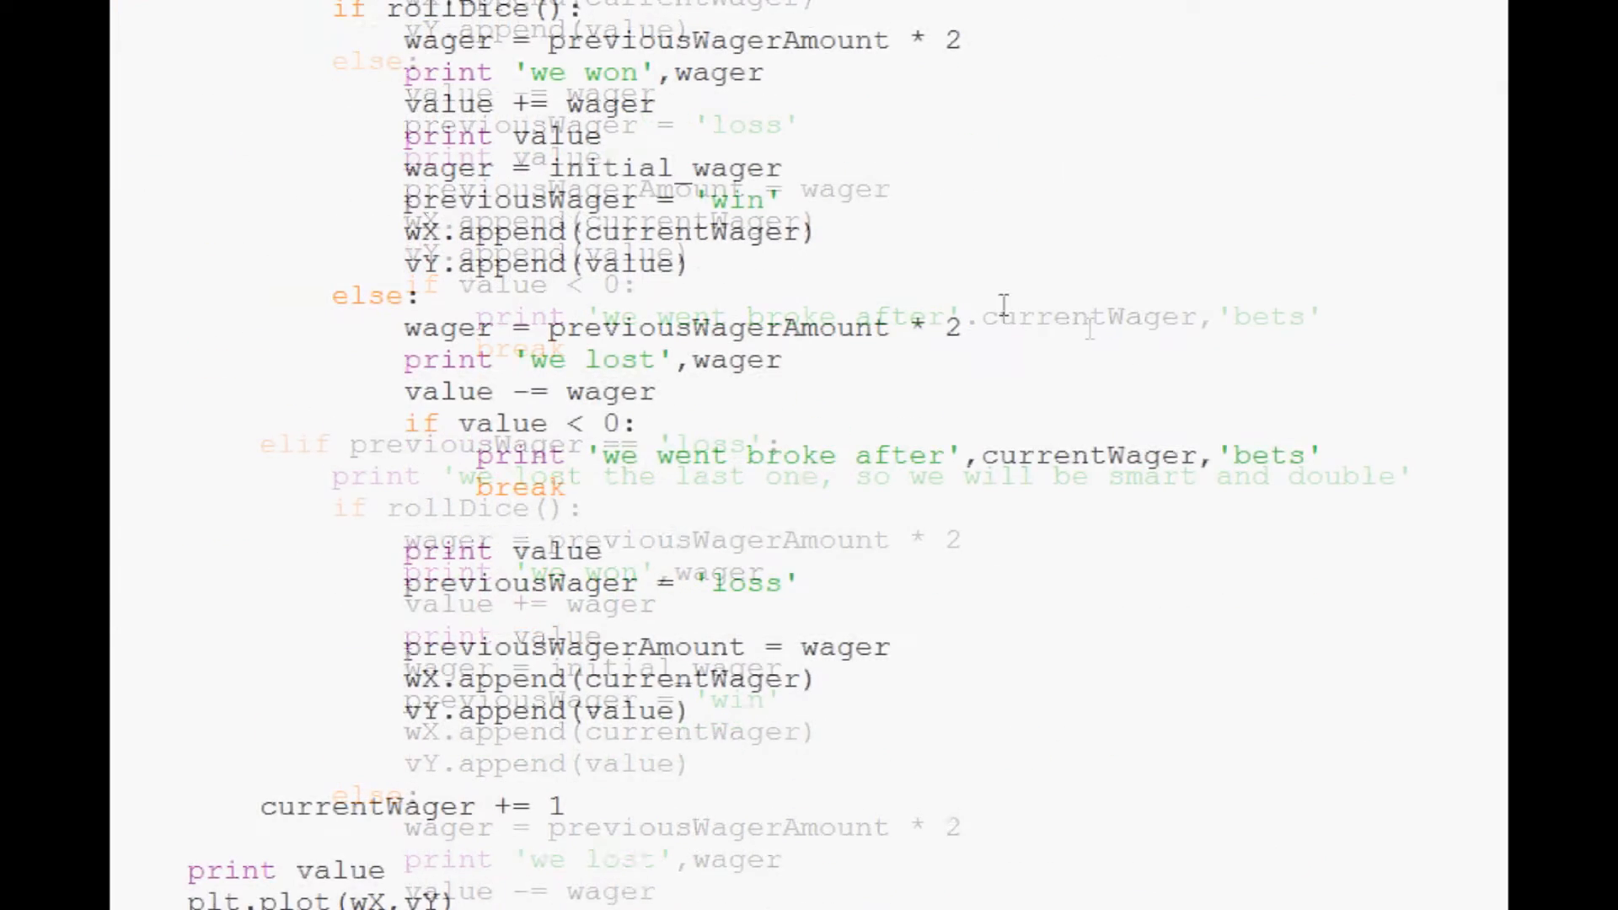
- Add the counter line xx = 0 after the doubler_bettor function, above its call
scroll("down", 3)
type("w")
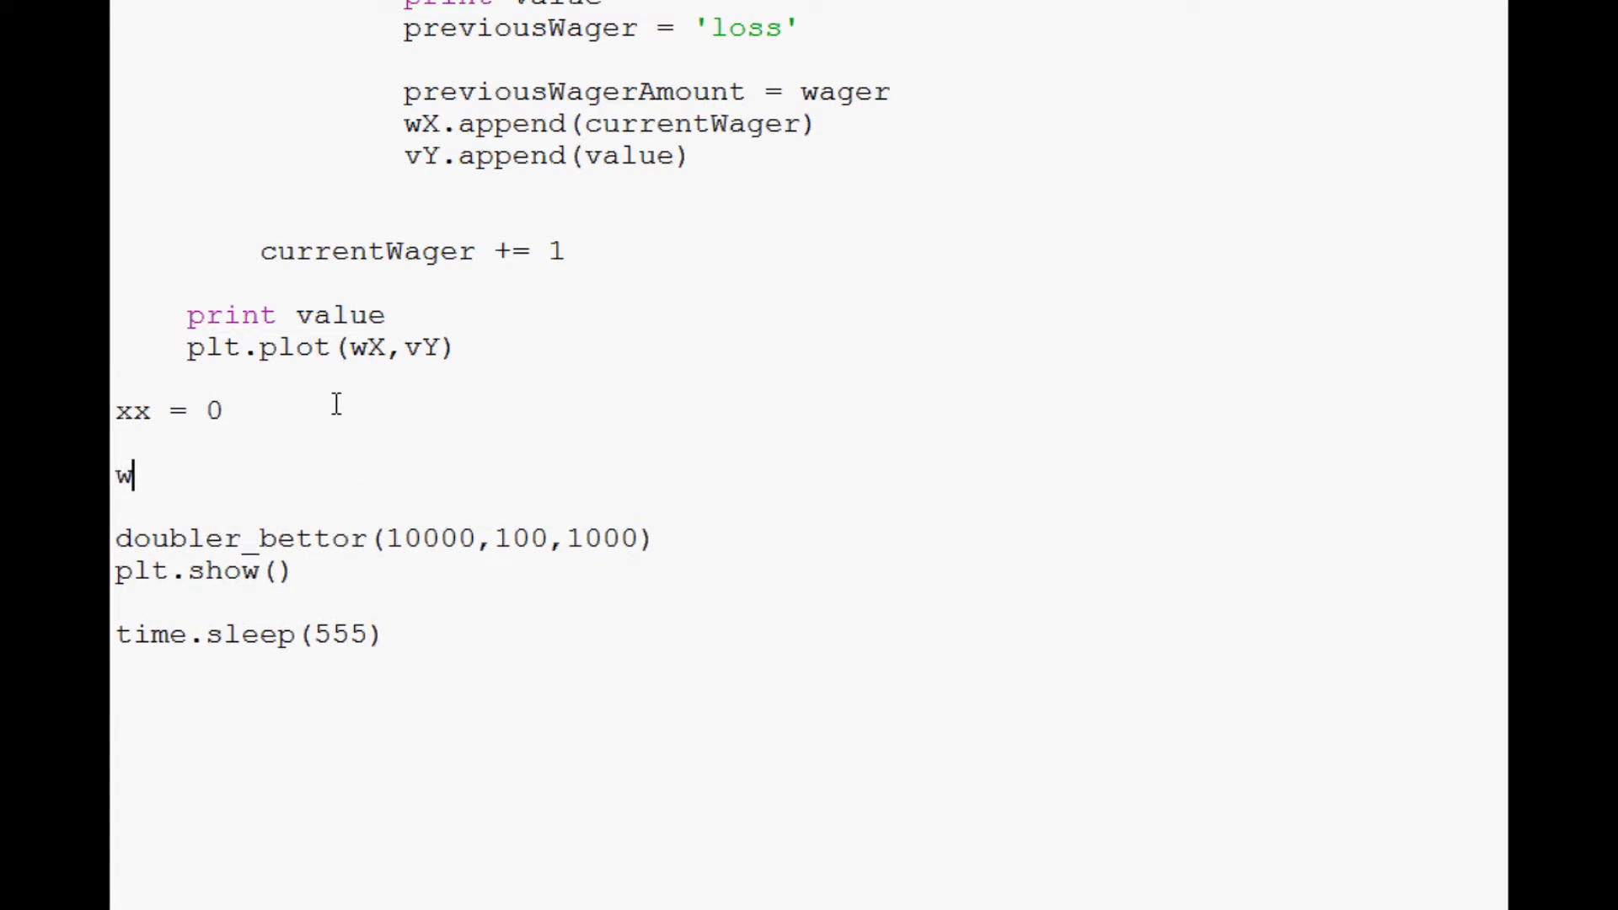
- Define broke_count = 0 and wrap doubler_bettor(10000,100,1000) in while xx < 1000: with xx += 1
type("roke")
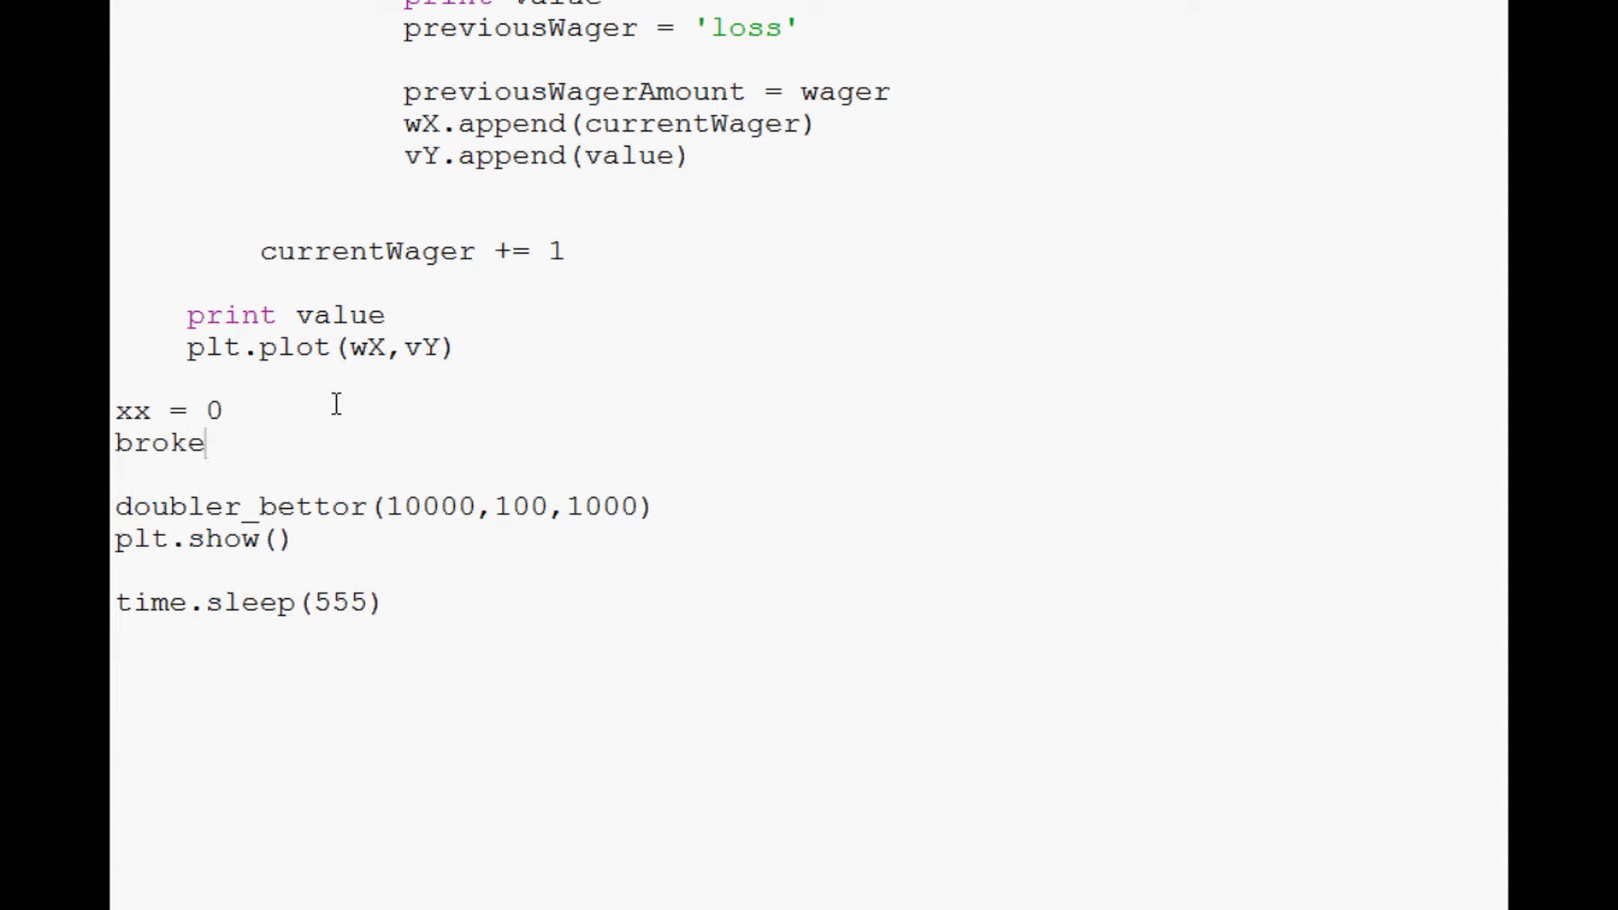
type("_count = 0")
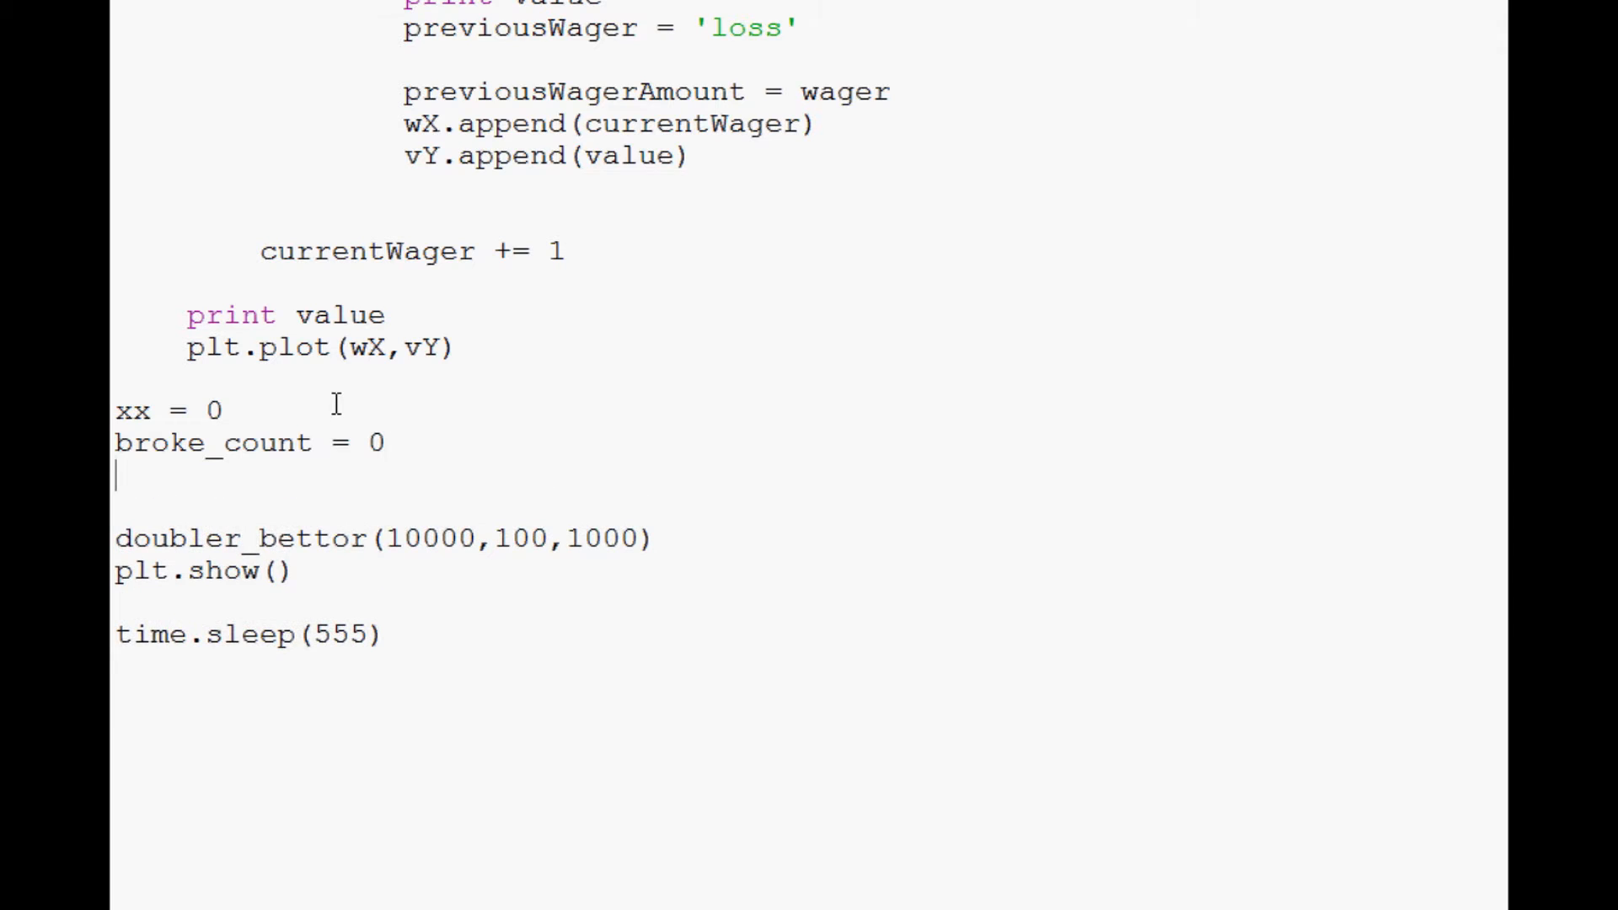
type("while xx <")
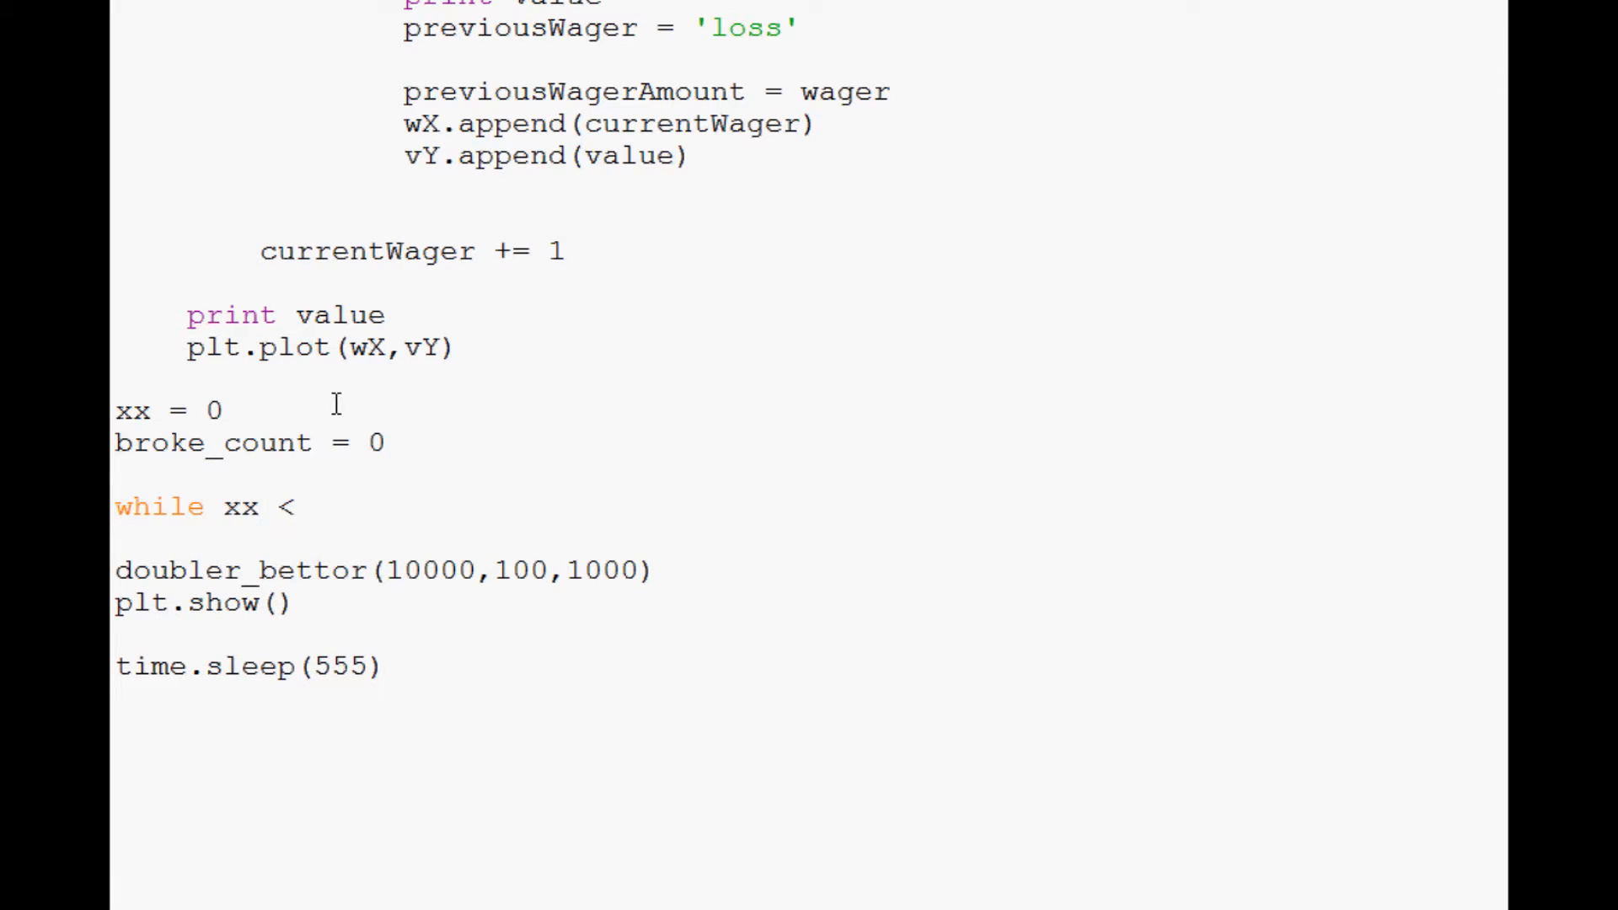
type("1000:")
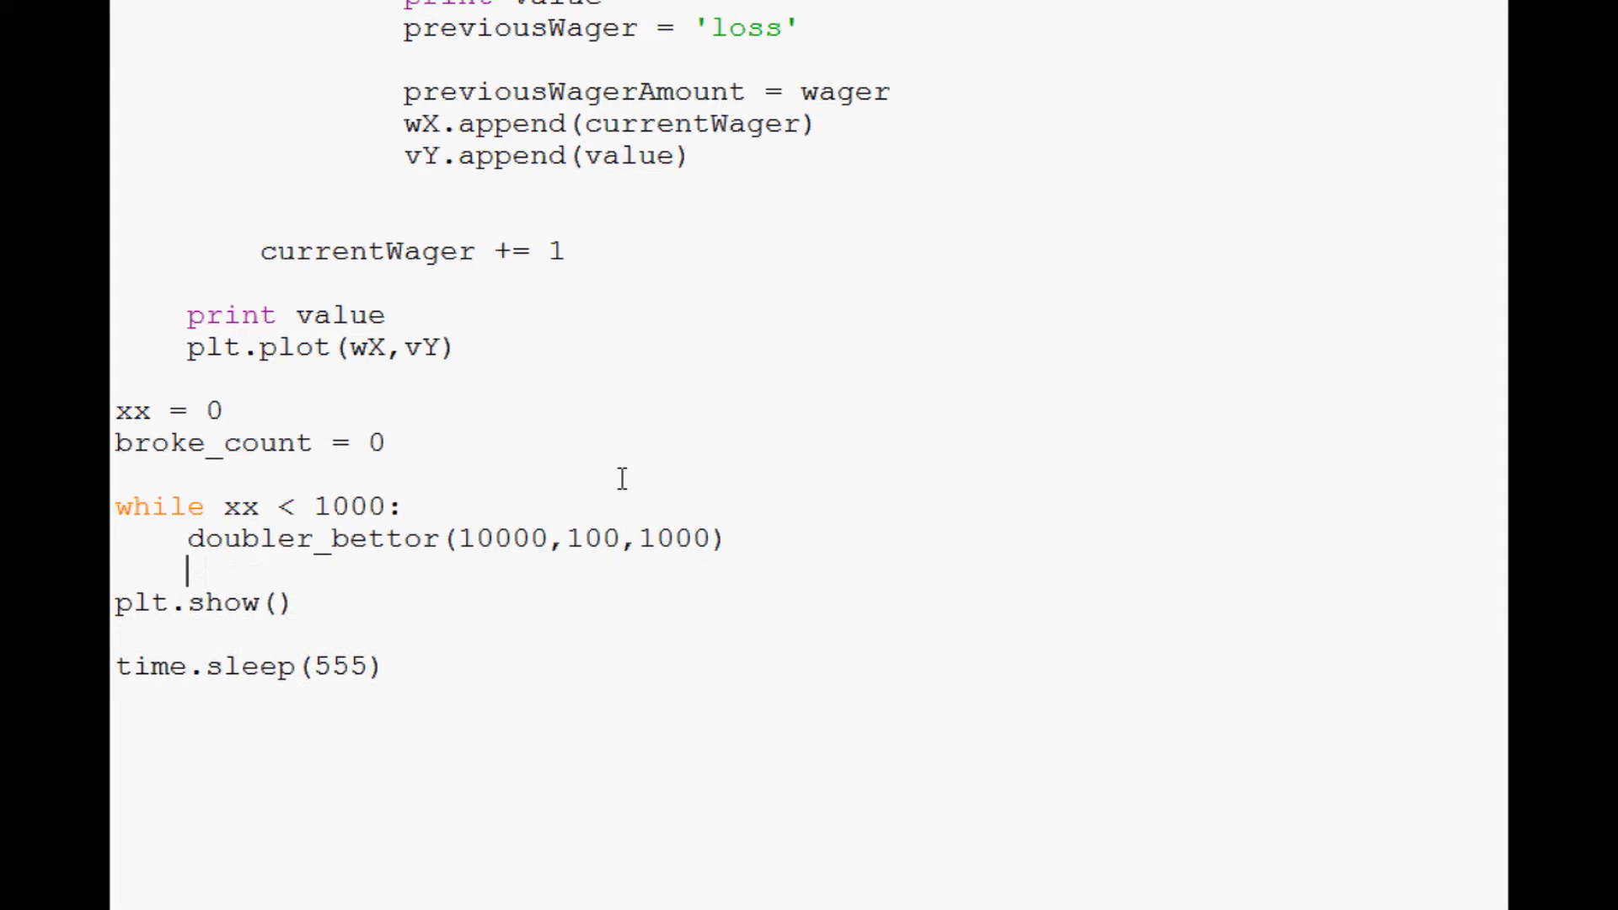
type("xx += 1")
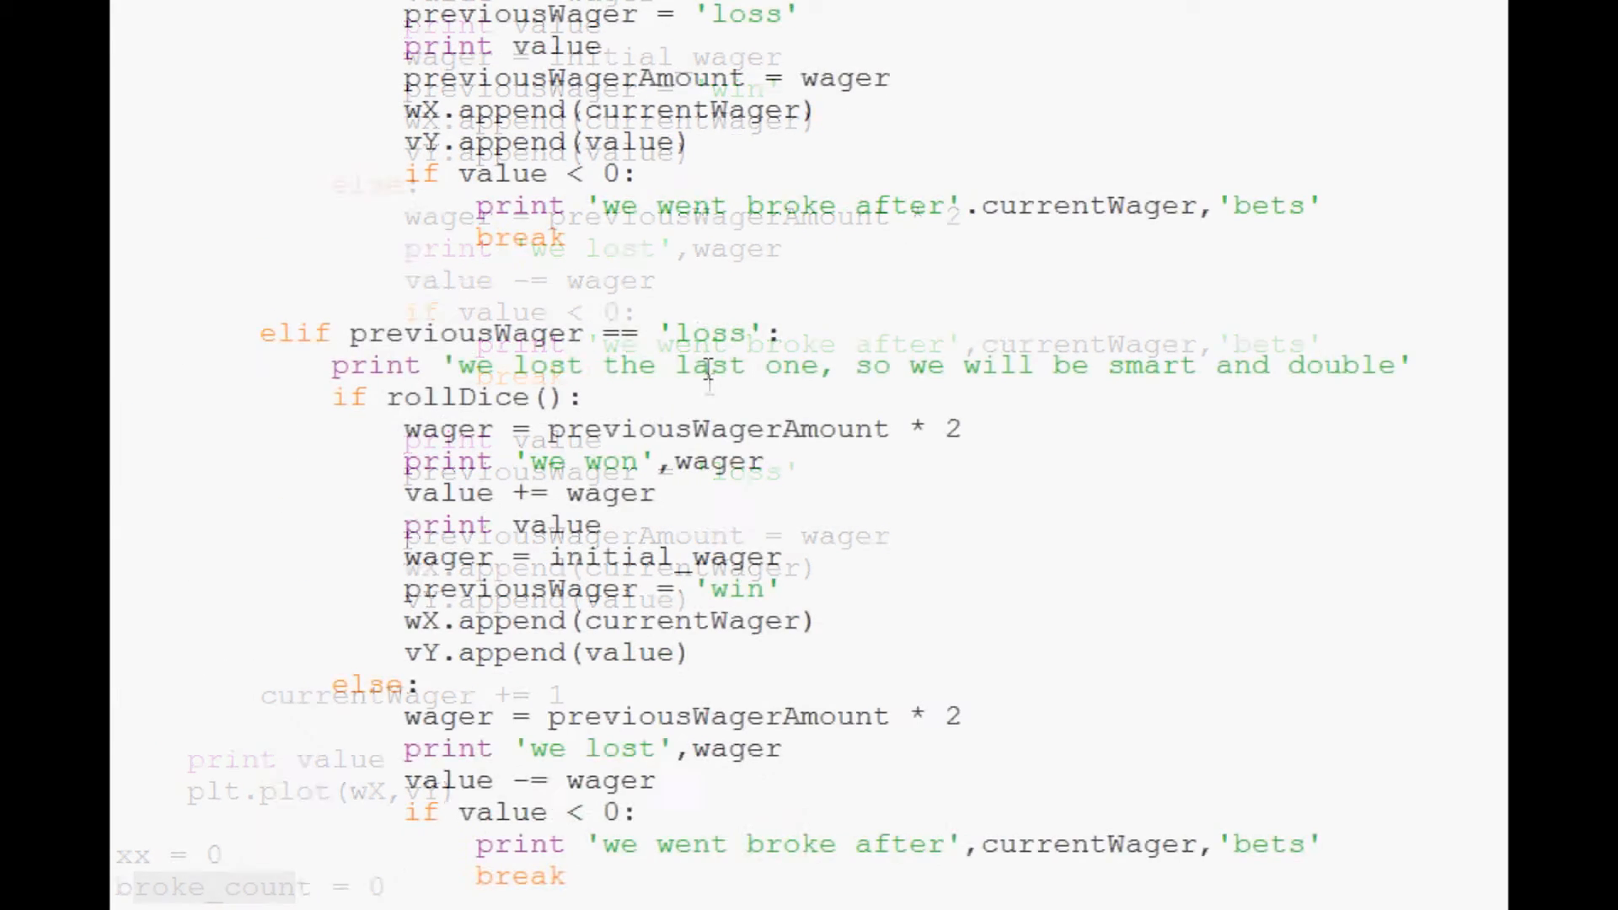
- Declare global broke_count at the top of doubler_bettor
scroll("up", 3)
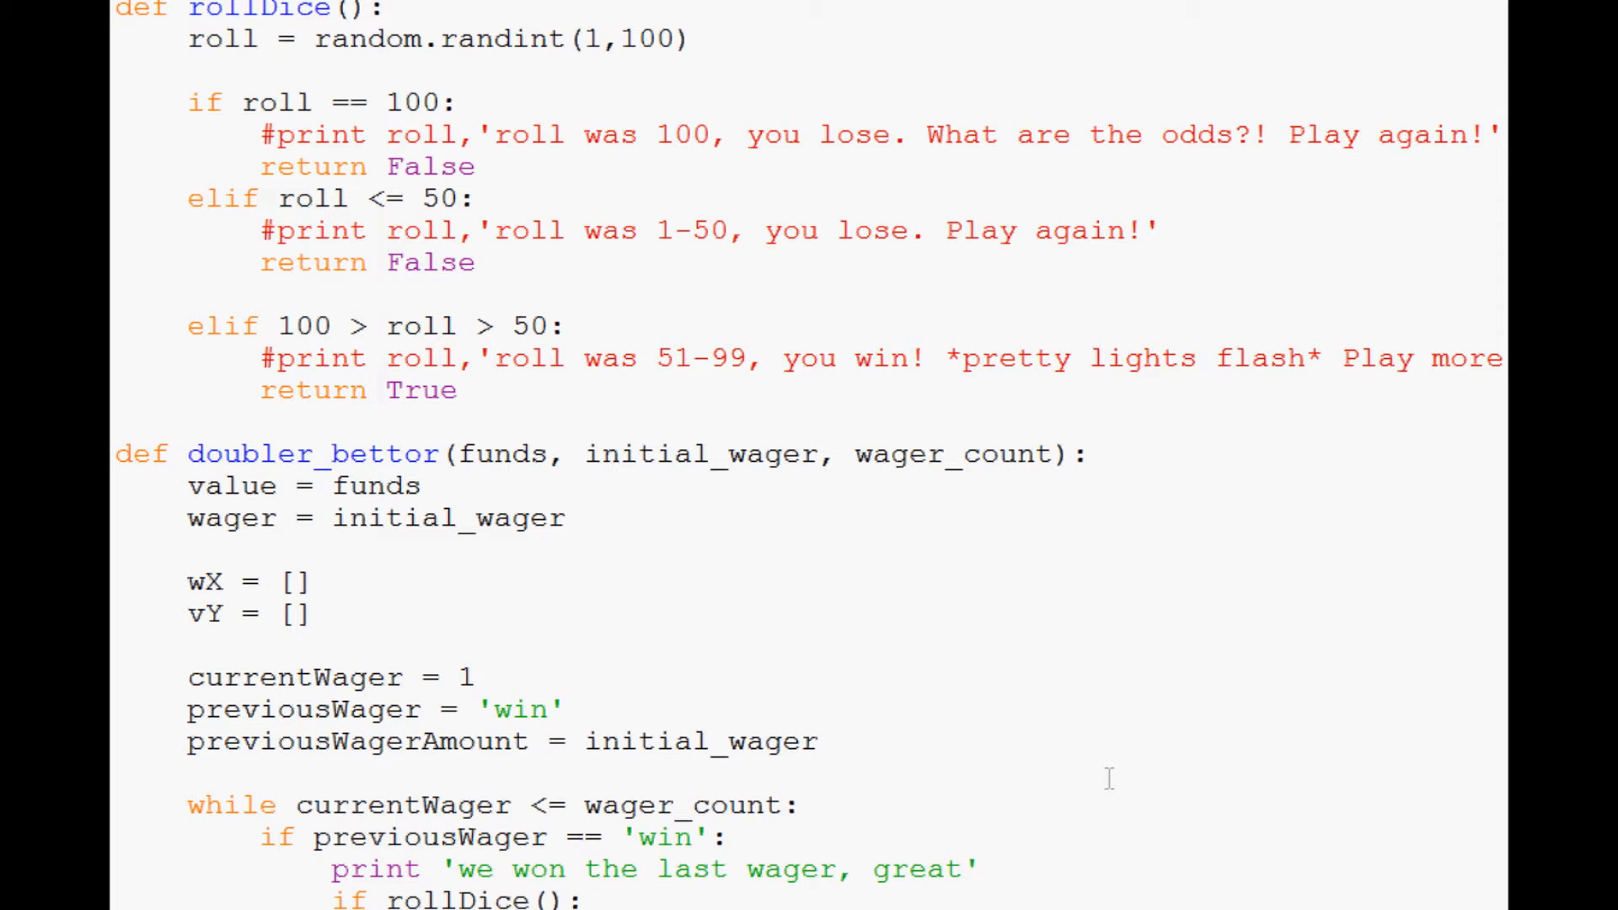
type("global")
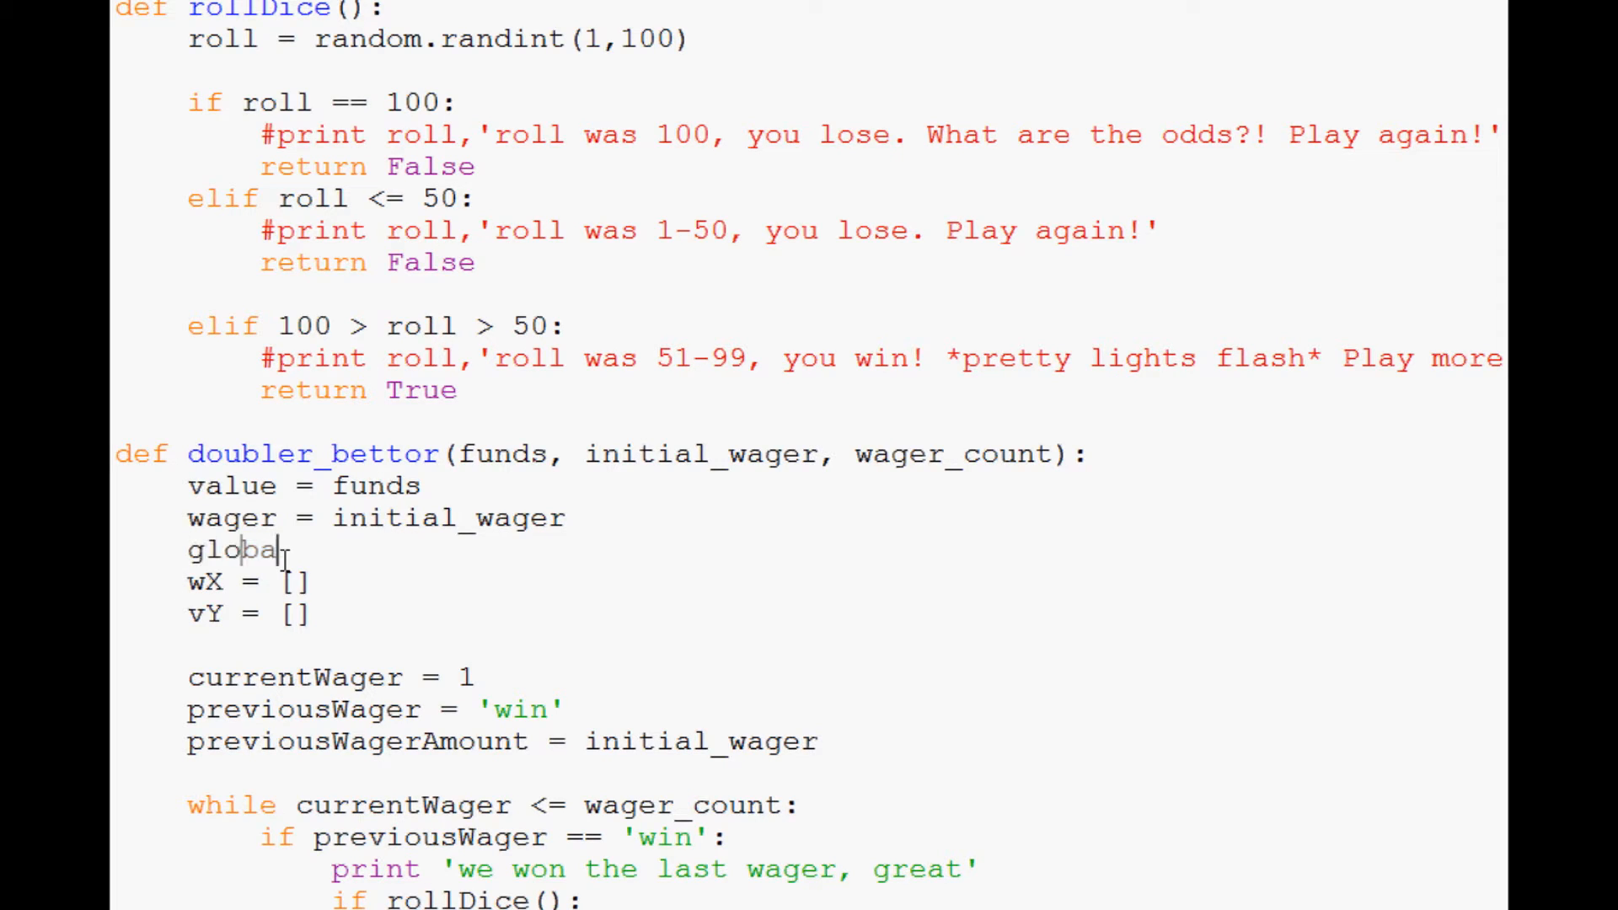
type("broke_cou")
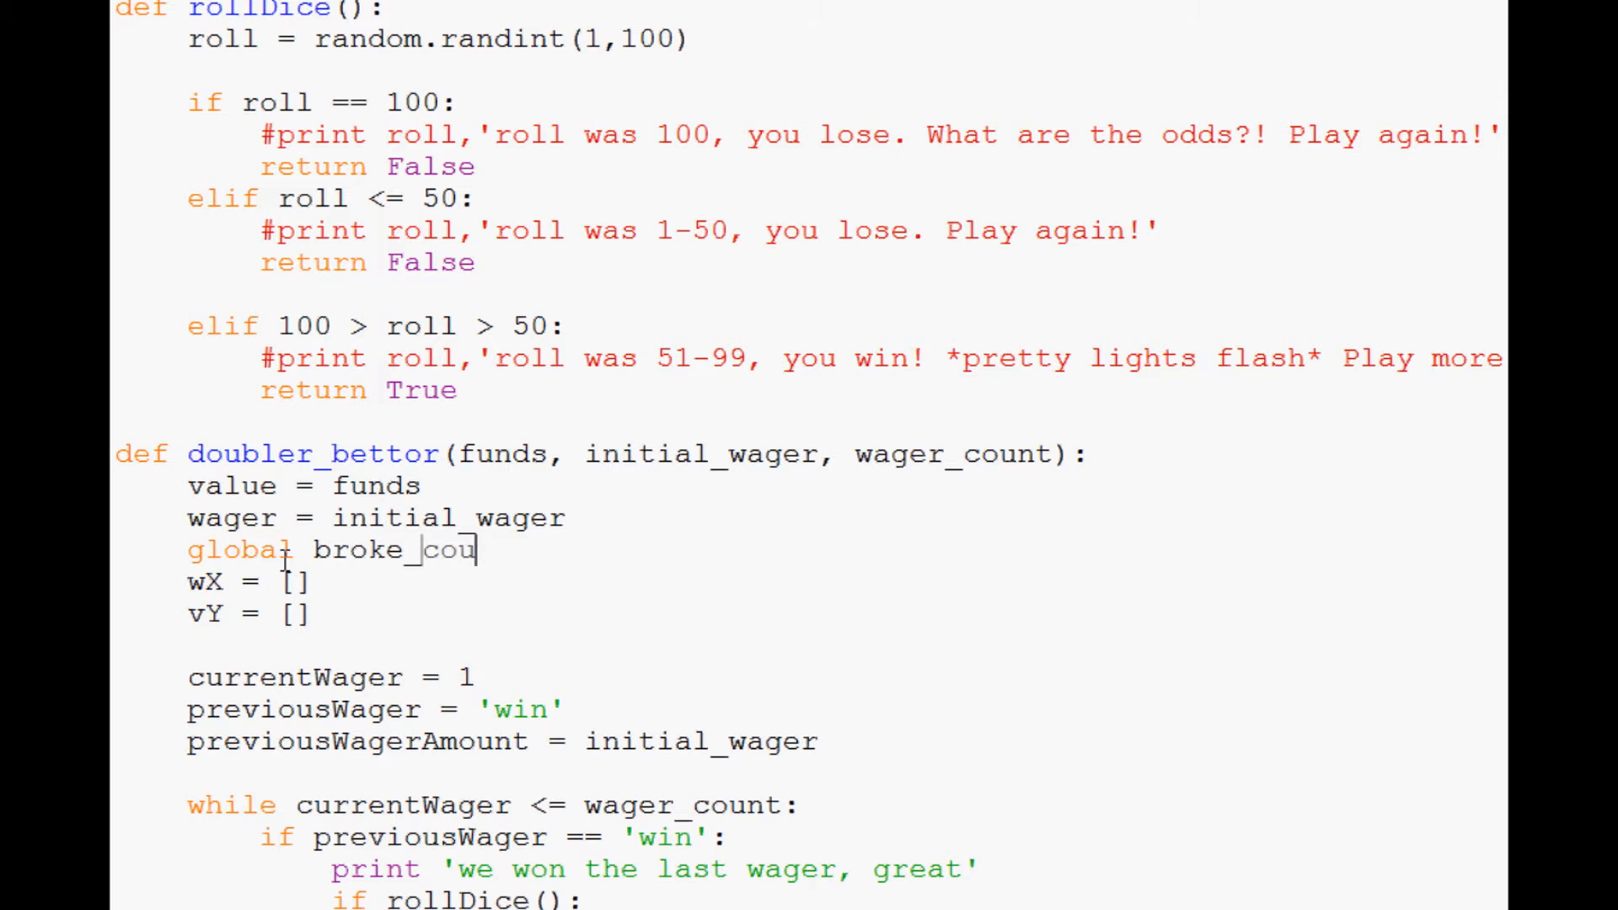
- Insert broke_count += 1 before the break in each value < 0 check
scroll("down", 3)
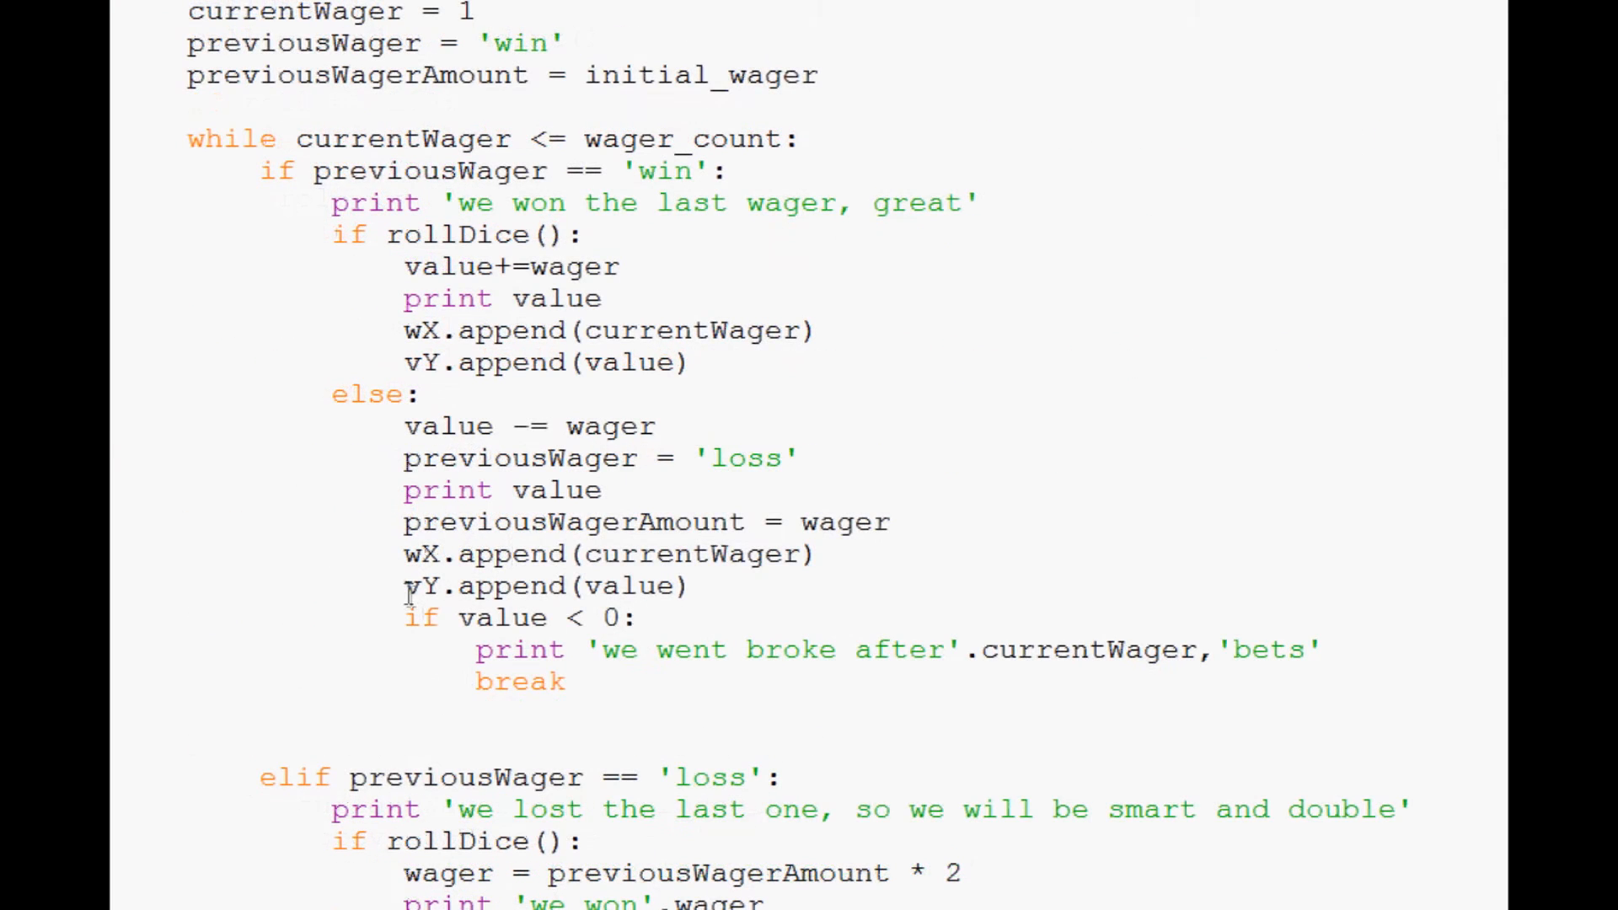
scroll("down", 3)
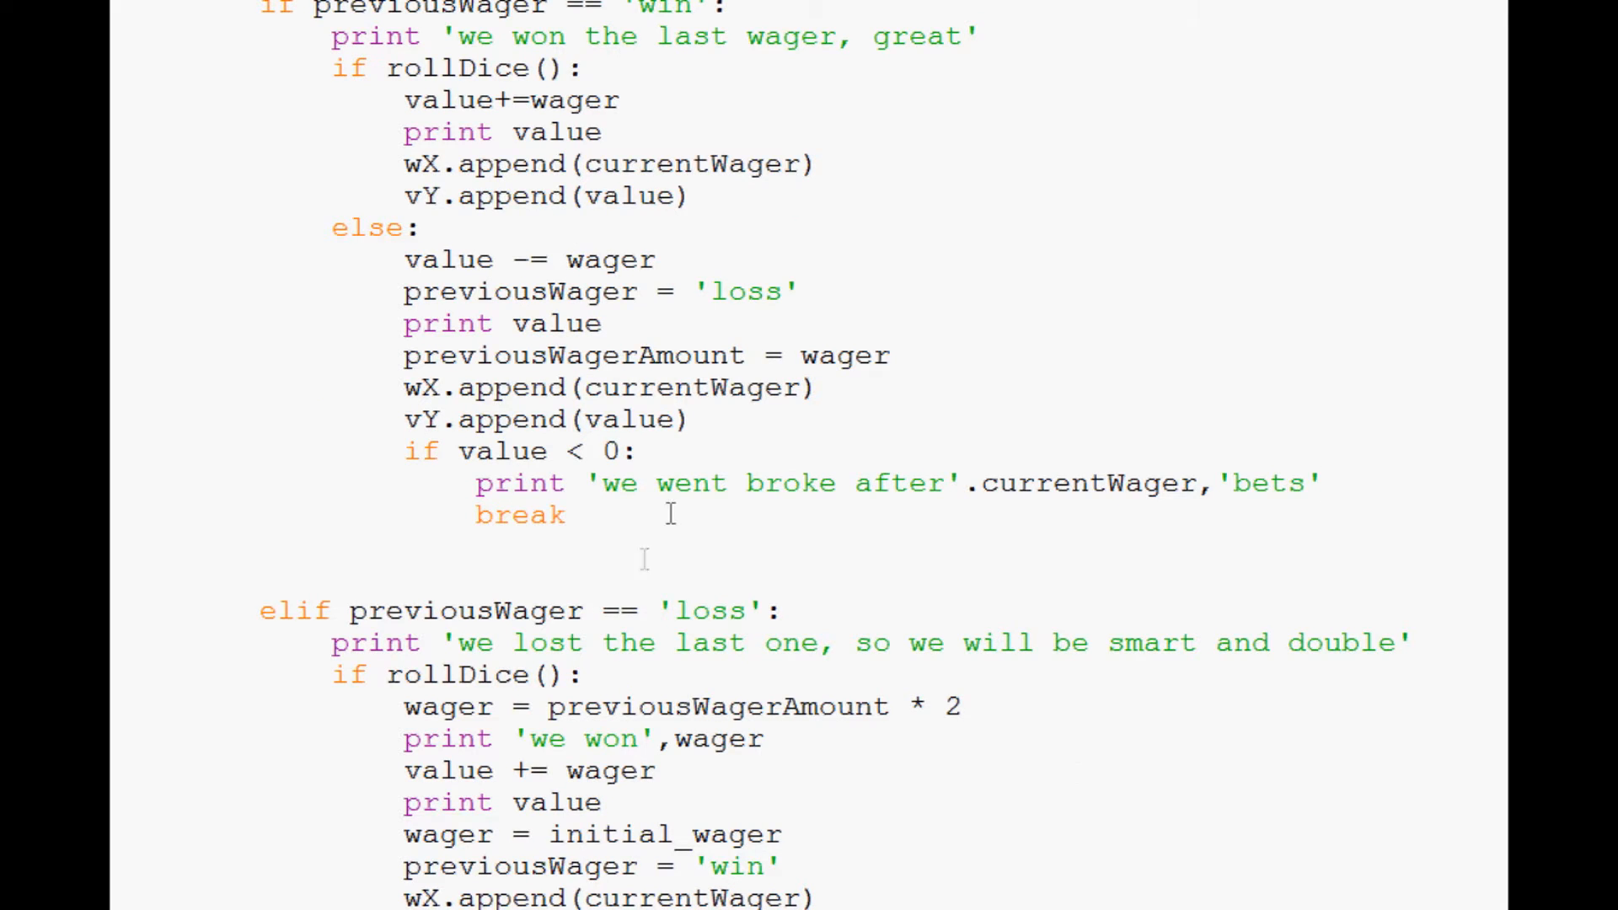
mouse_move(1352, 502)
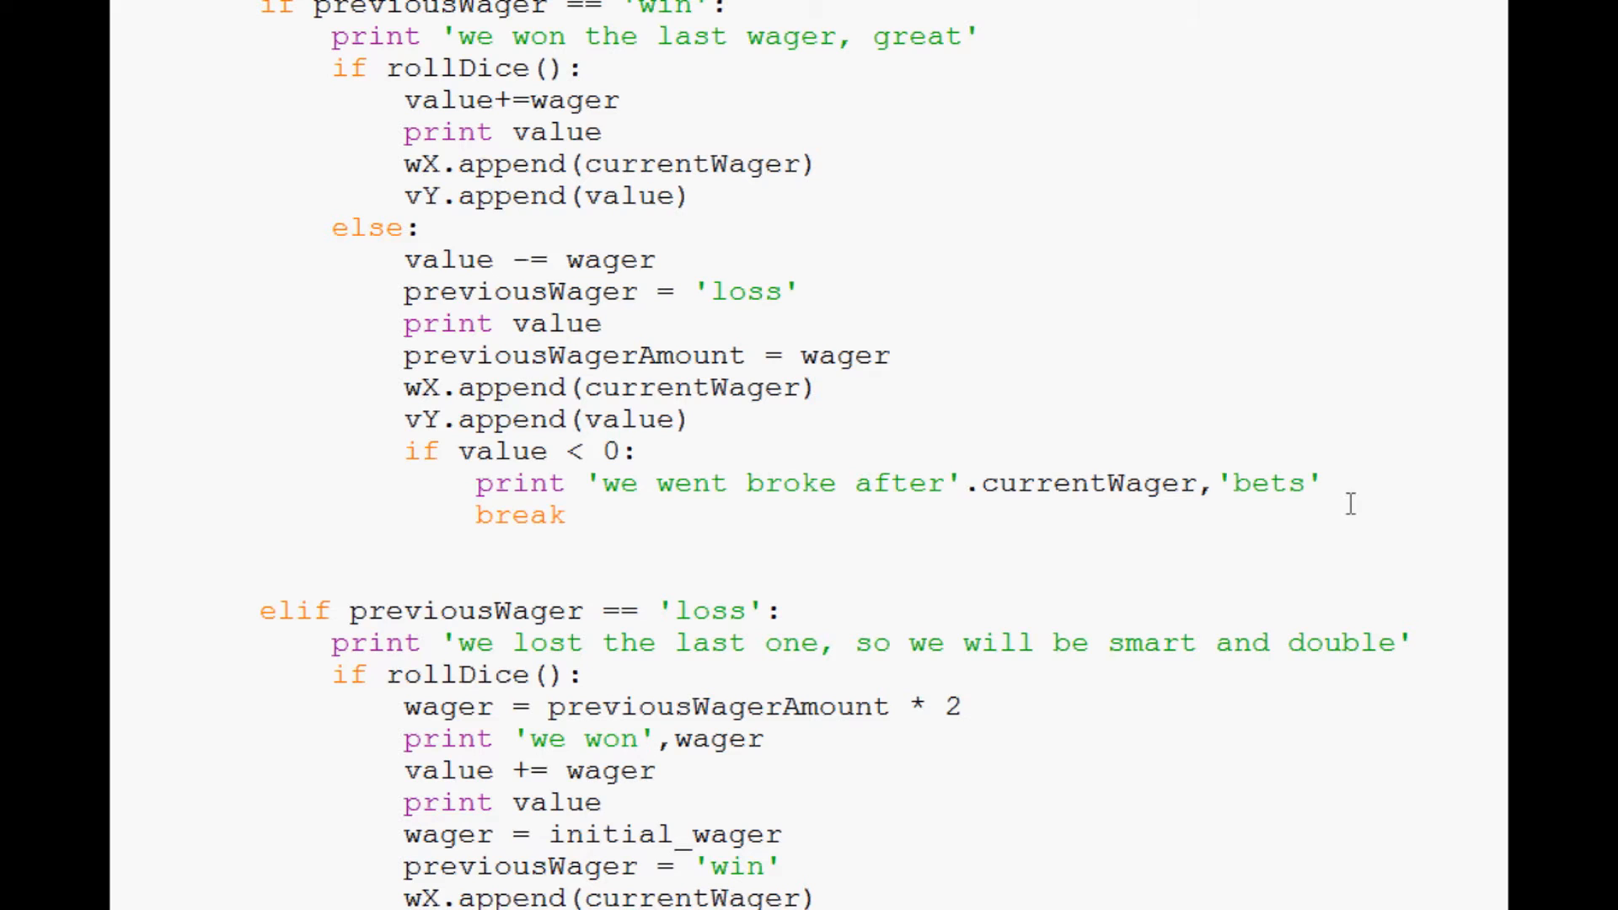
type("broke_count")
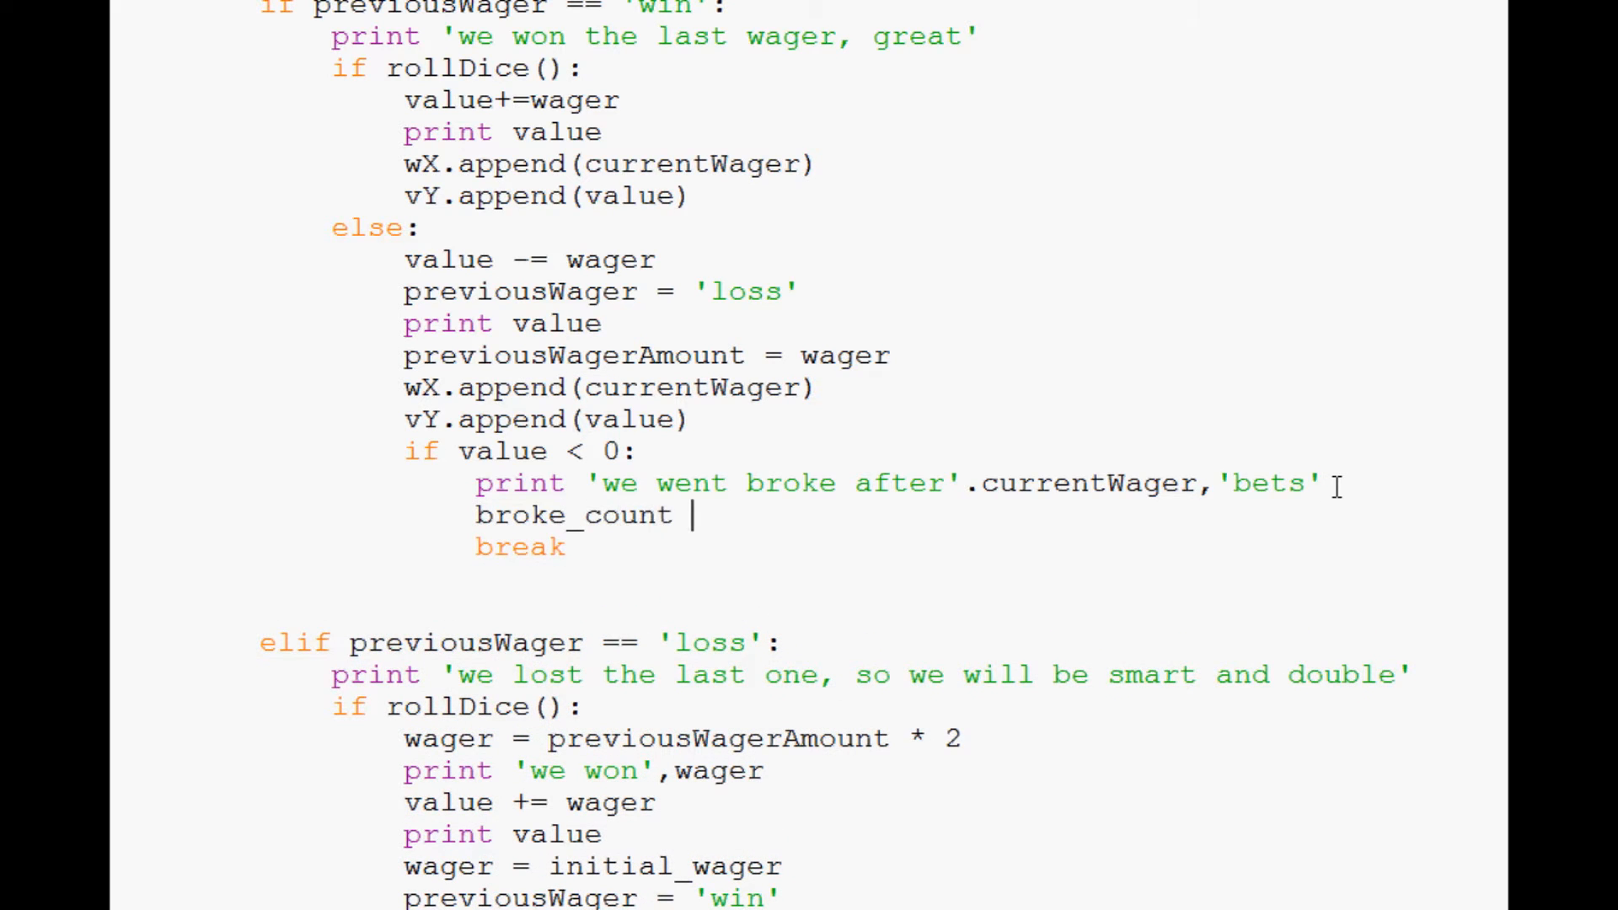
type("+= 1")
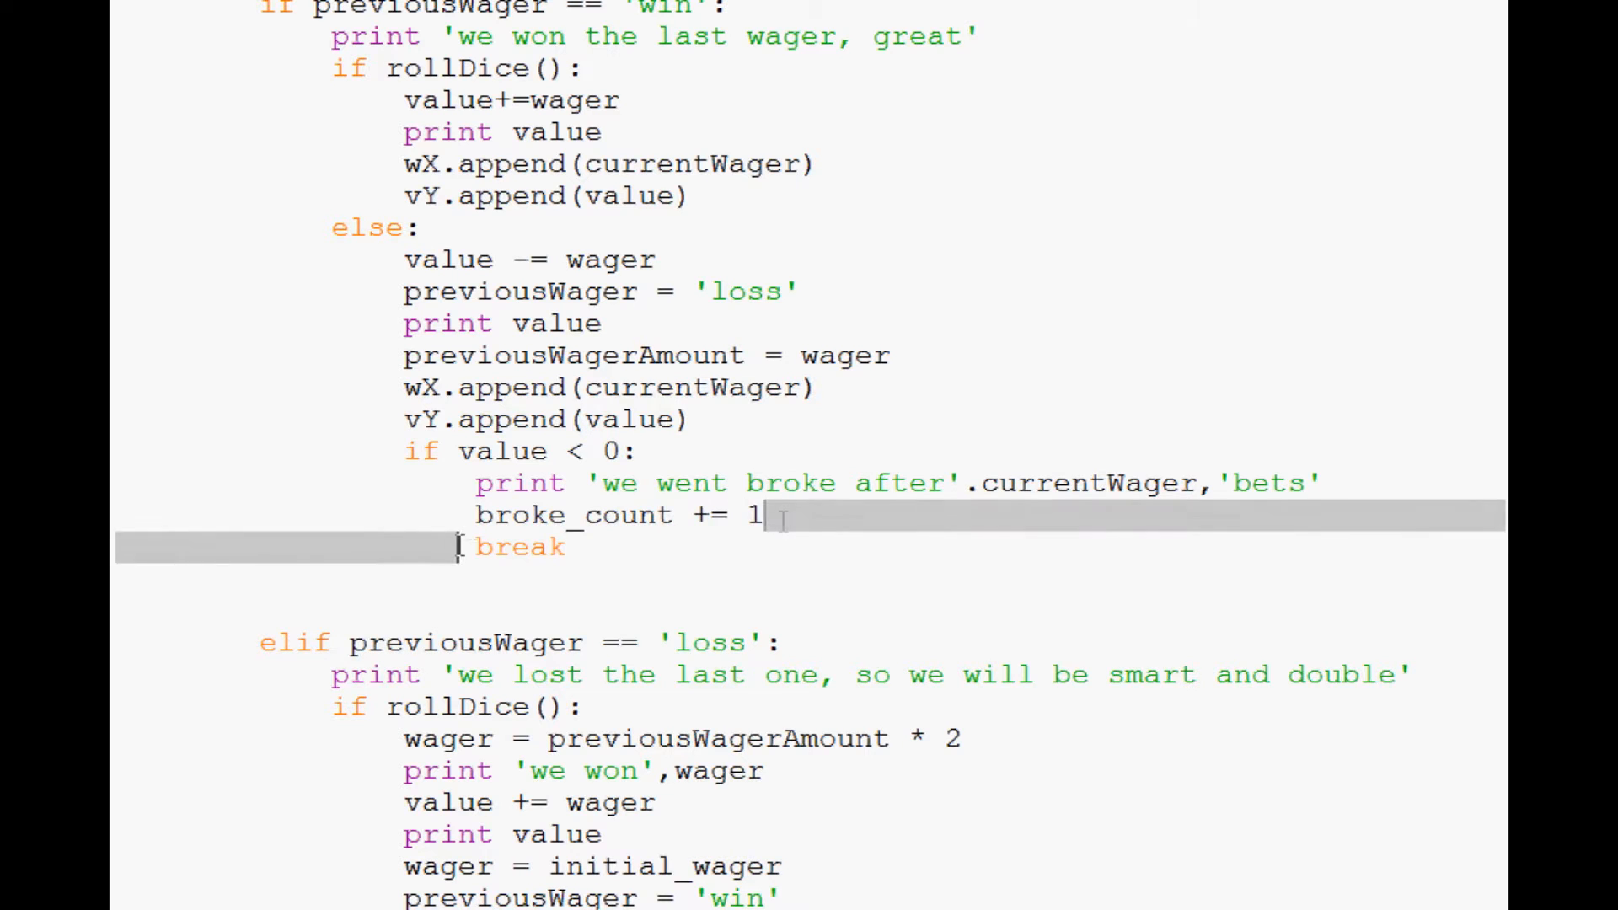
scroll("down", 3)
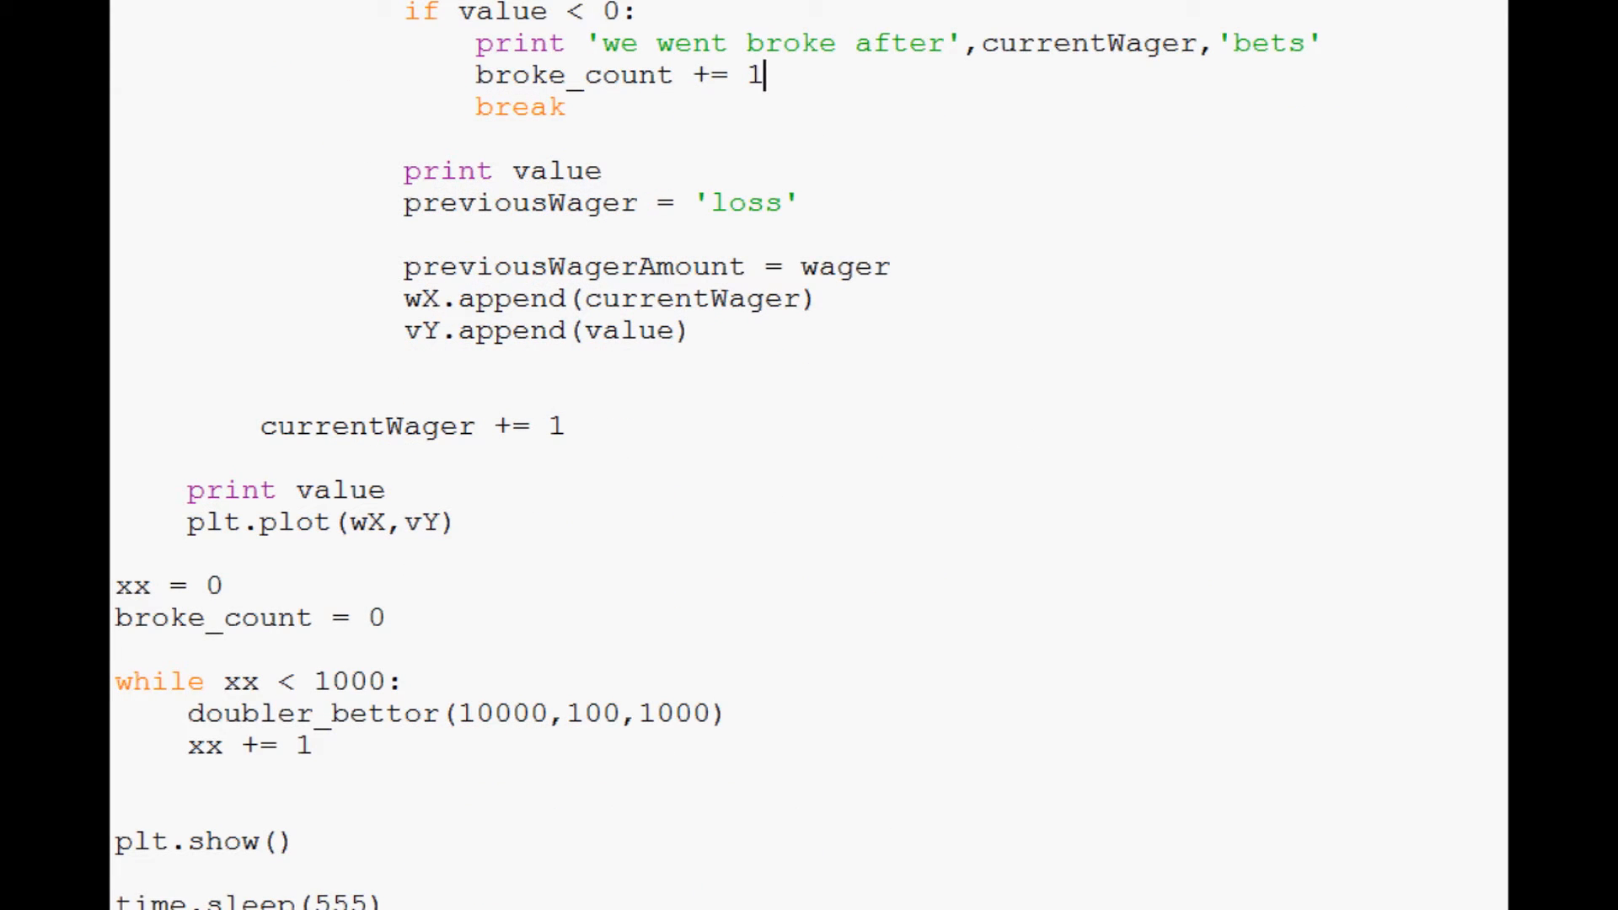
mouse_move(877, 608)
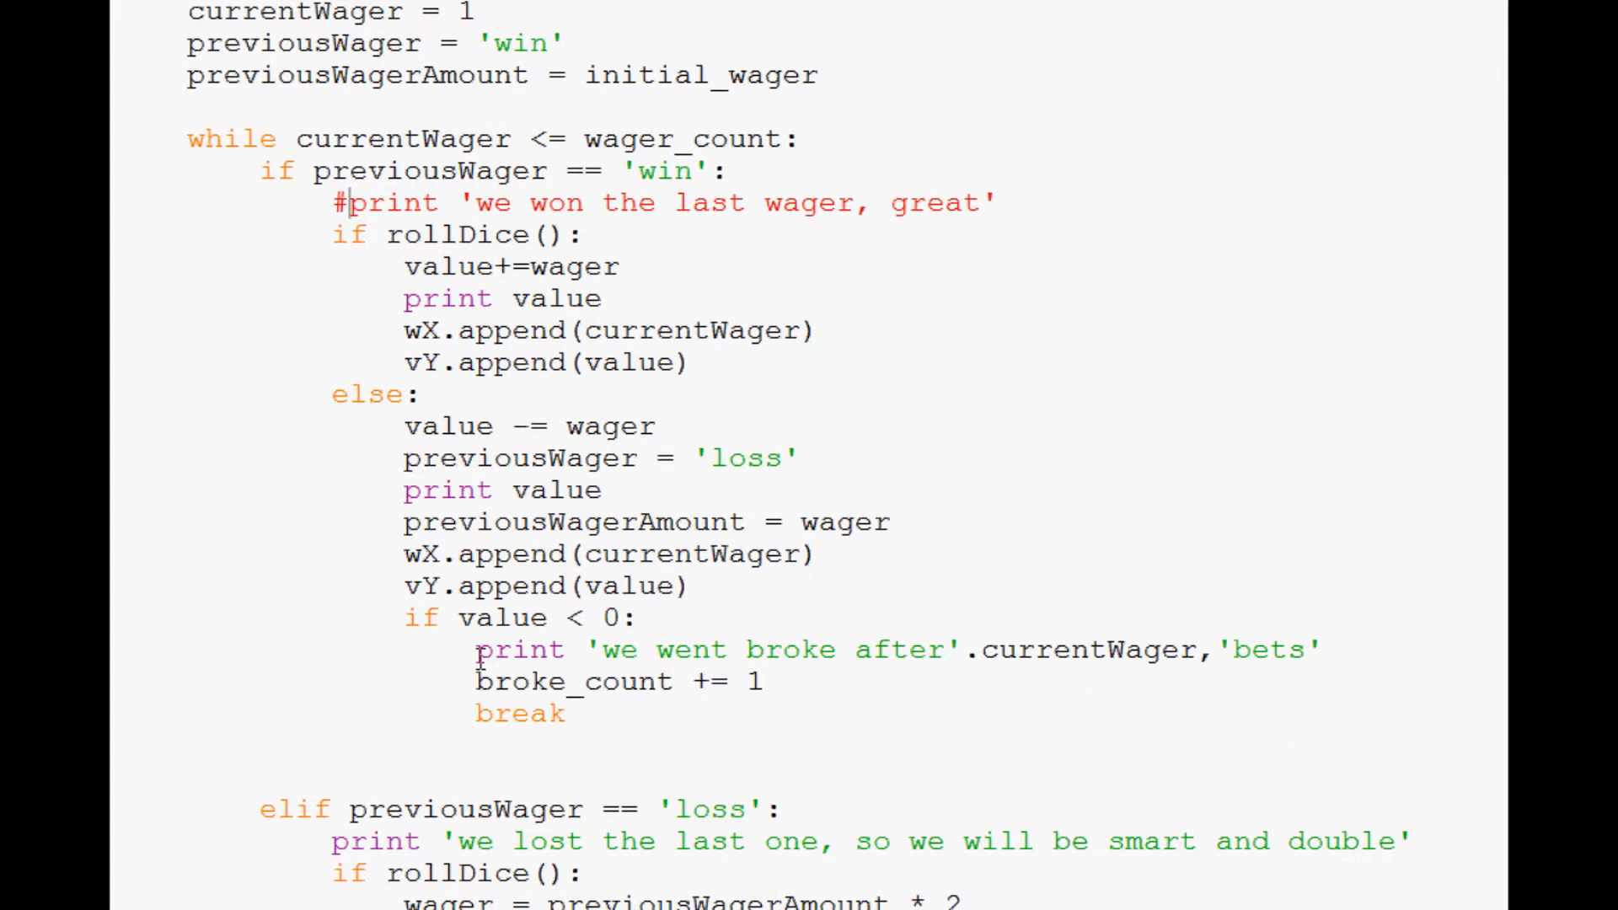
- Comment out every print statement inside doubler_bettor, including the final value print
scroll("down", 3)
type("#")
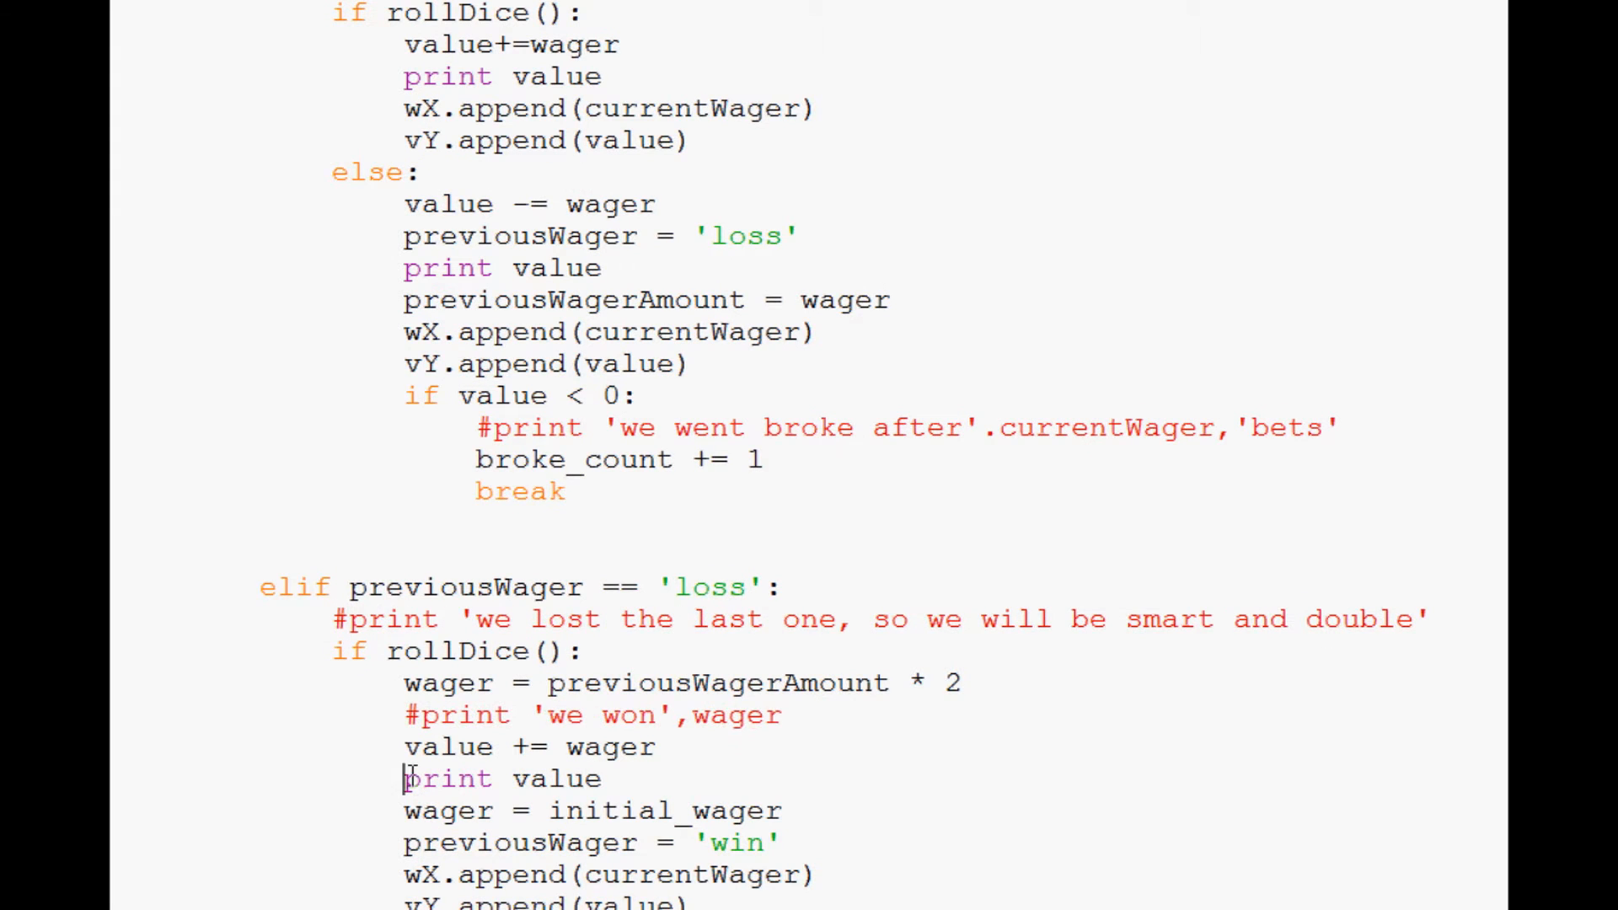
scroll("up", 3)
type("#")
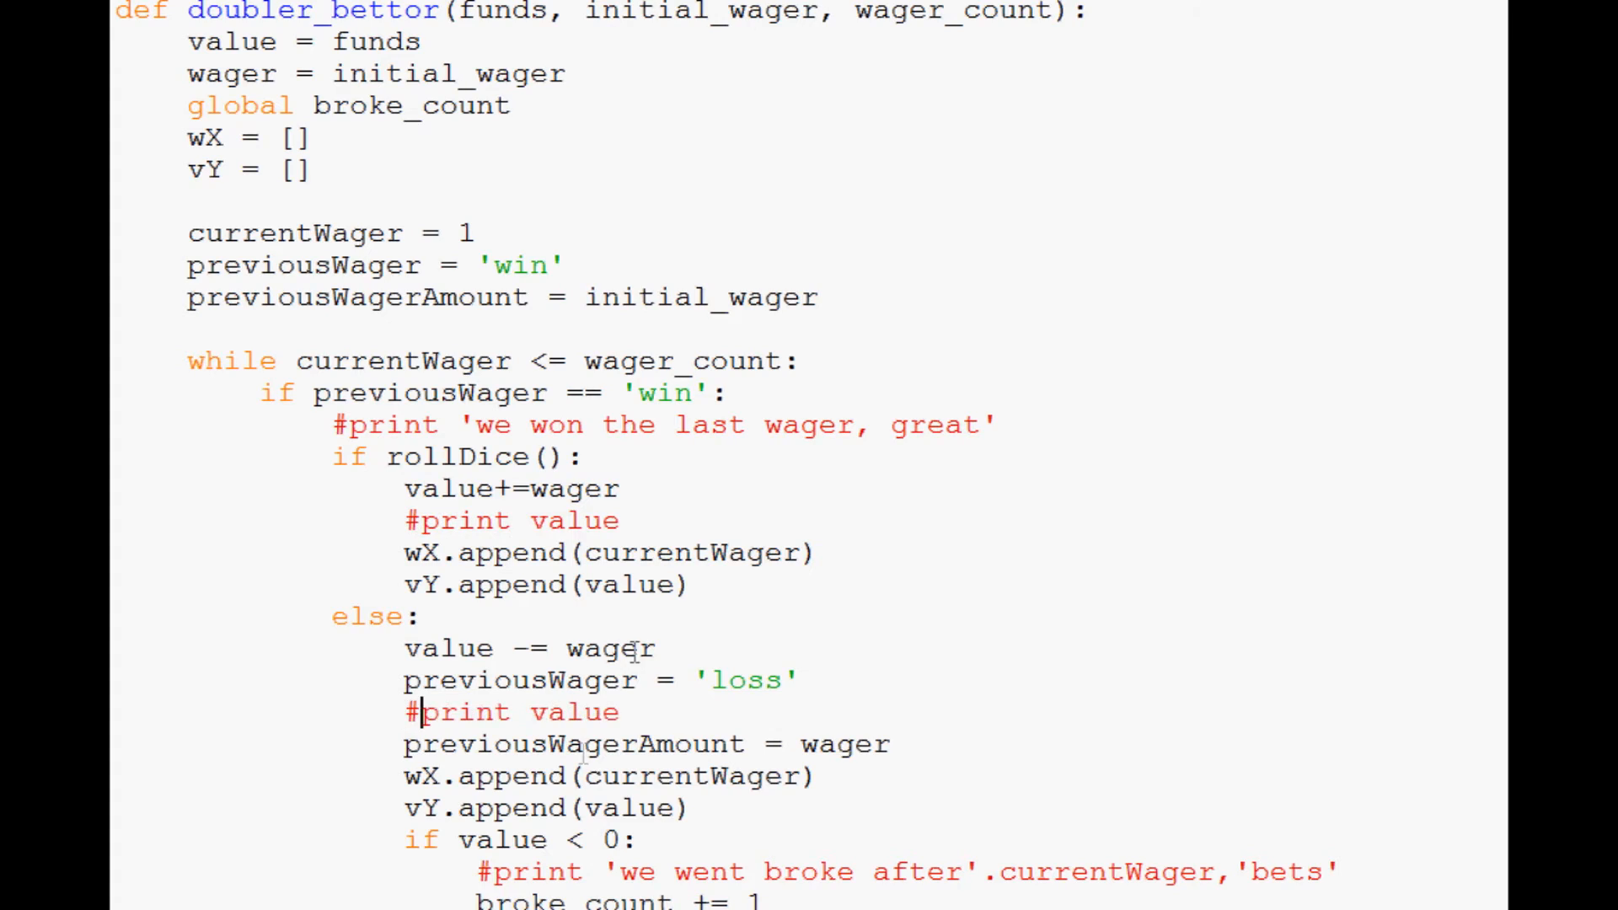
scroll("down", 3)
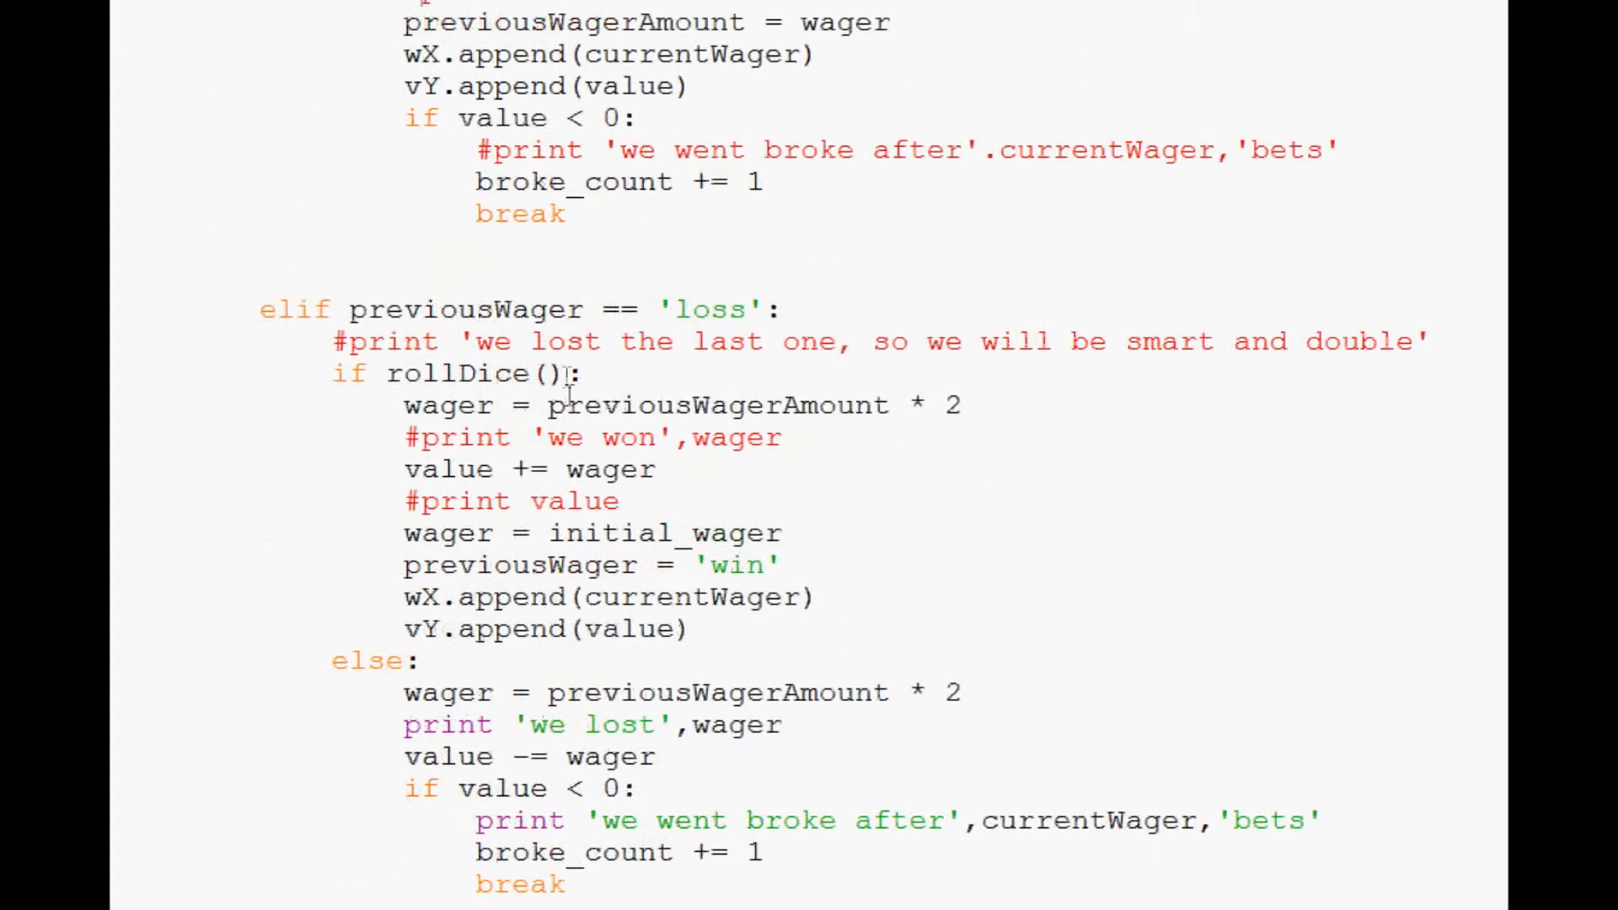
scroll("down", 3)
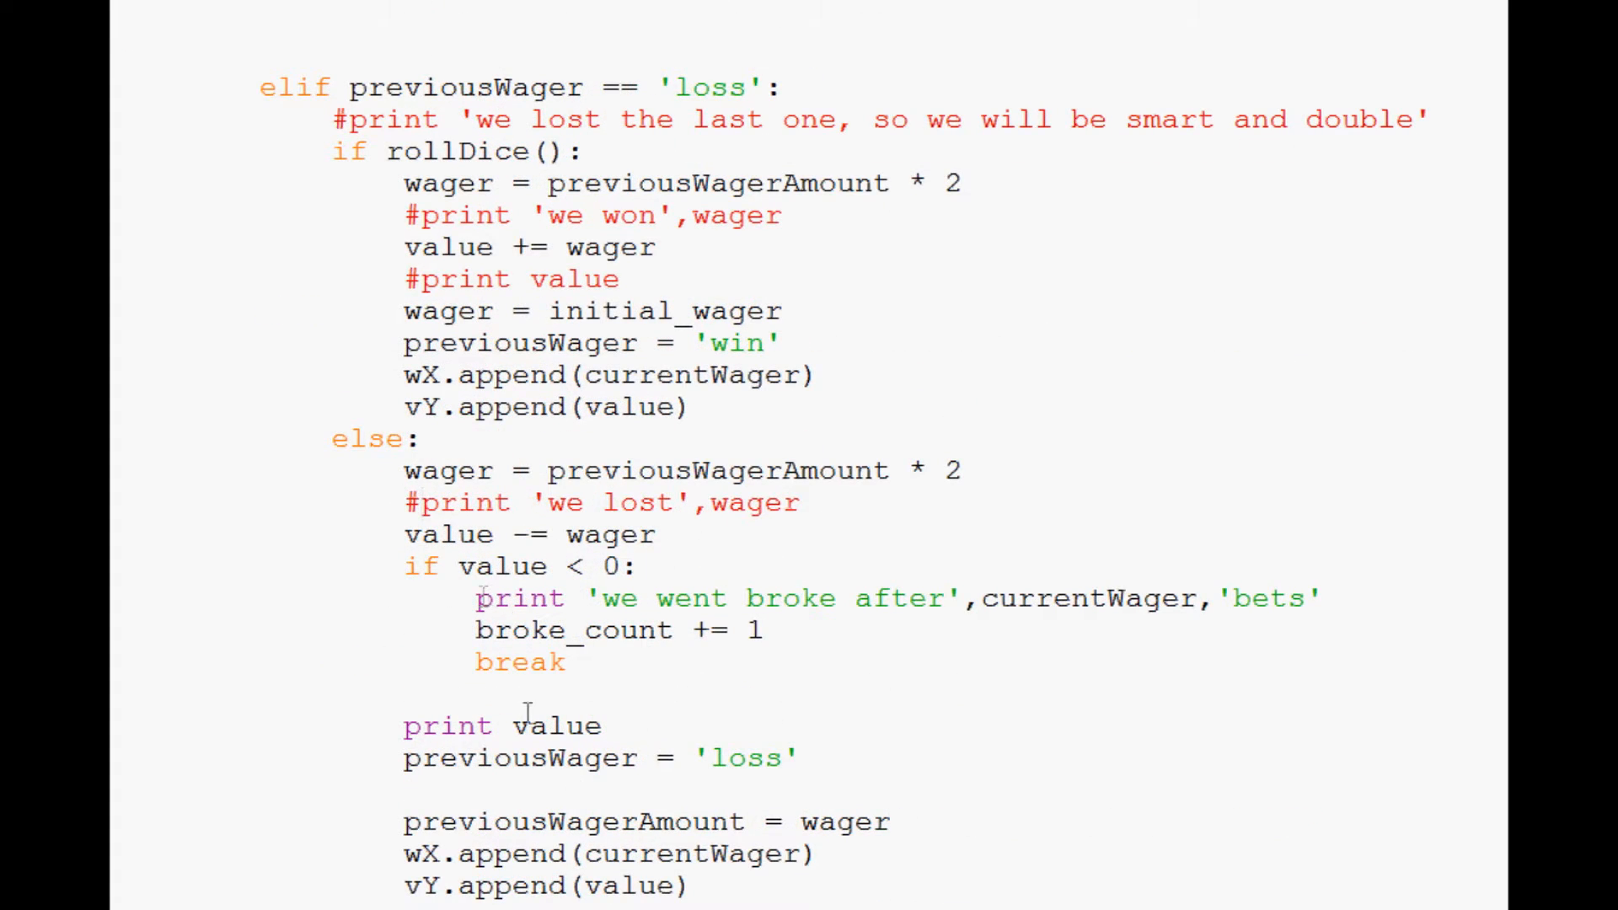
scroll("down", 3)
type("#")
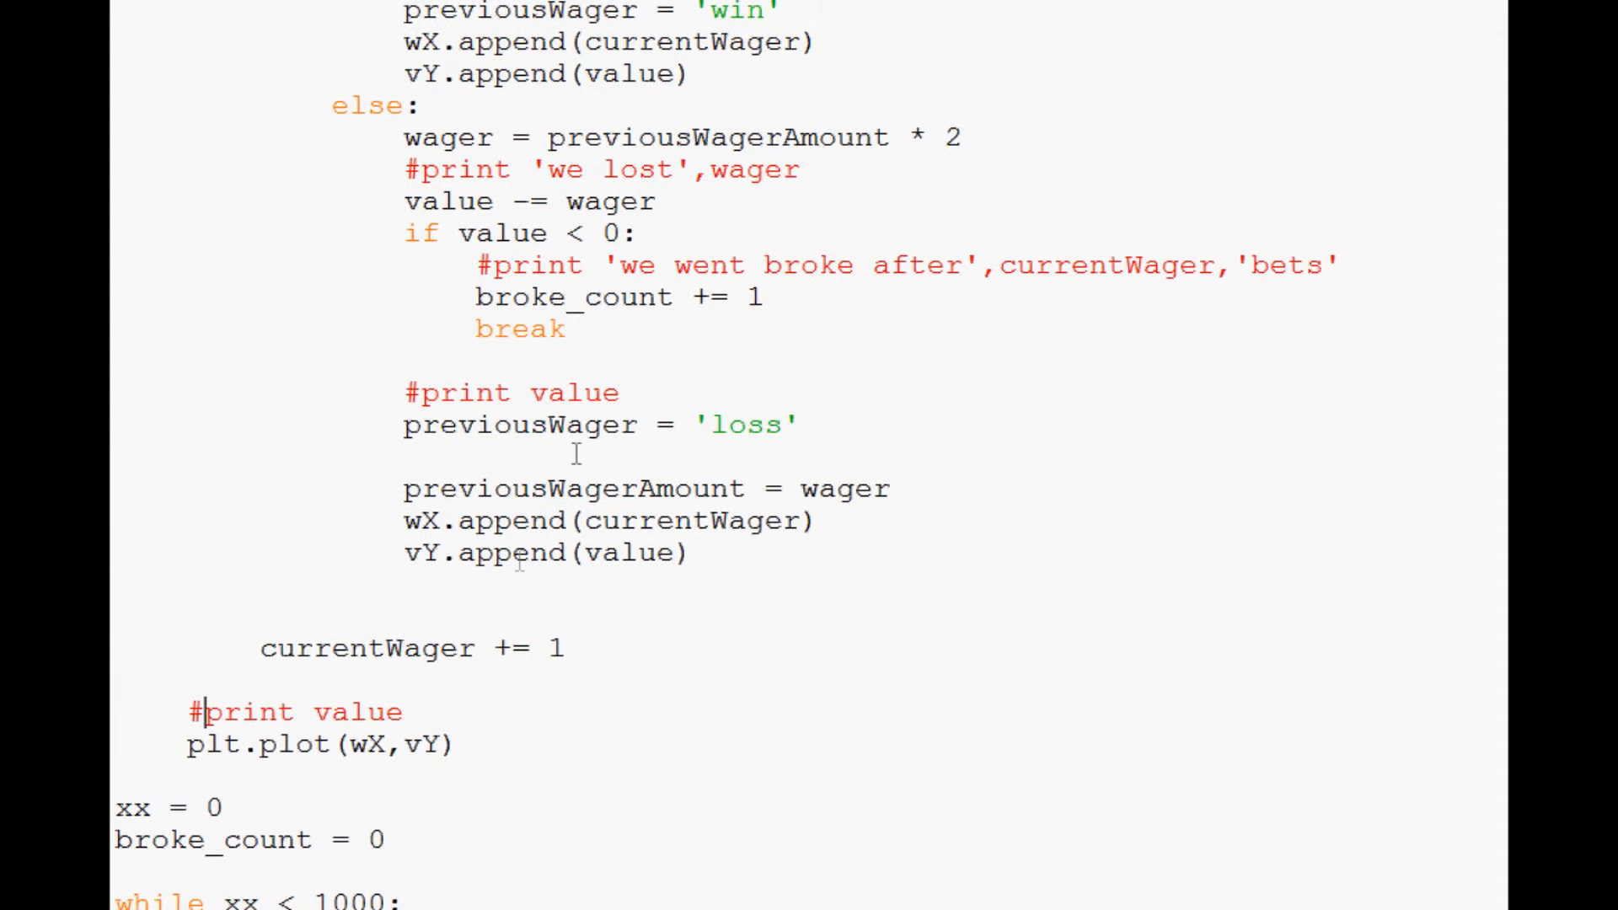
scroll("down", 3)
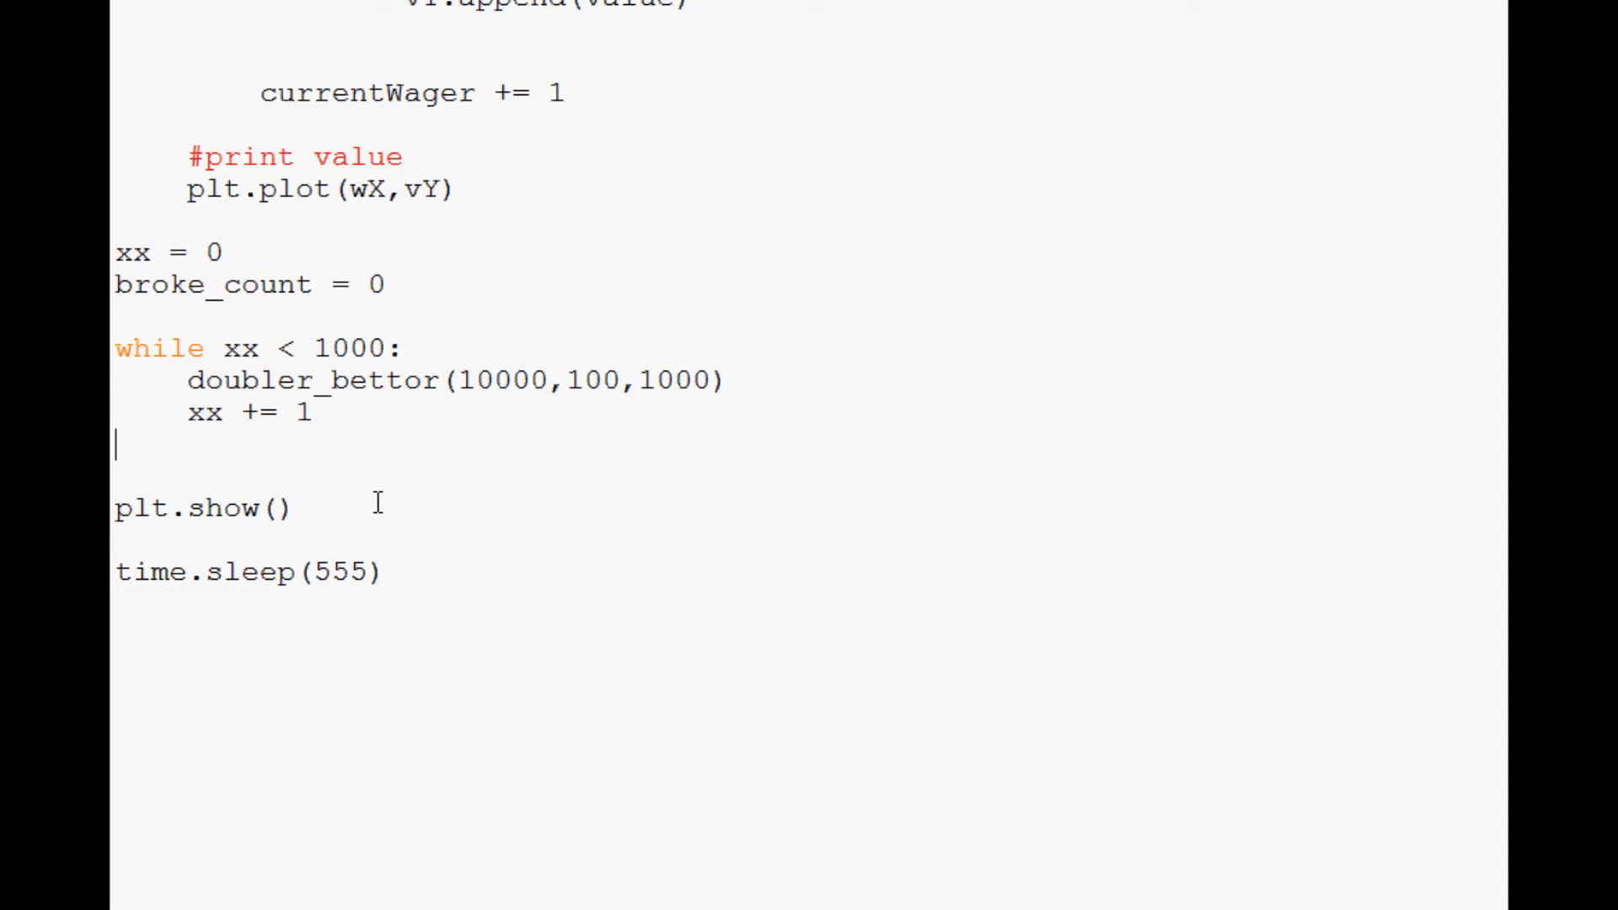
- Print 'death rate:' as (broke_count/float(xx))*100 below the while loop
type("print '")
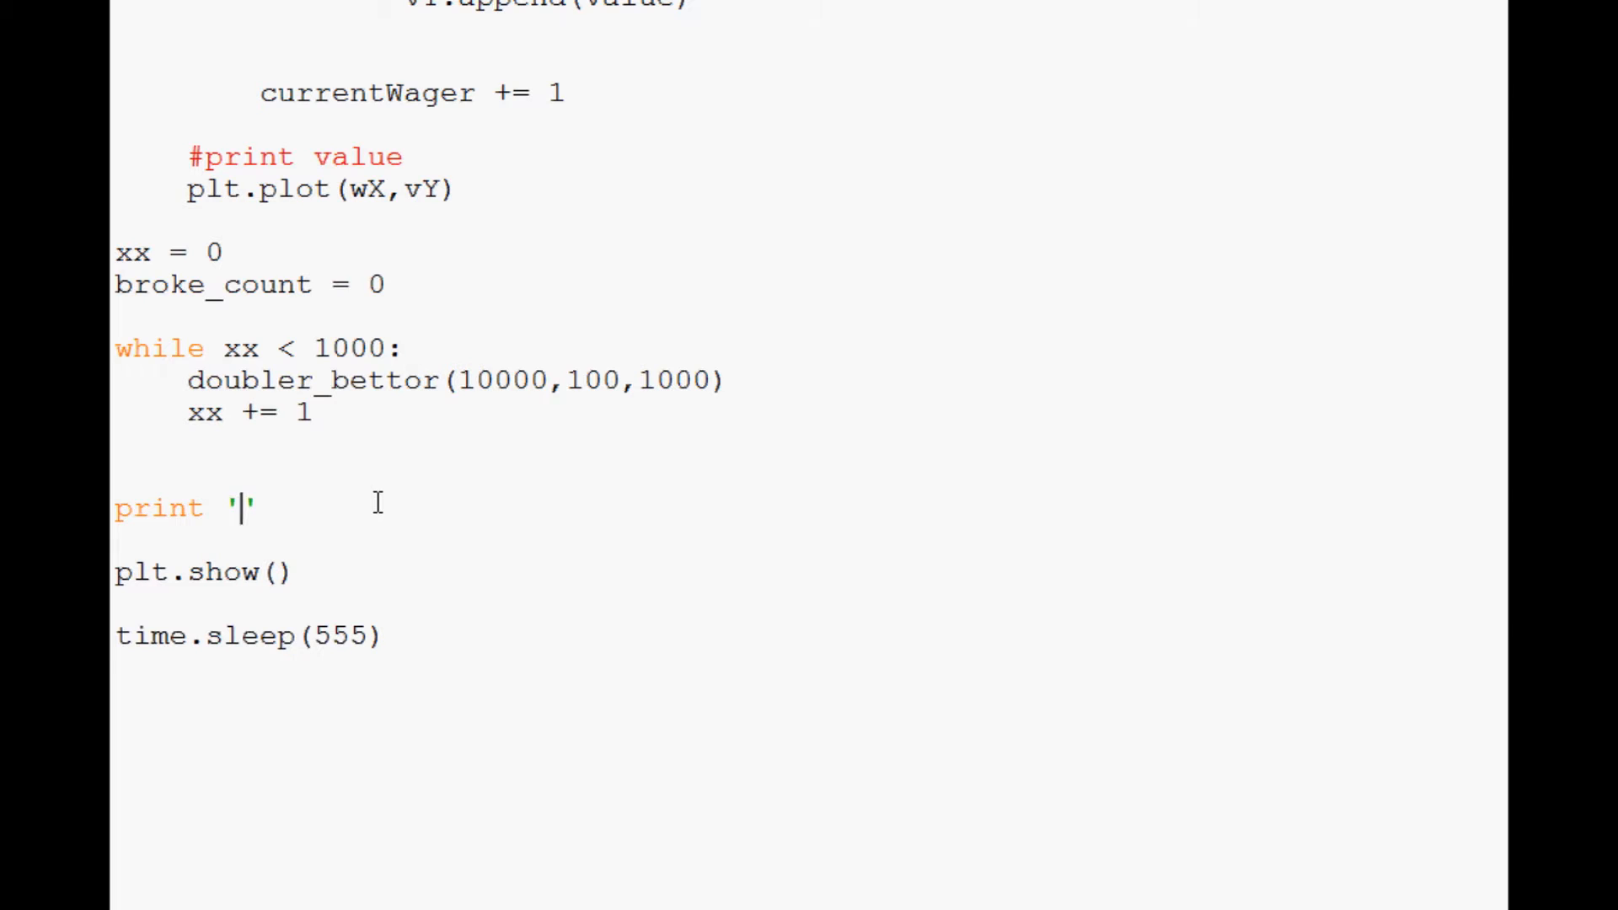
type("death rate:")
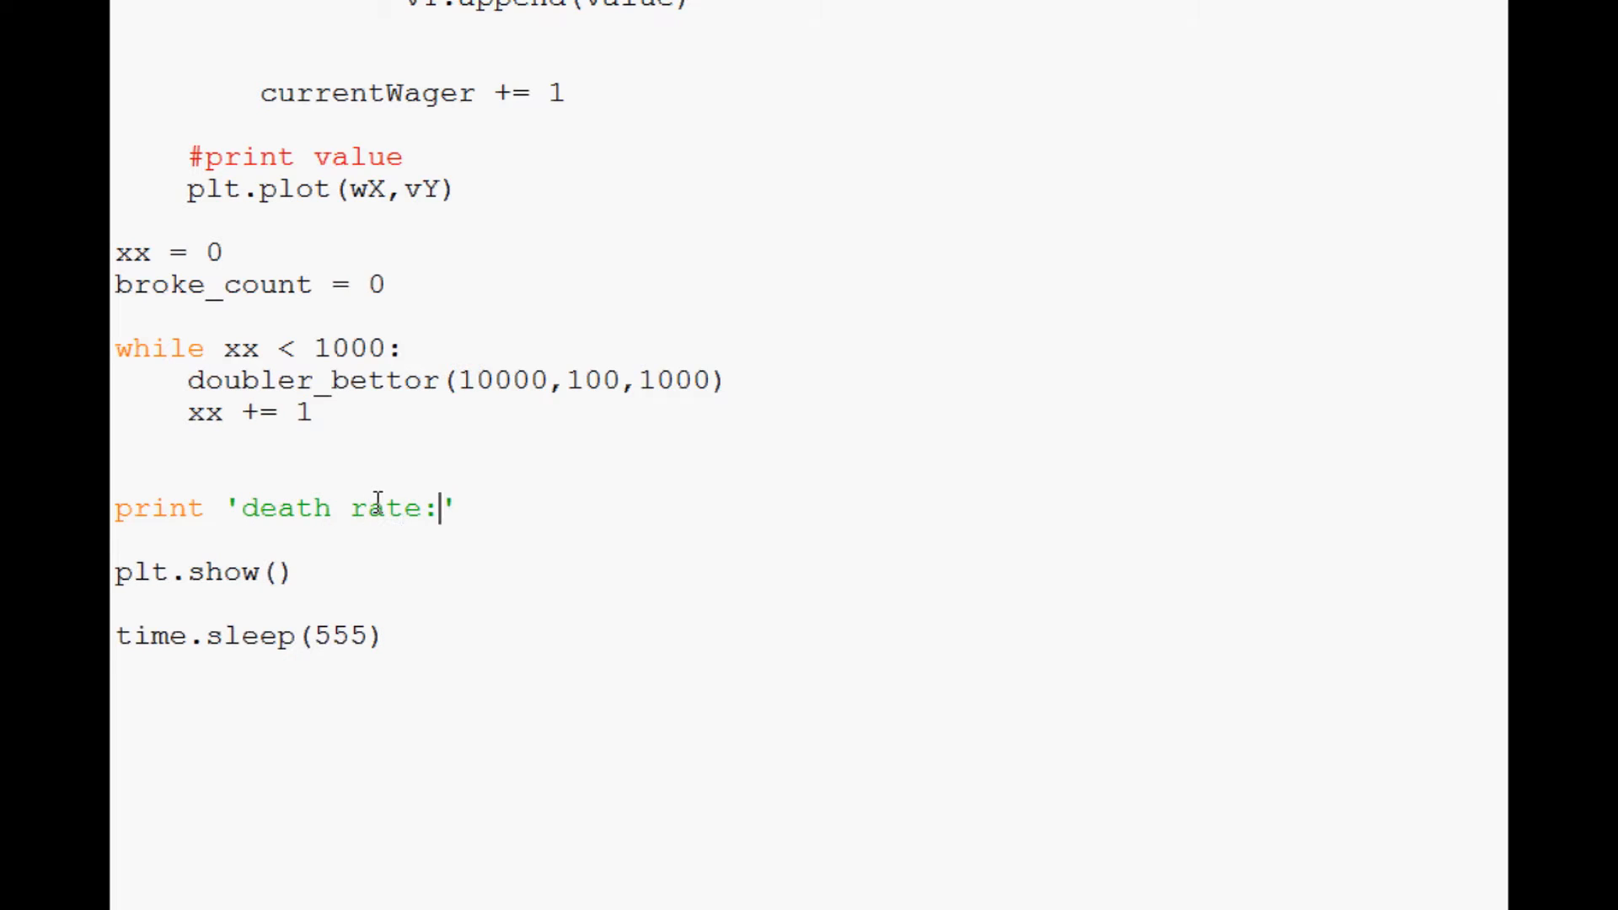
type(", ()")
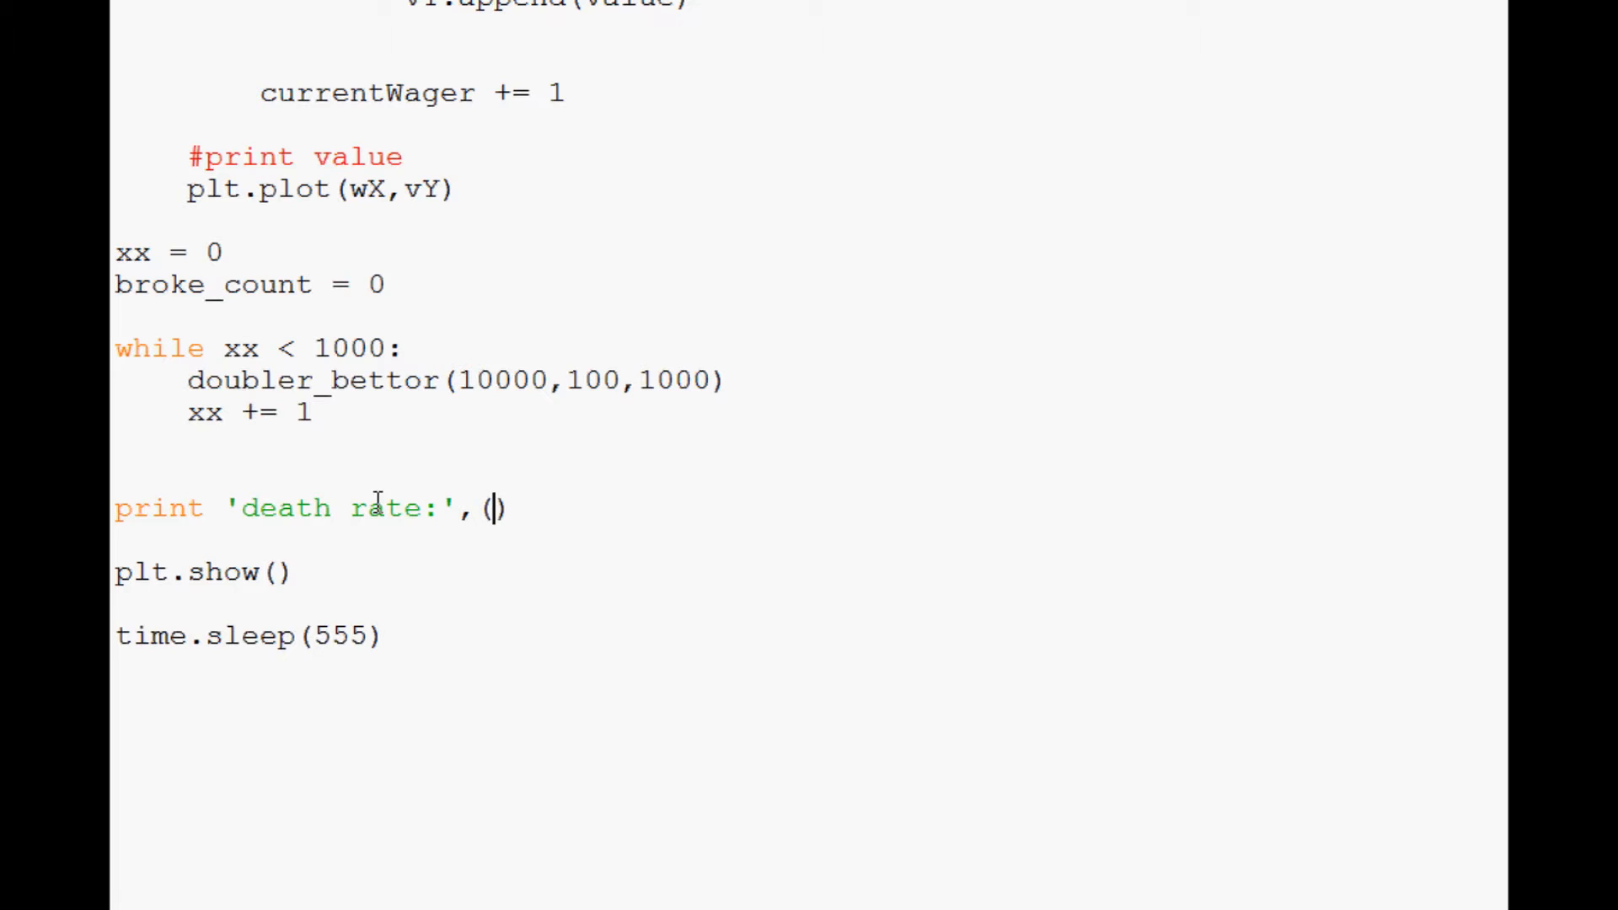
type("broke_cou")
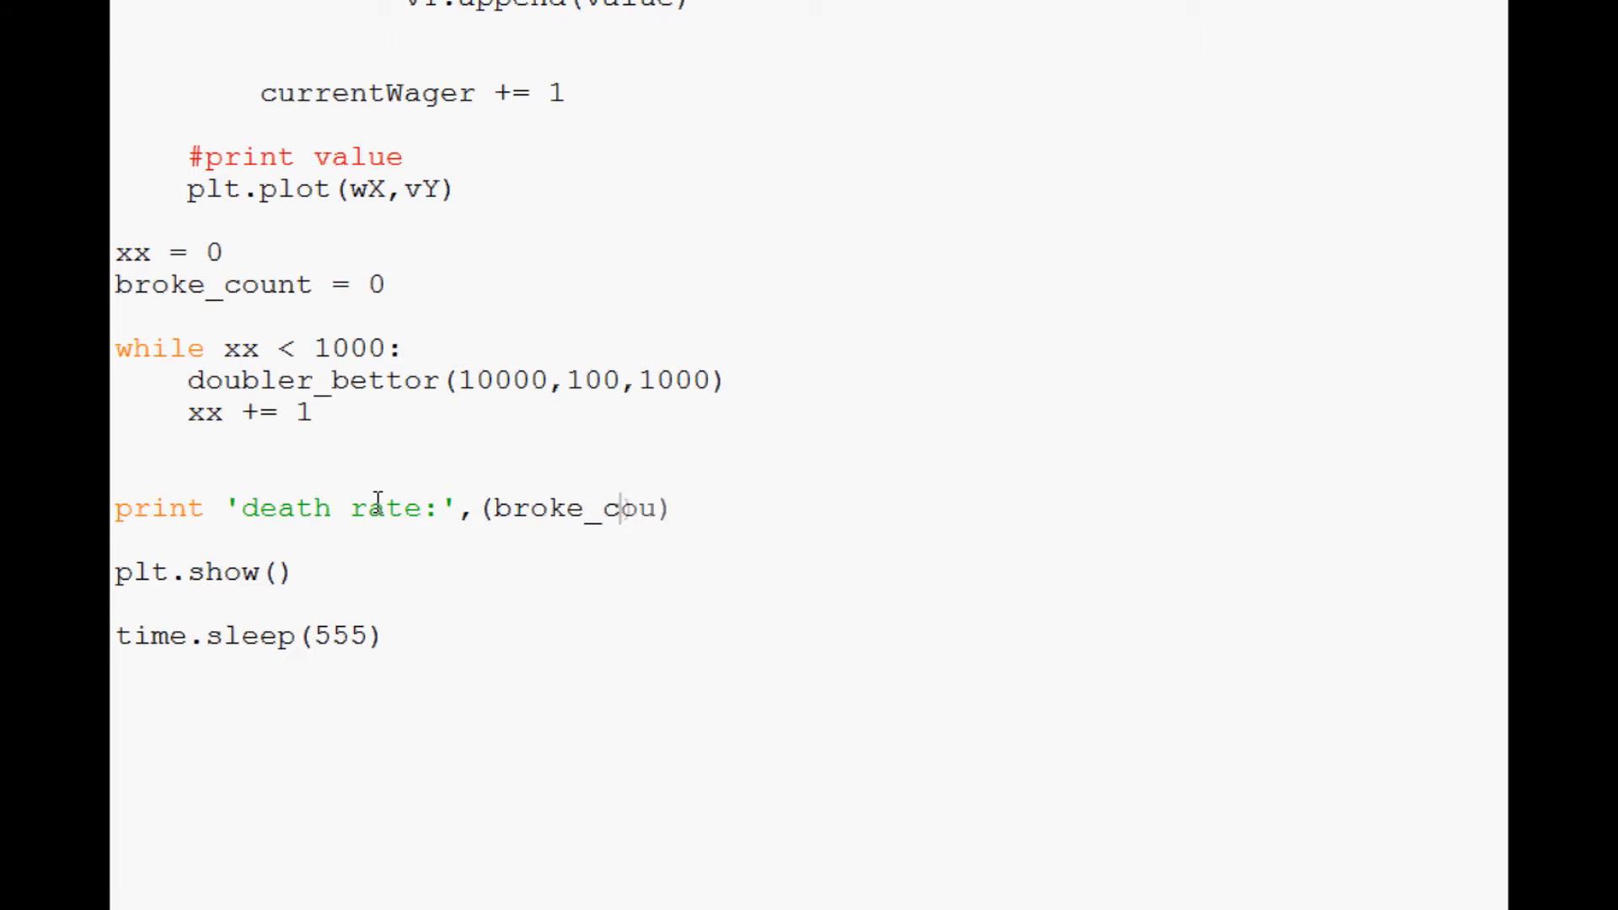
type("nt/float(xx)) *")
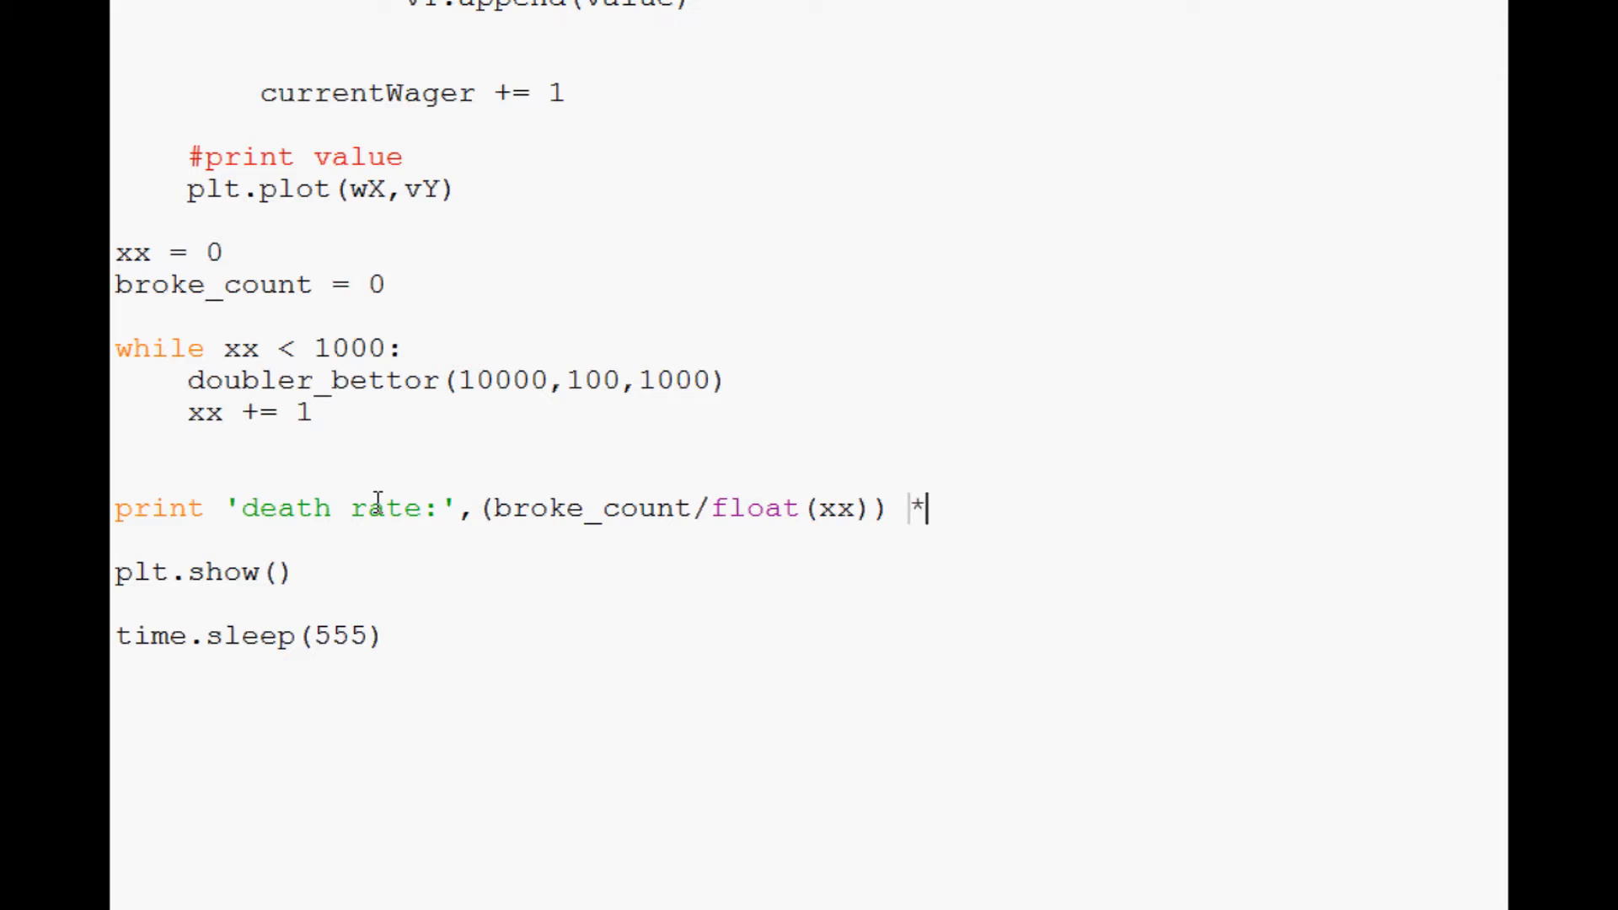
type("100")
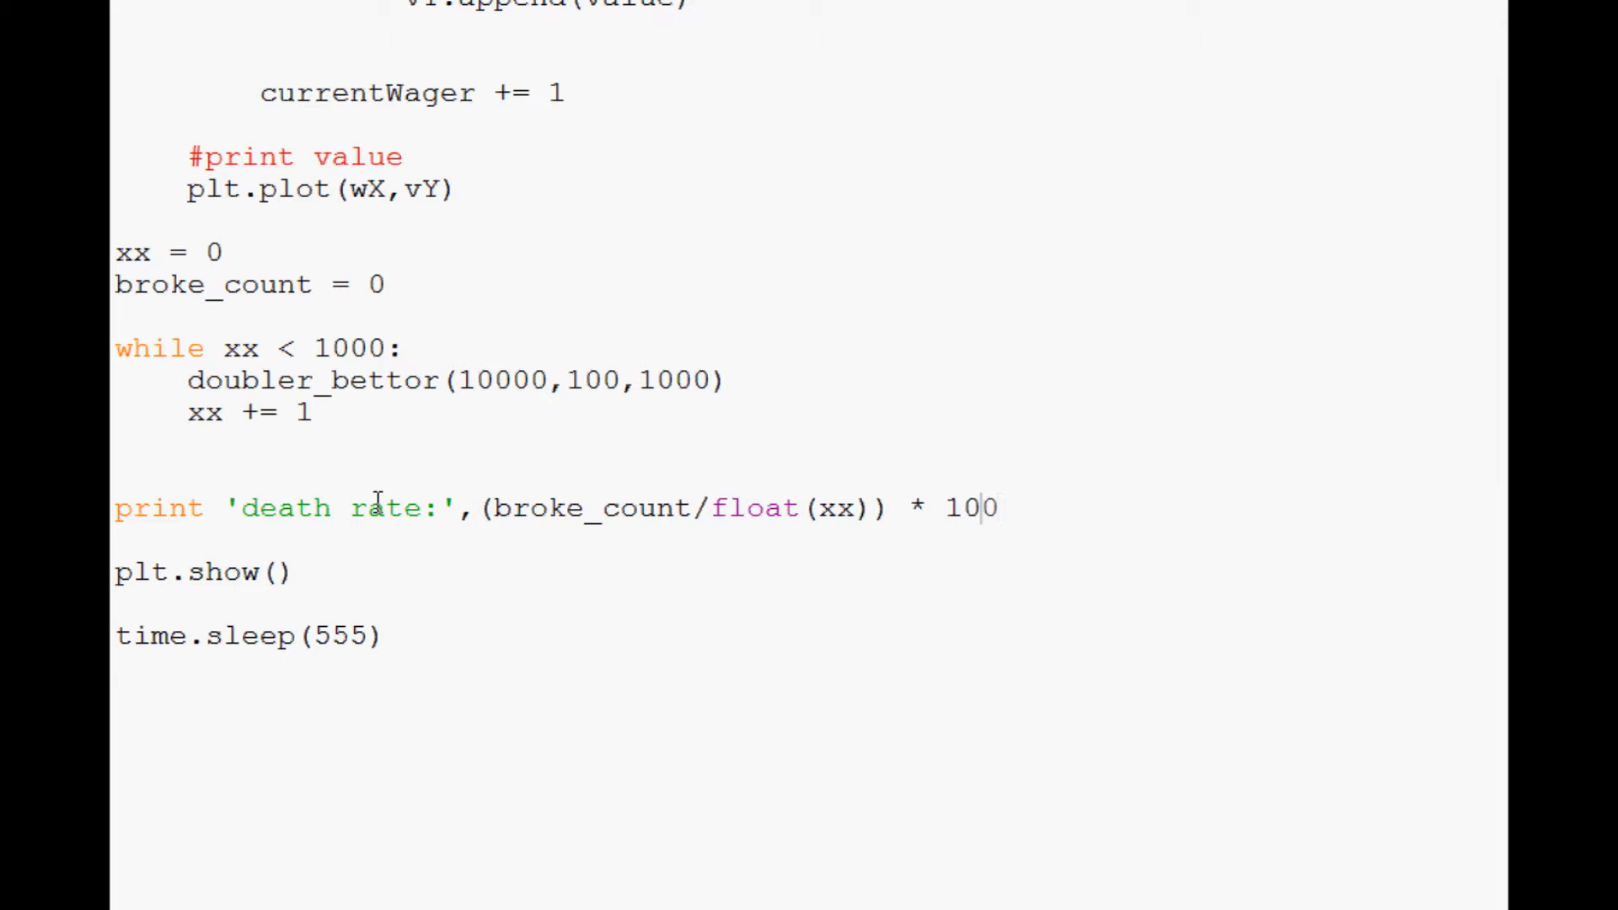
type("0")
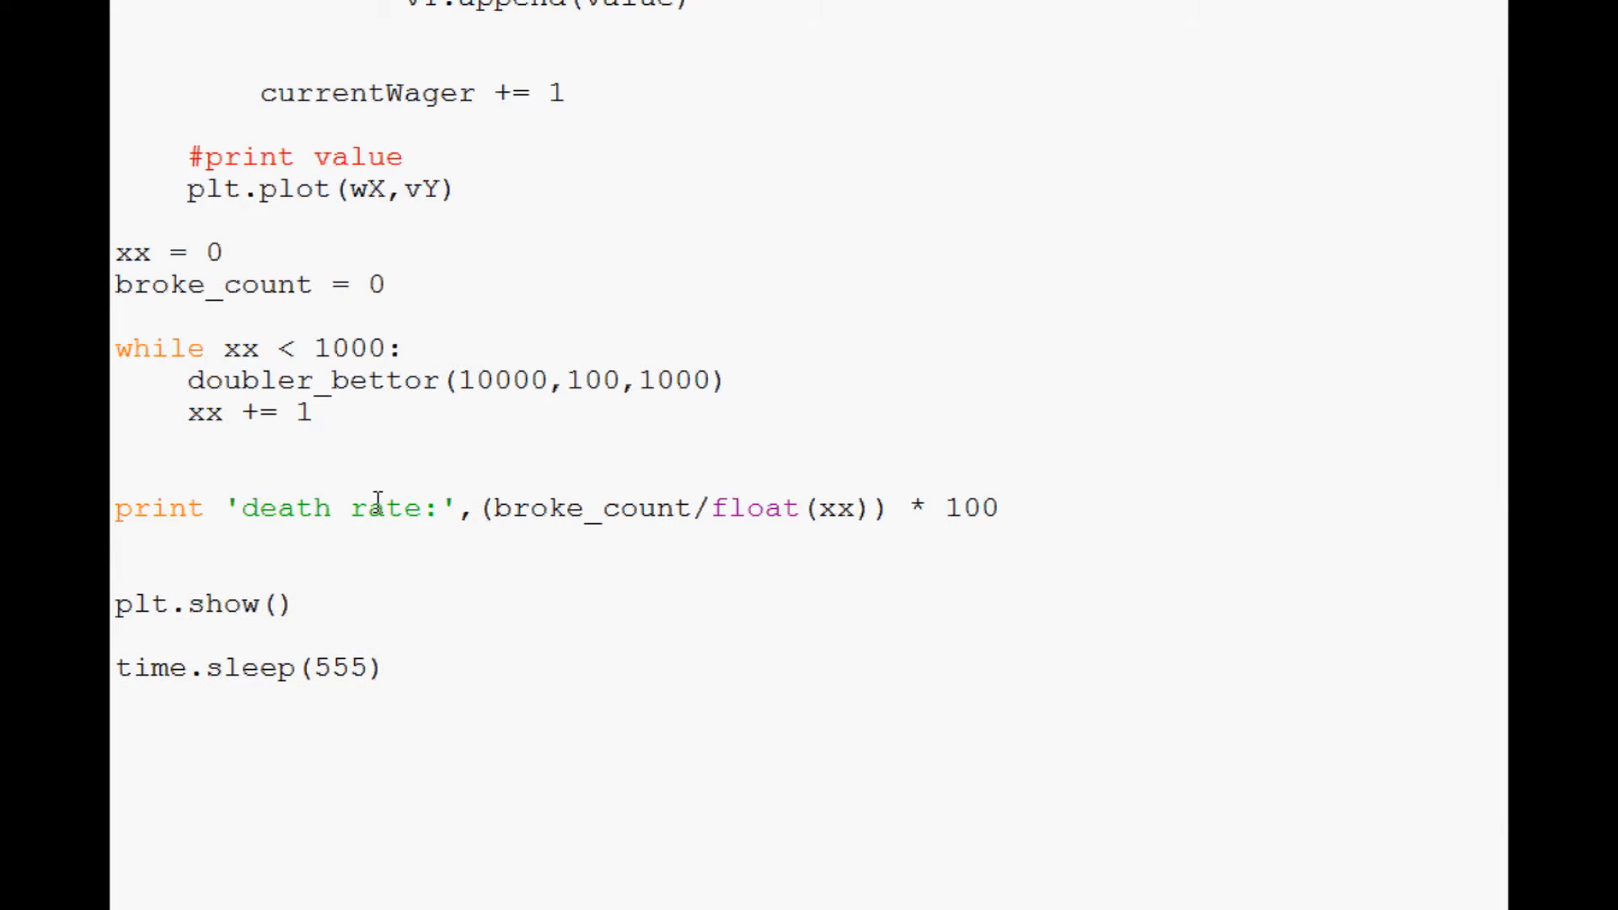
- Print 'survival rate:' as 100 - ((broke_count/float(xx))*100)
type("print '")
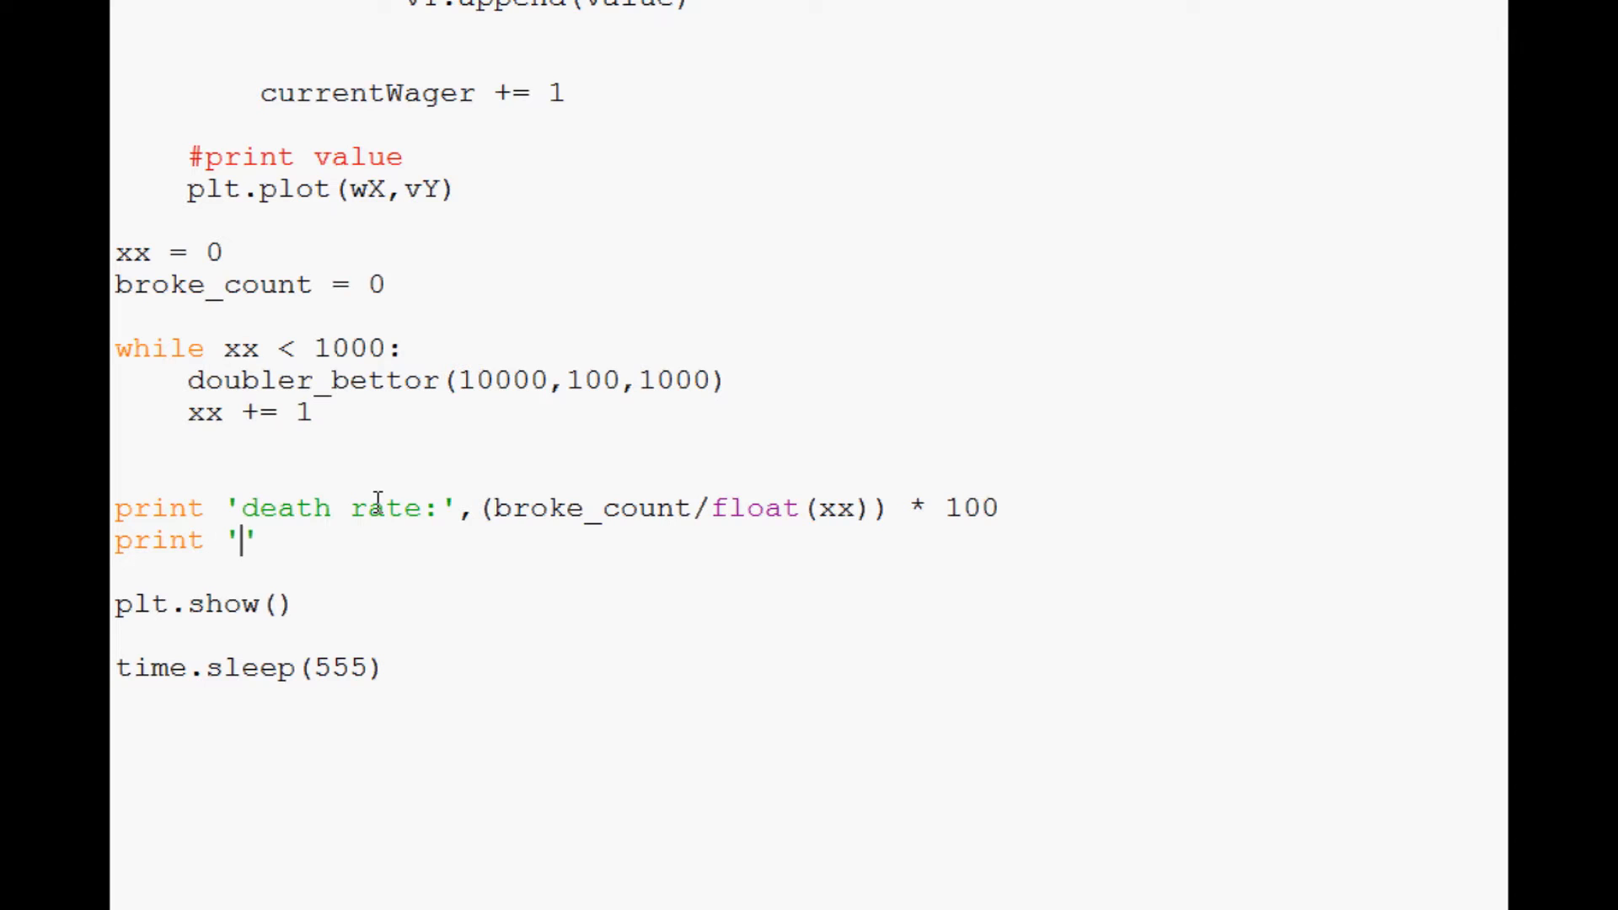
type("survival ra")
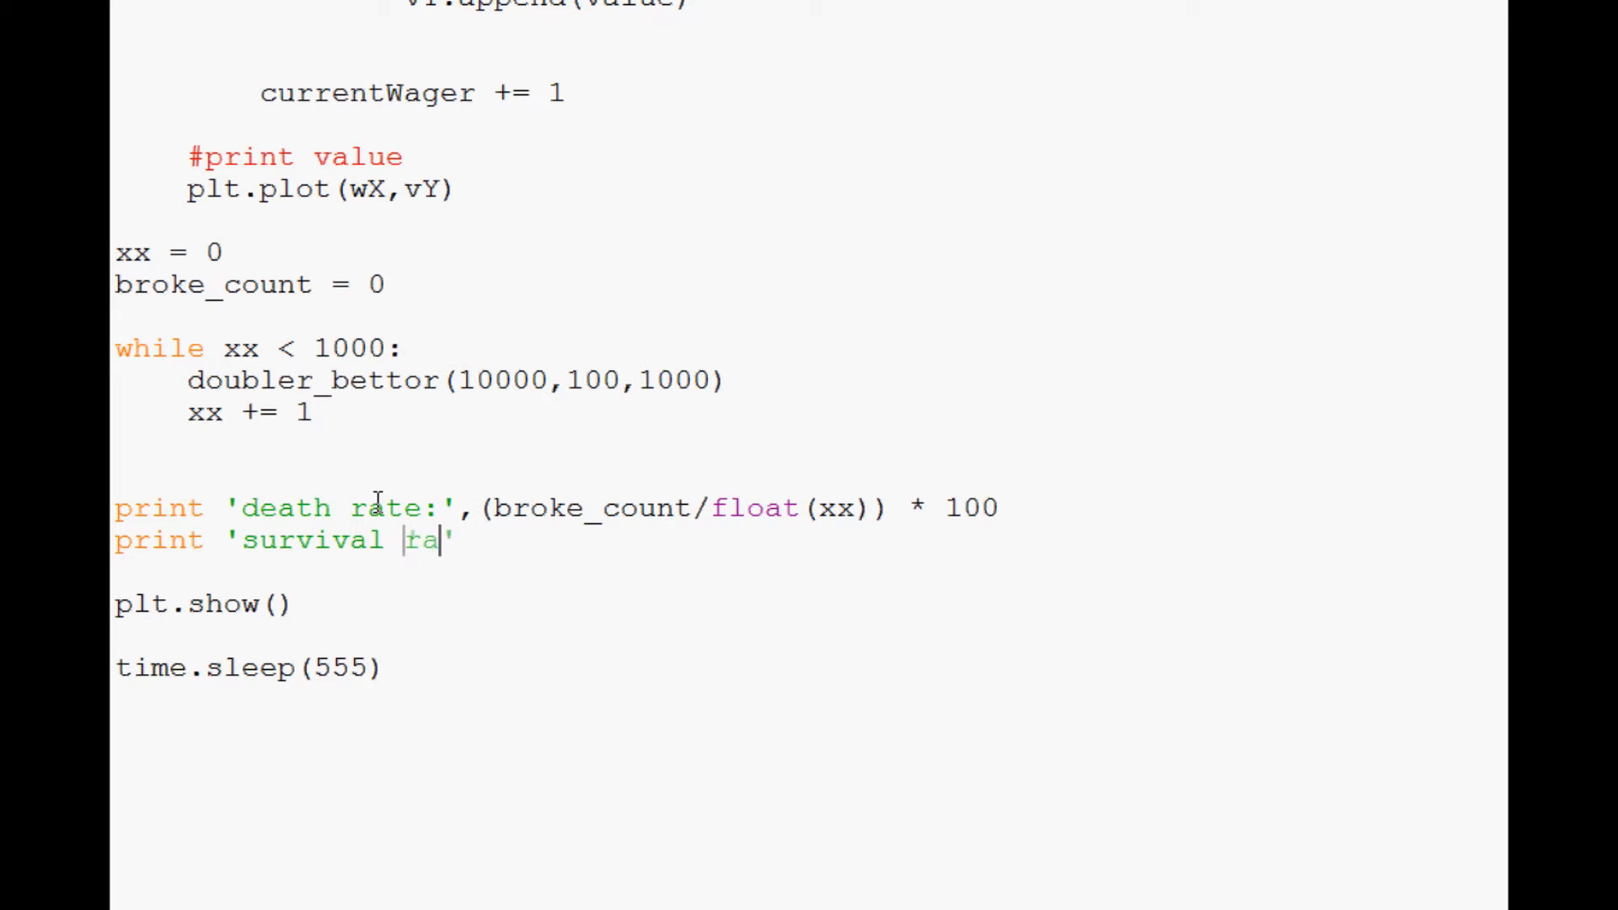
type("te:")
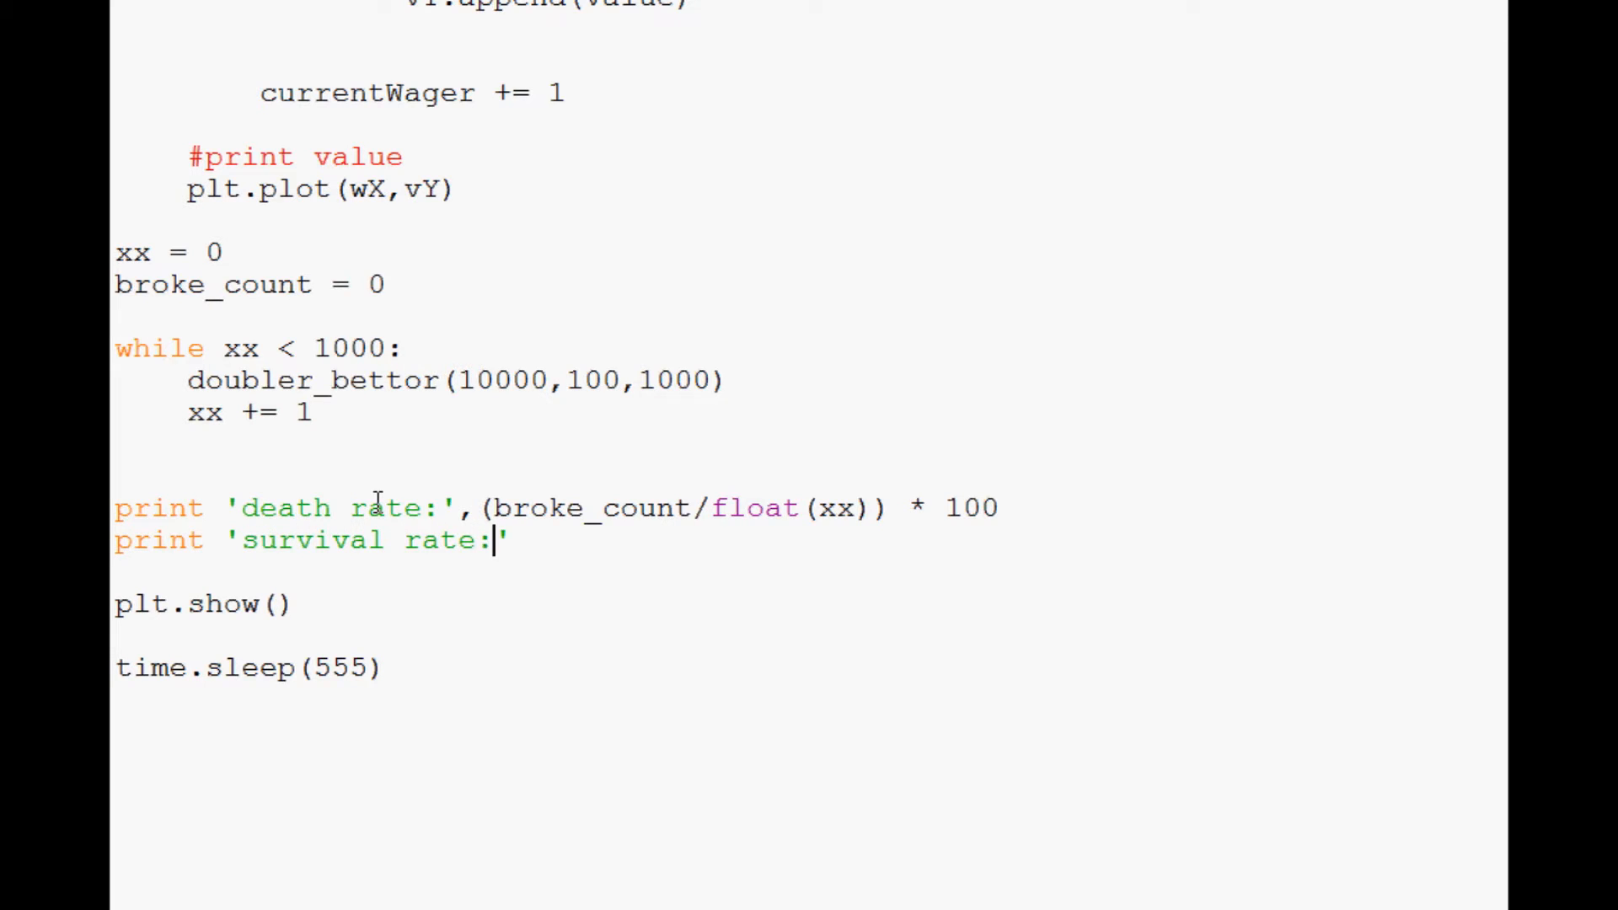
type("1")
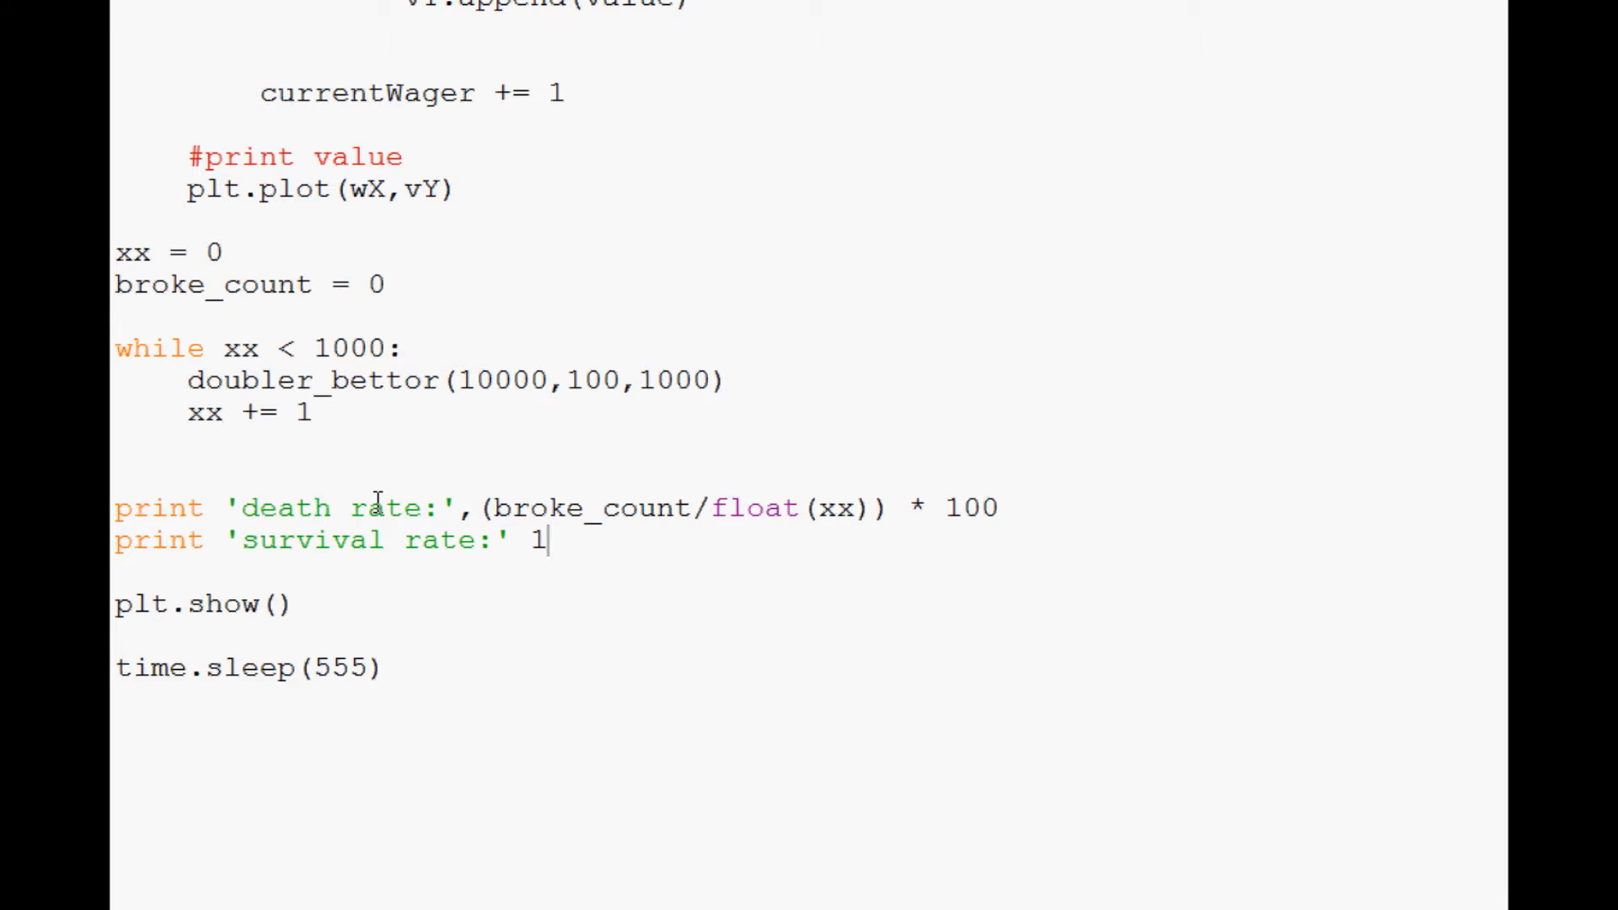
type("00")
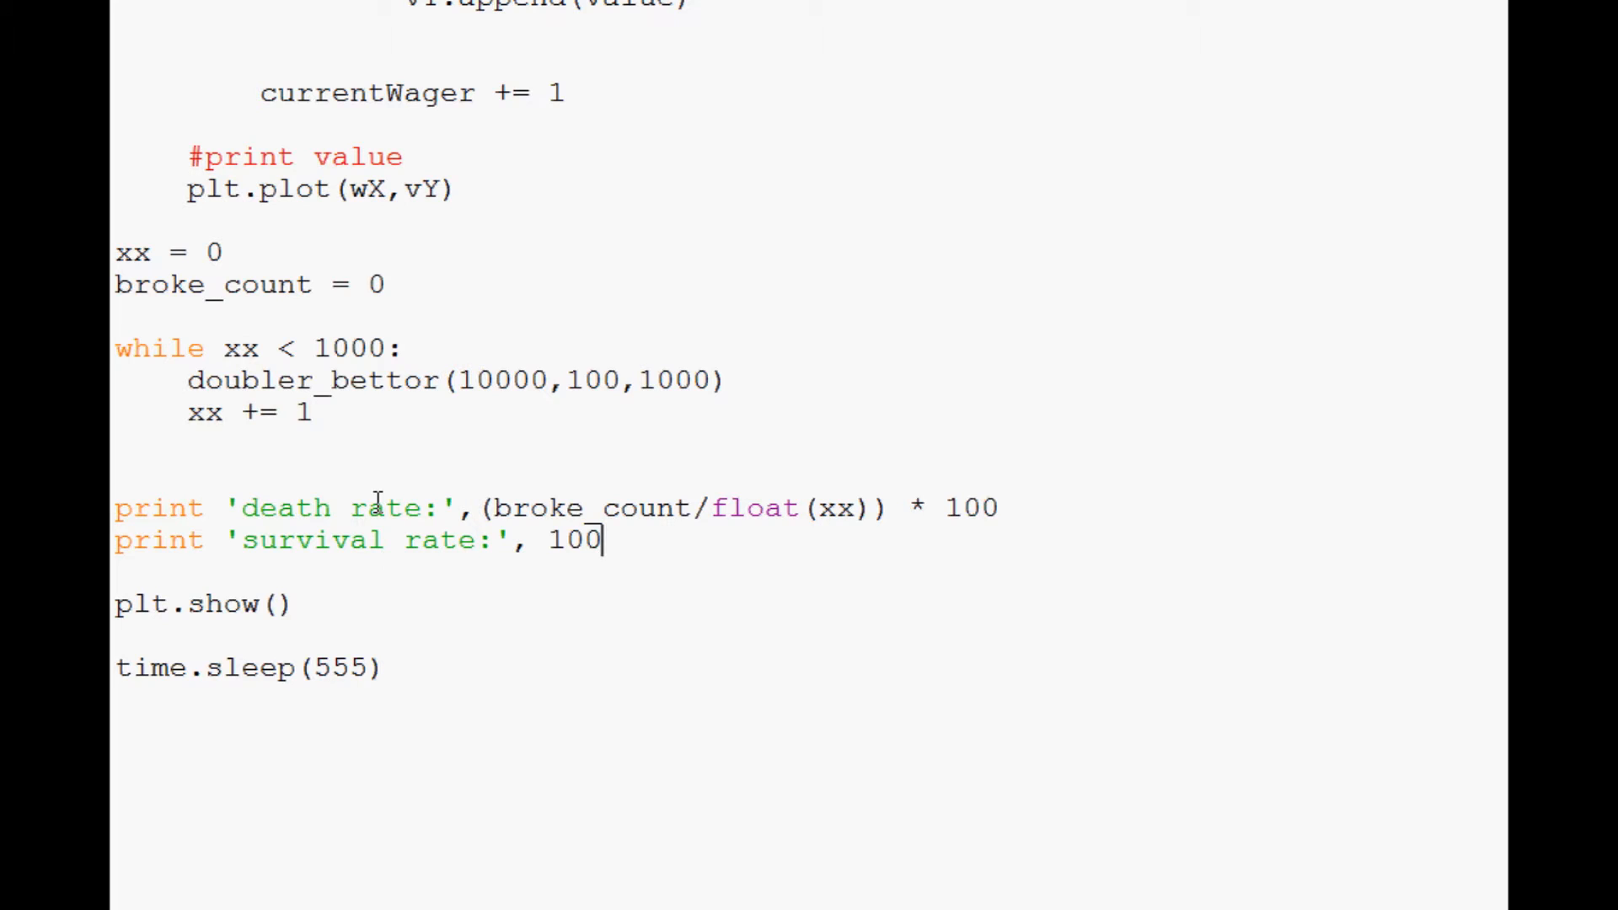
type("- ()")
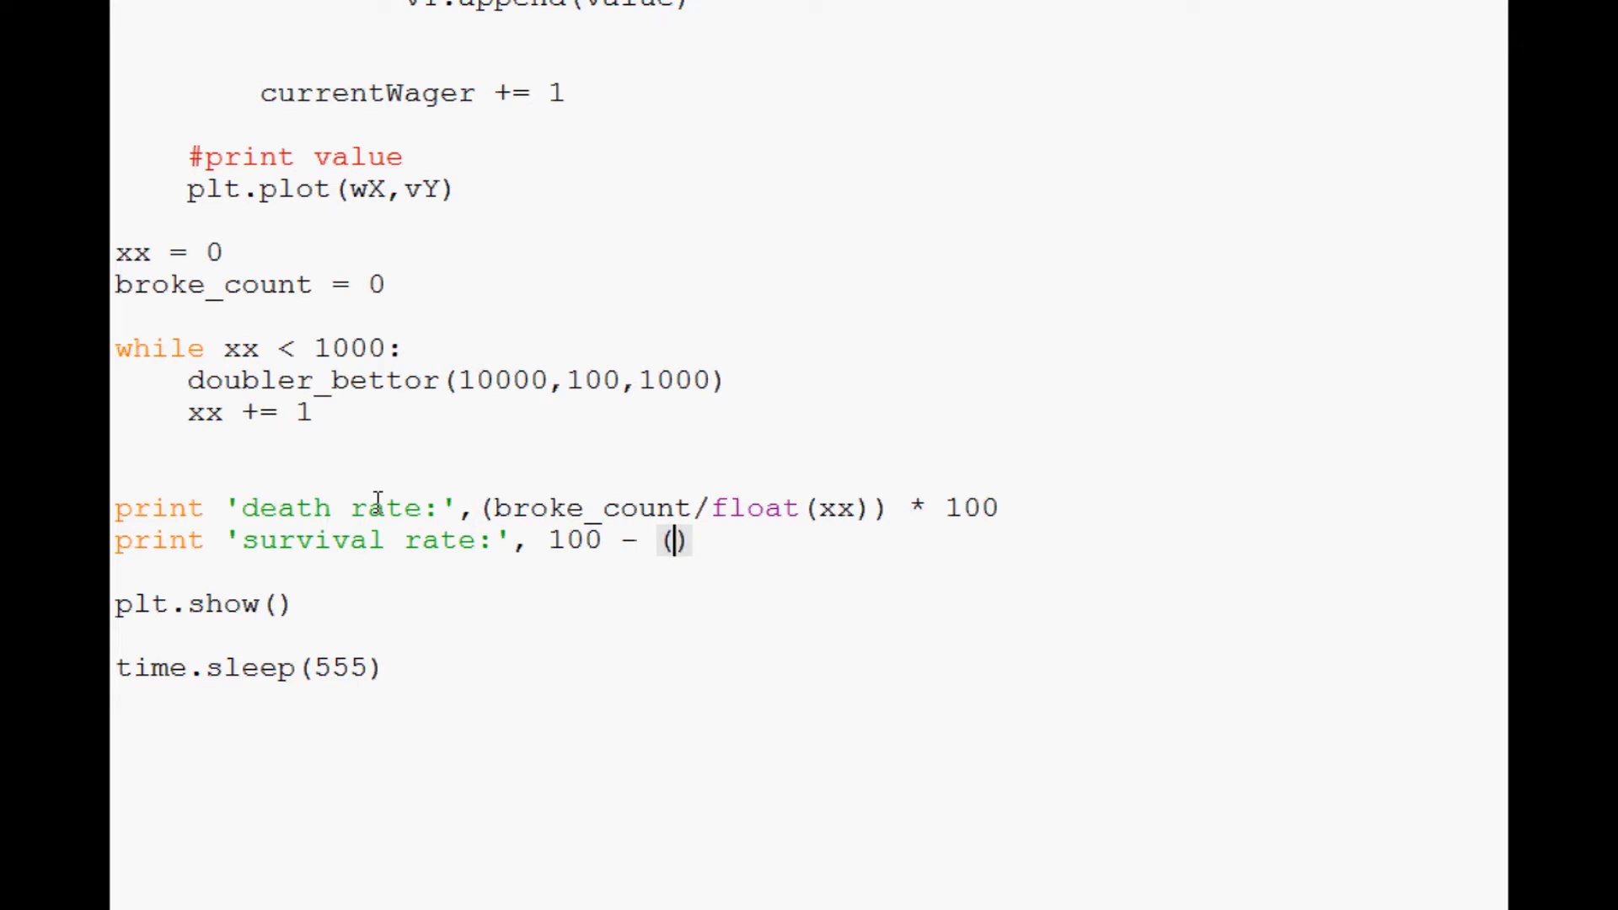
type("broke_count/float")
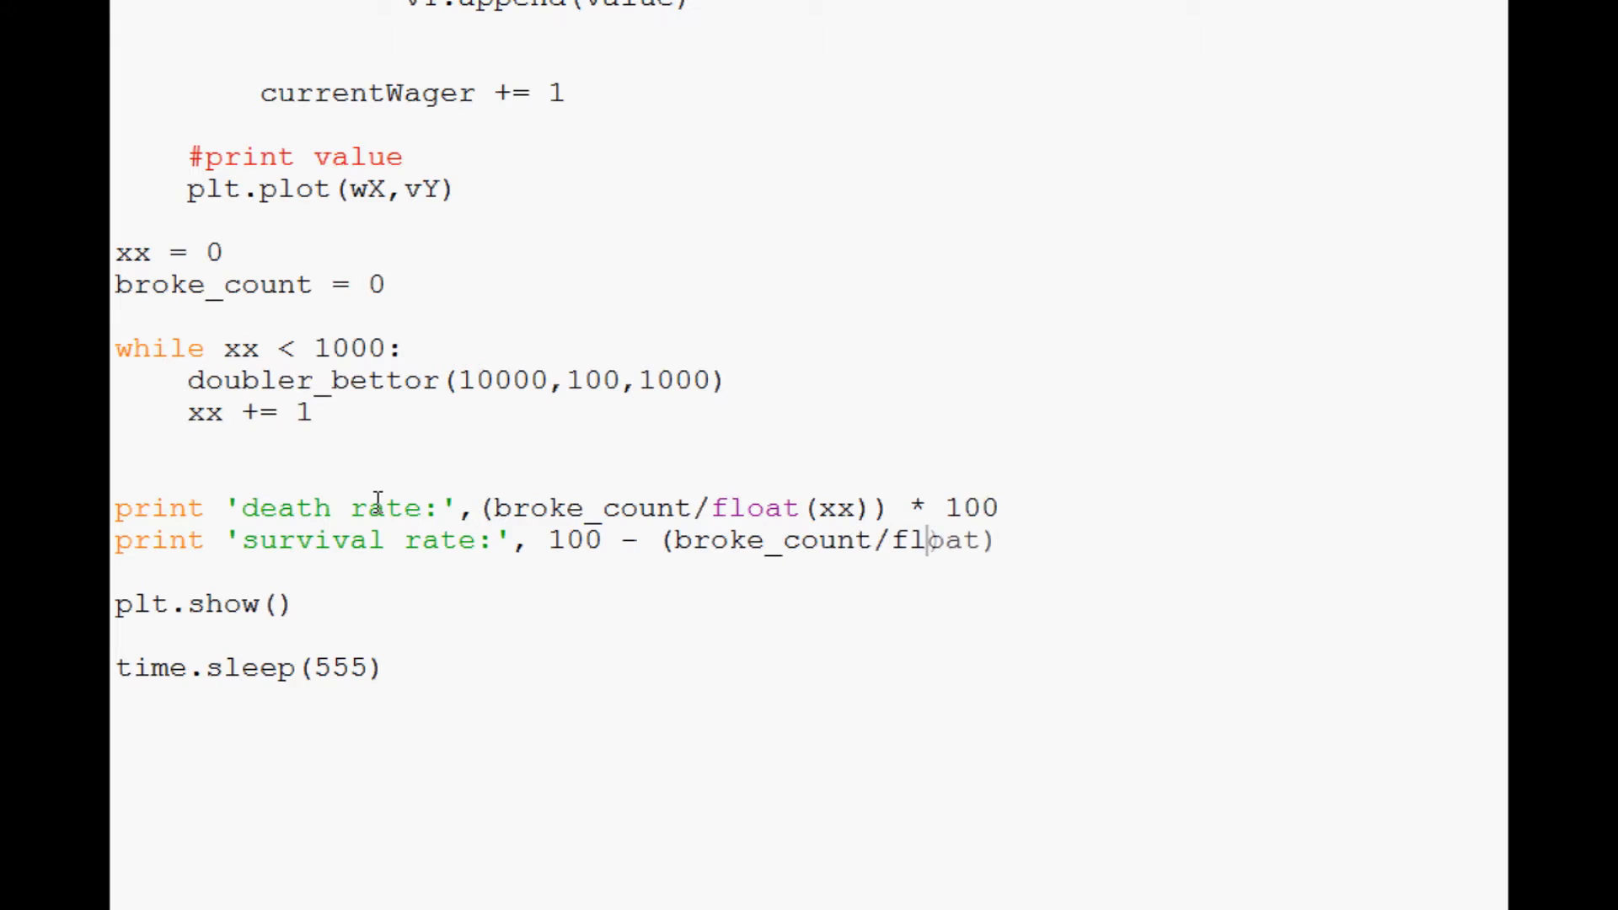
type("(x")
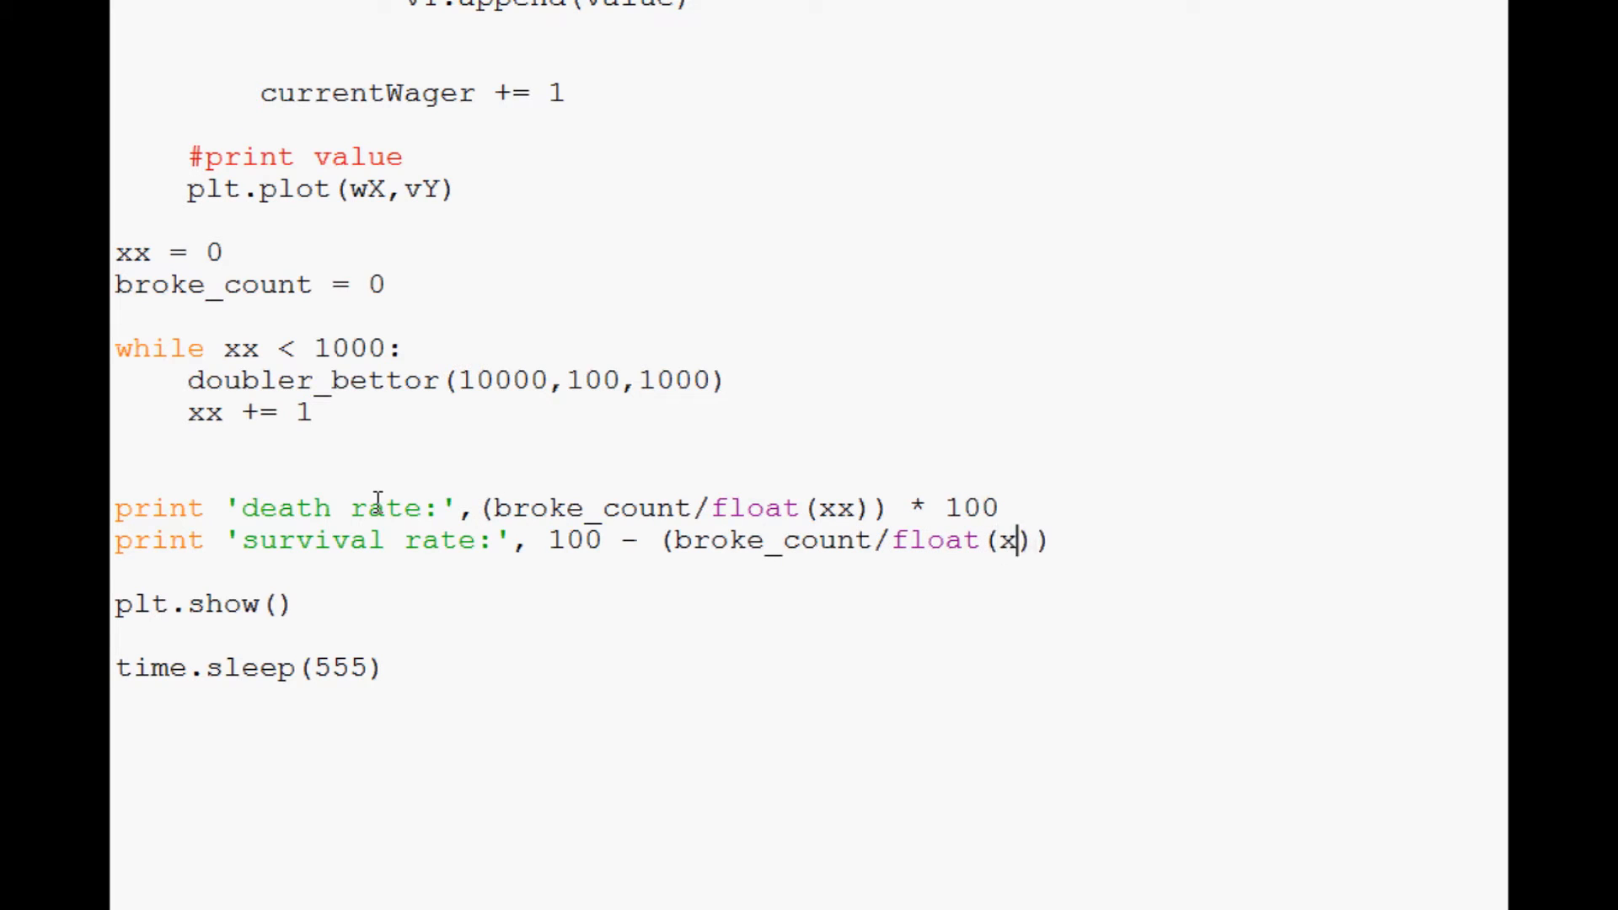
type("x))*")
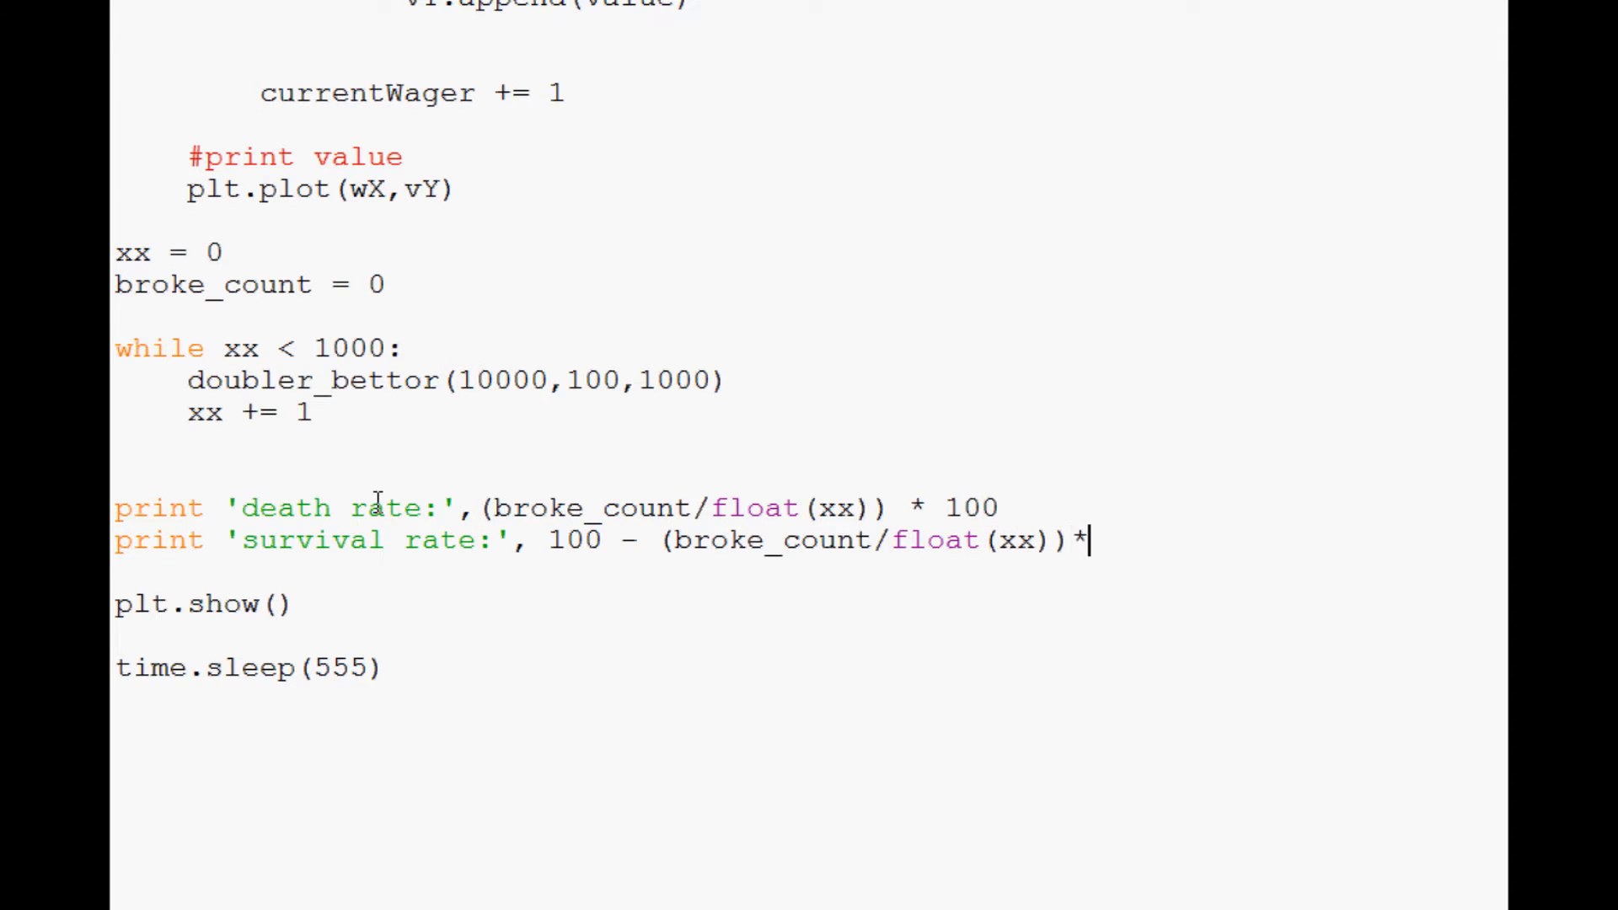
type("100)")
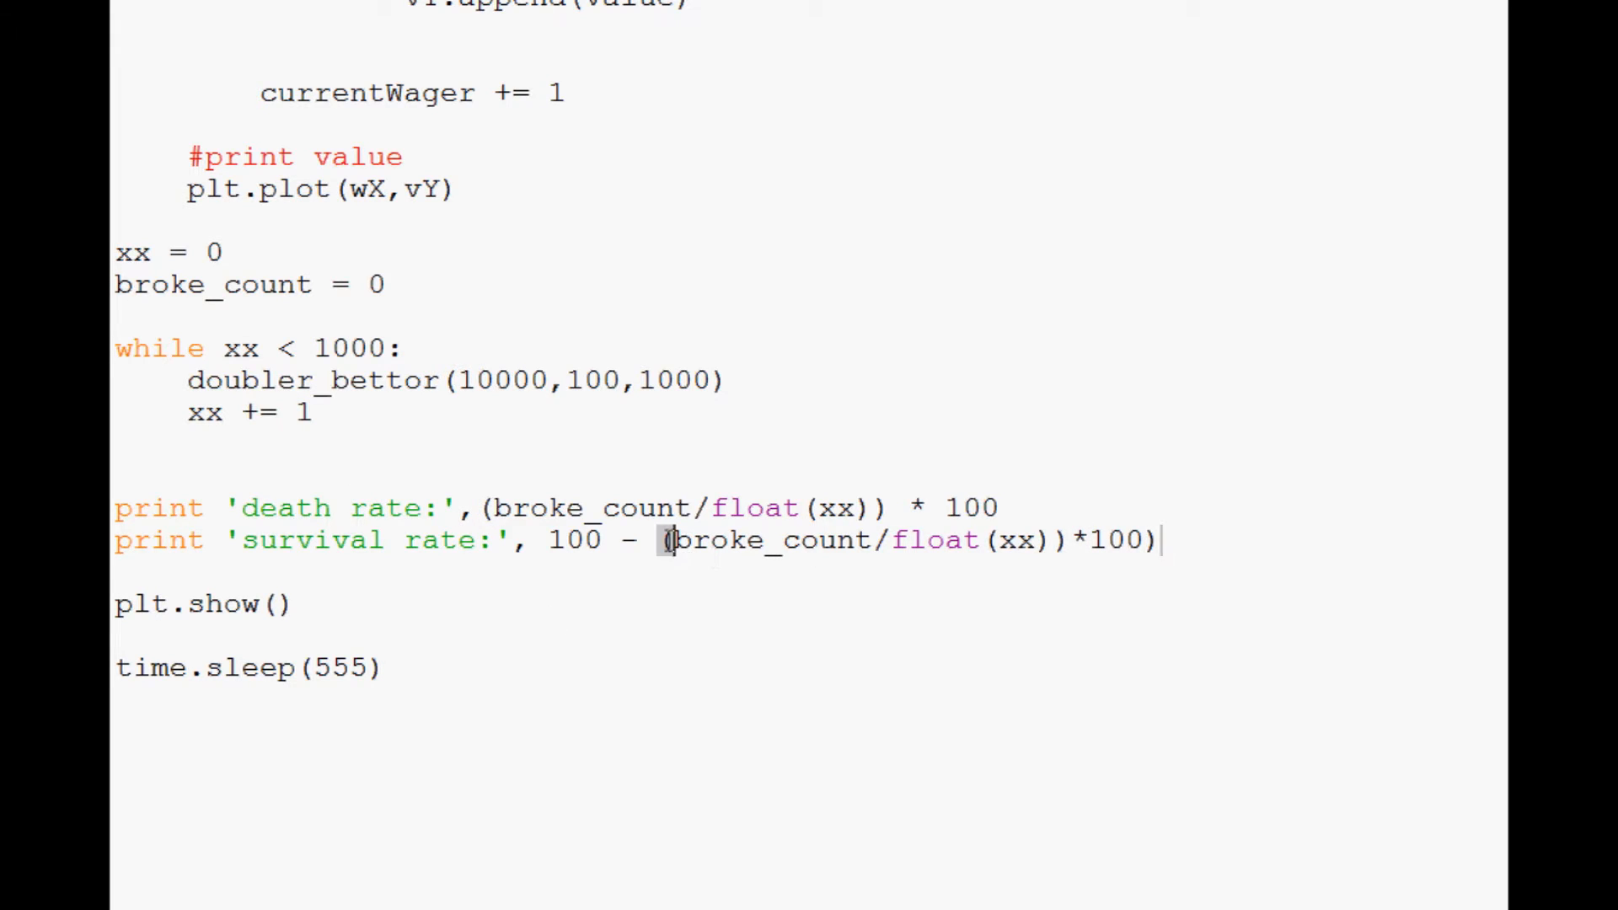
type("(")
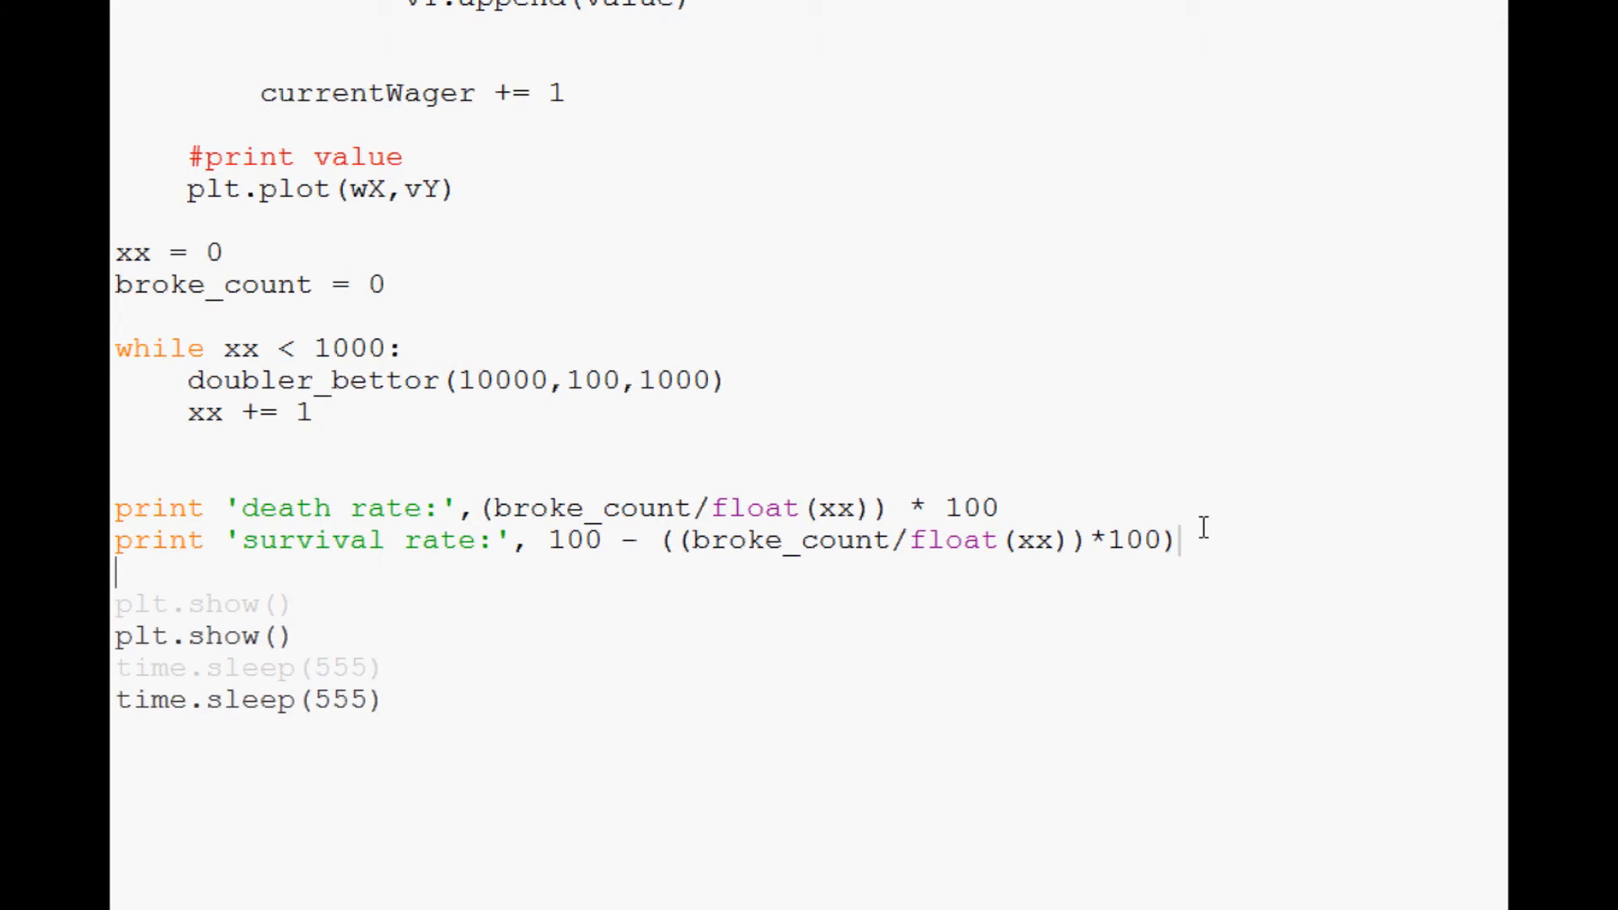
- Draw a red zero line with plt.axhline(0, color = 'r') before plt.show(), fixing a misspelling
type("plt")
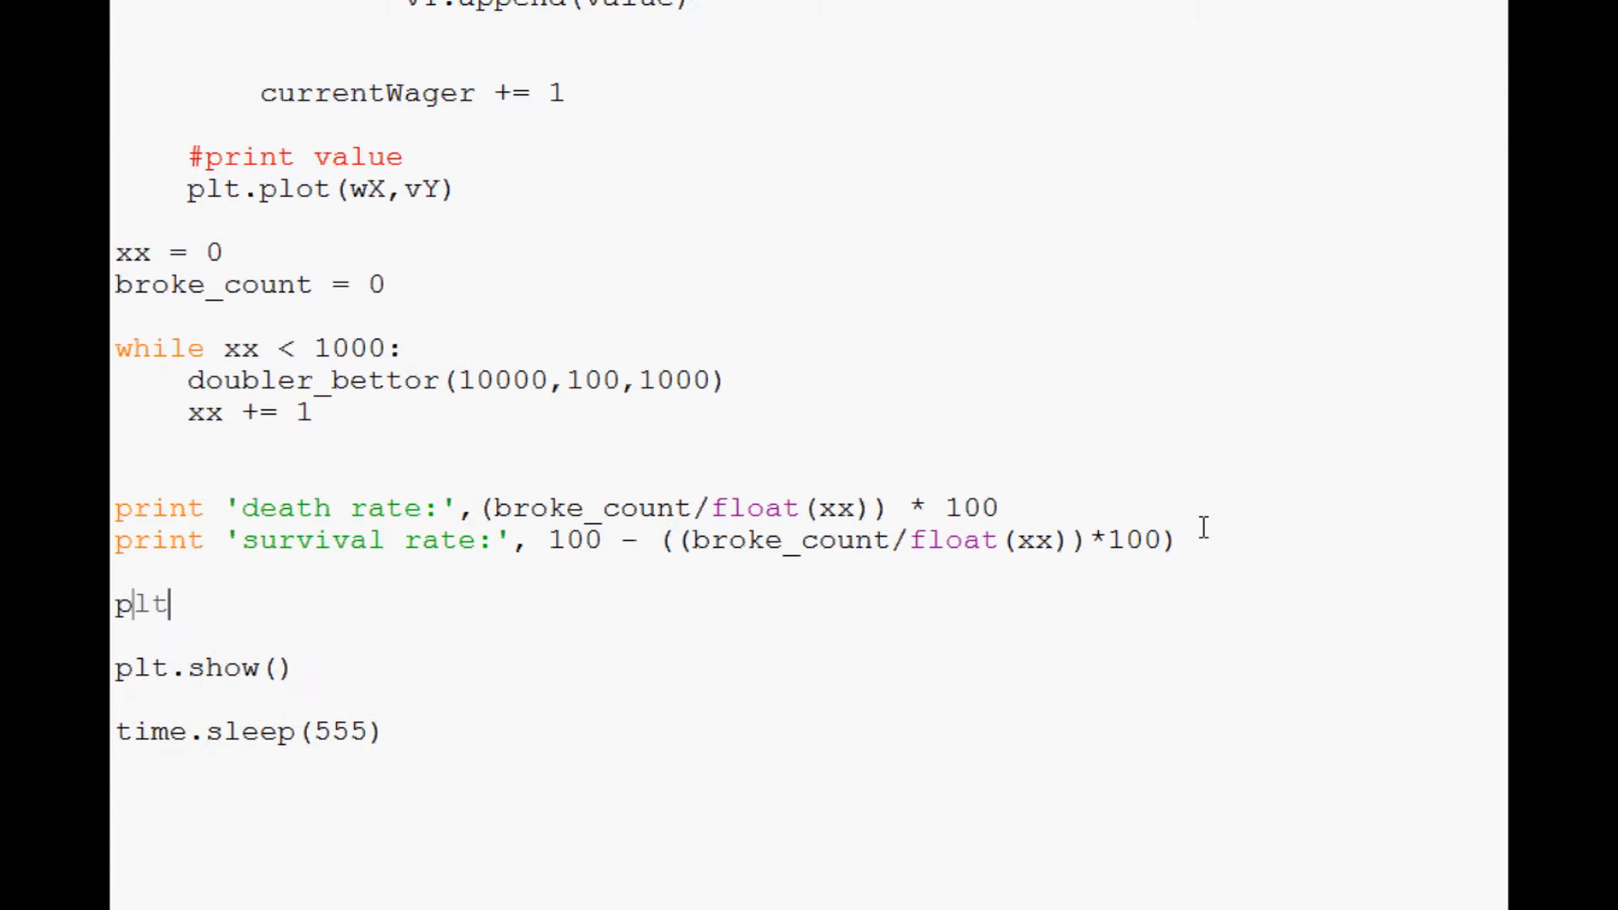
type(".axhil")
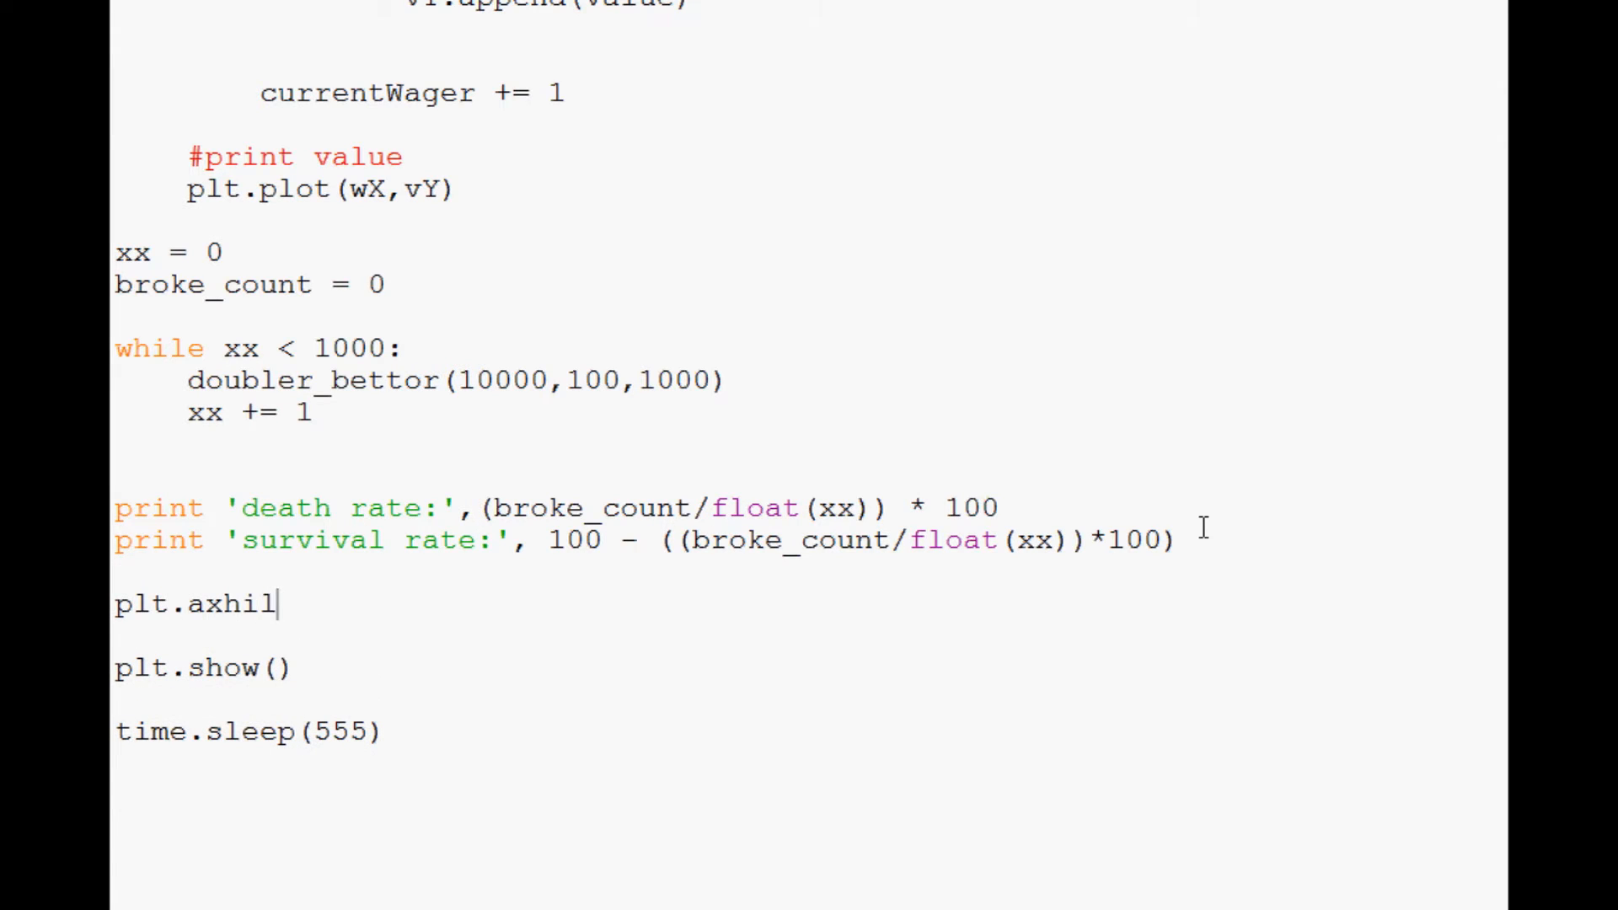
key("Backspace")
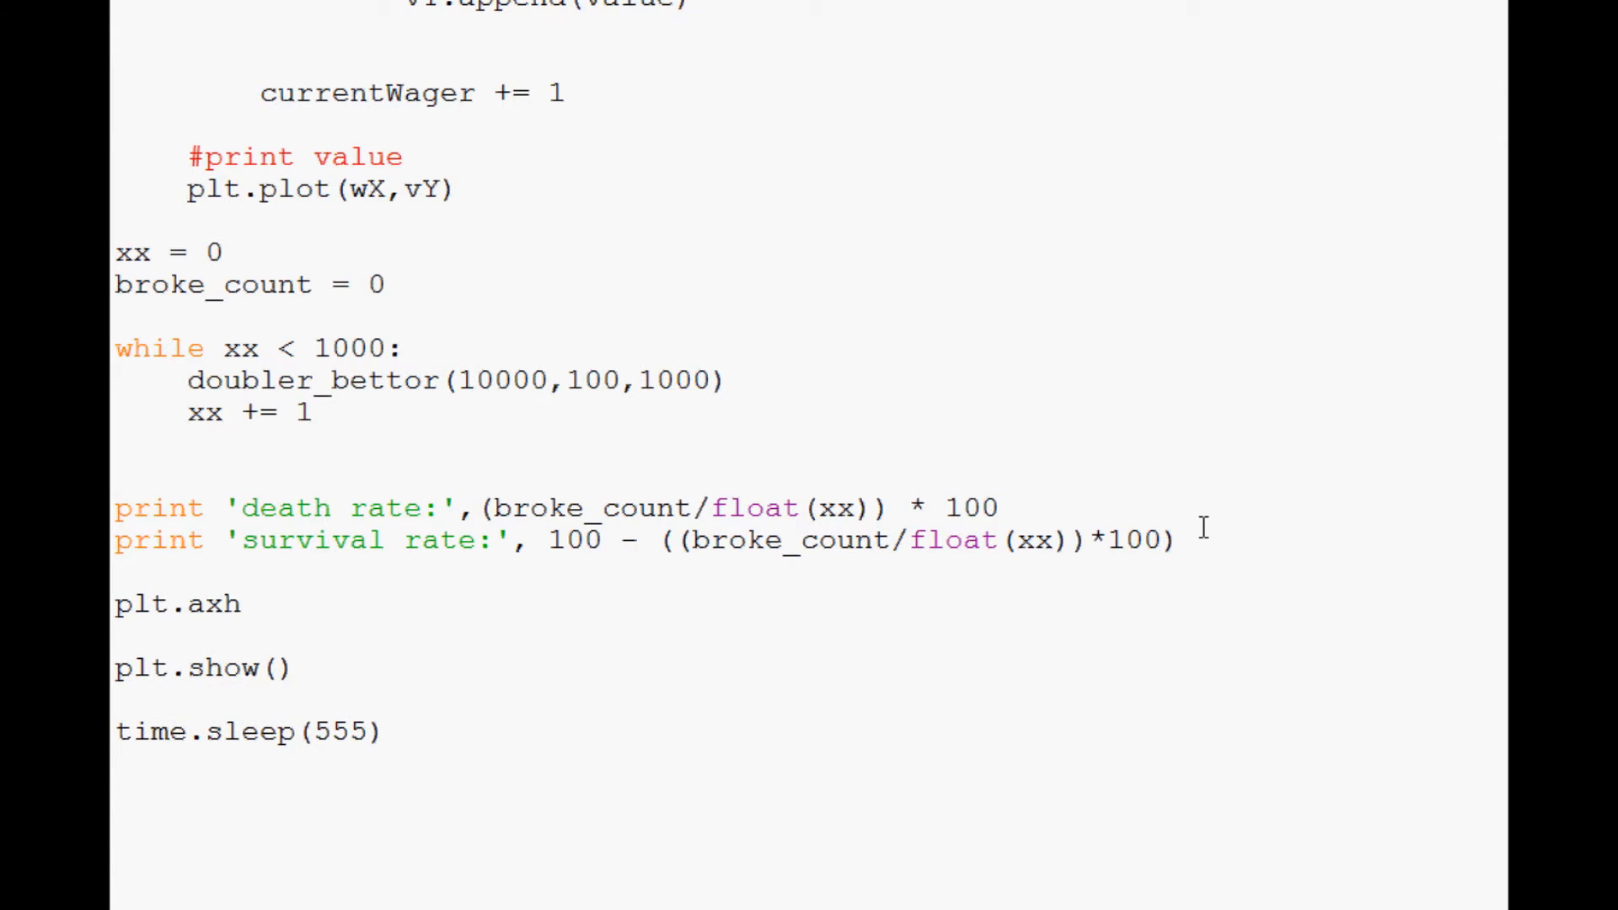
type("line ()")
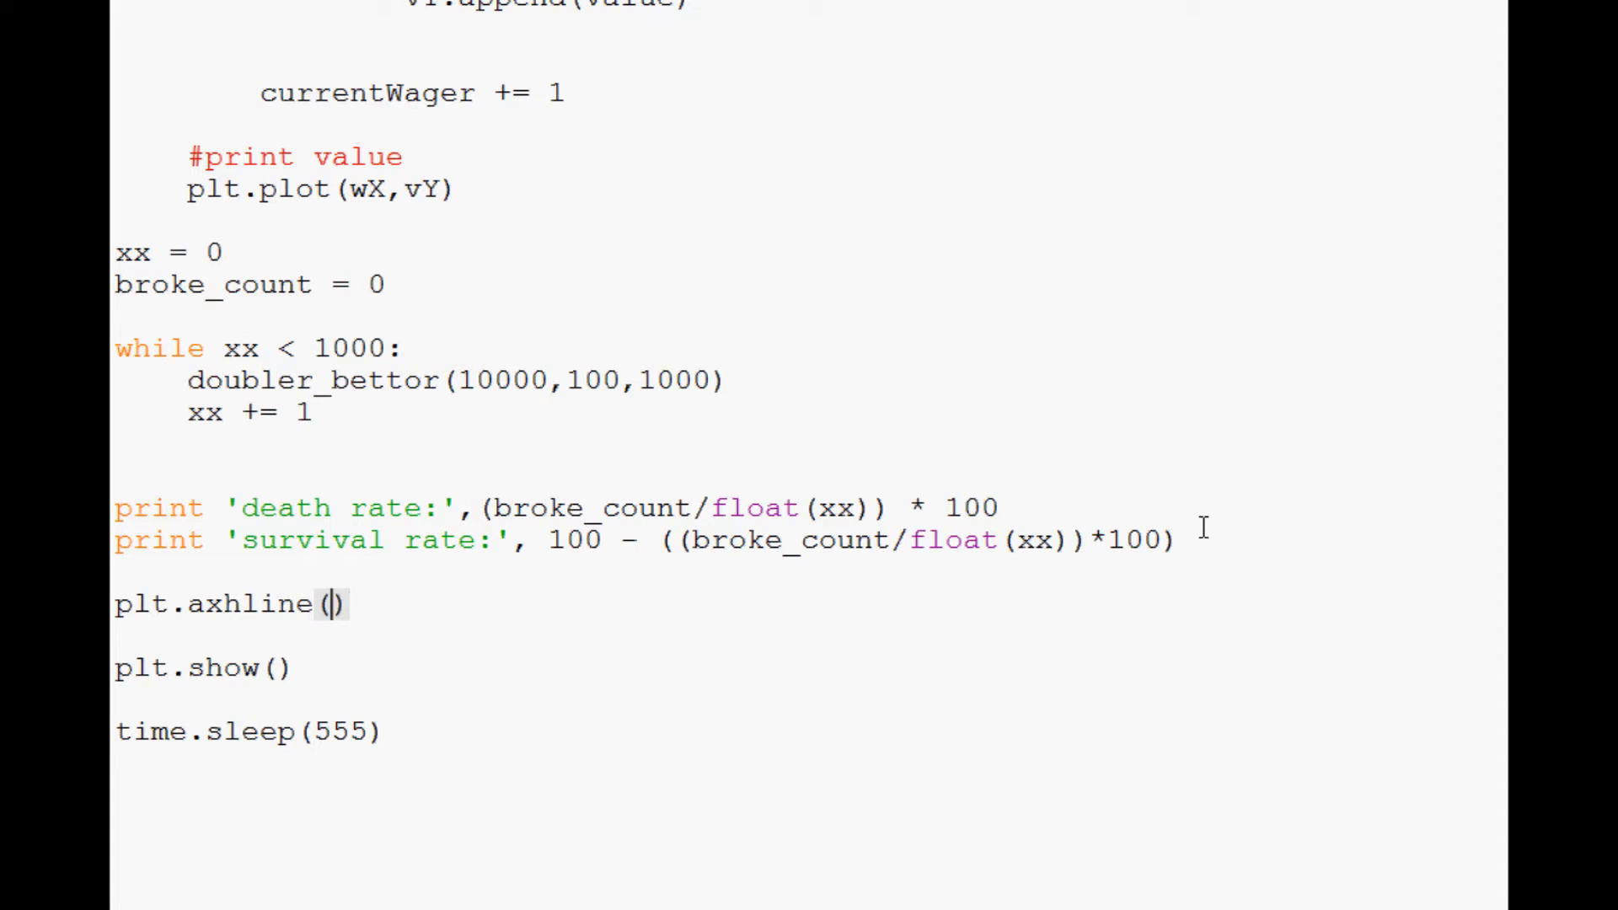
type("0, co")
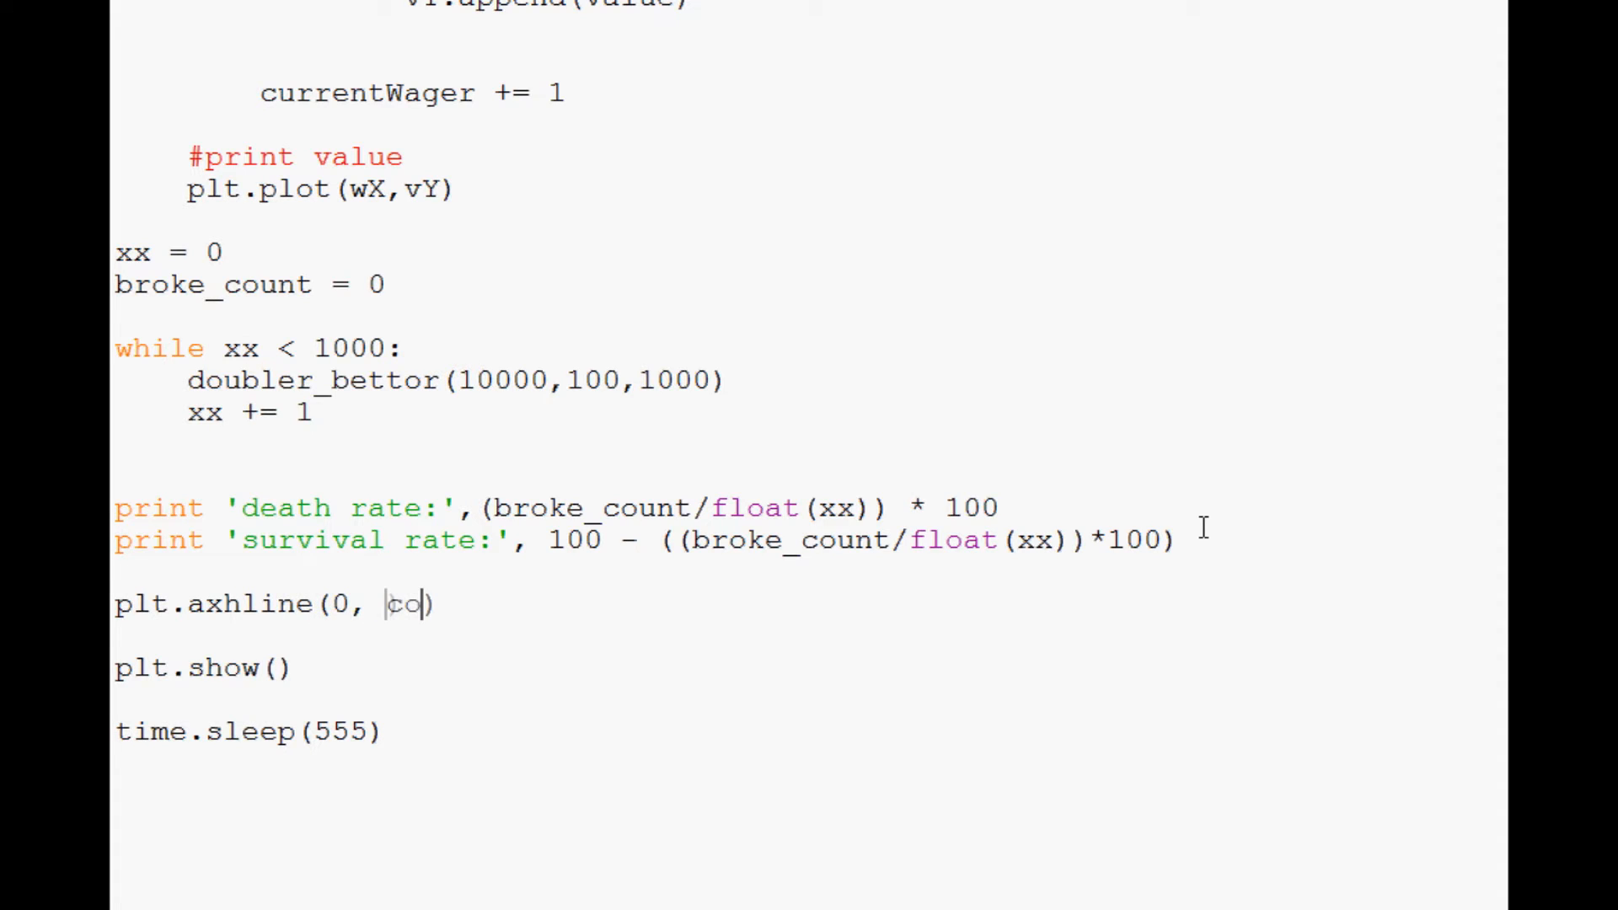
type("lor = 'r'")
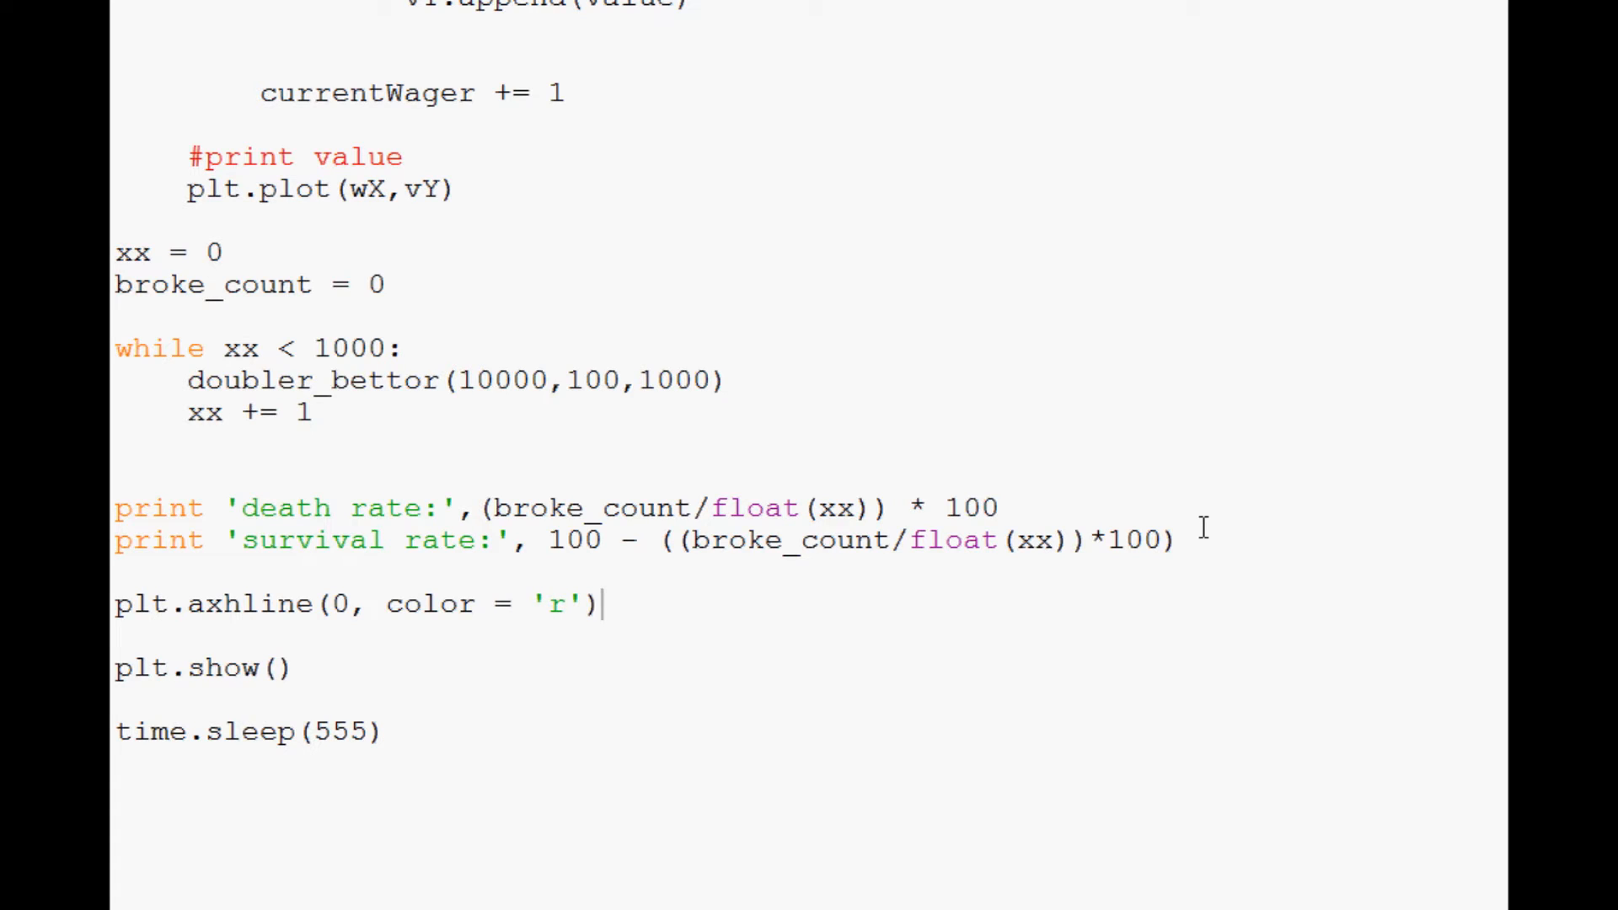
mouse_move(1079, 398)
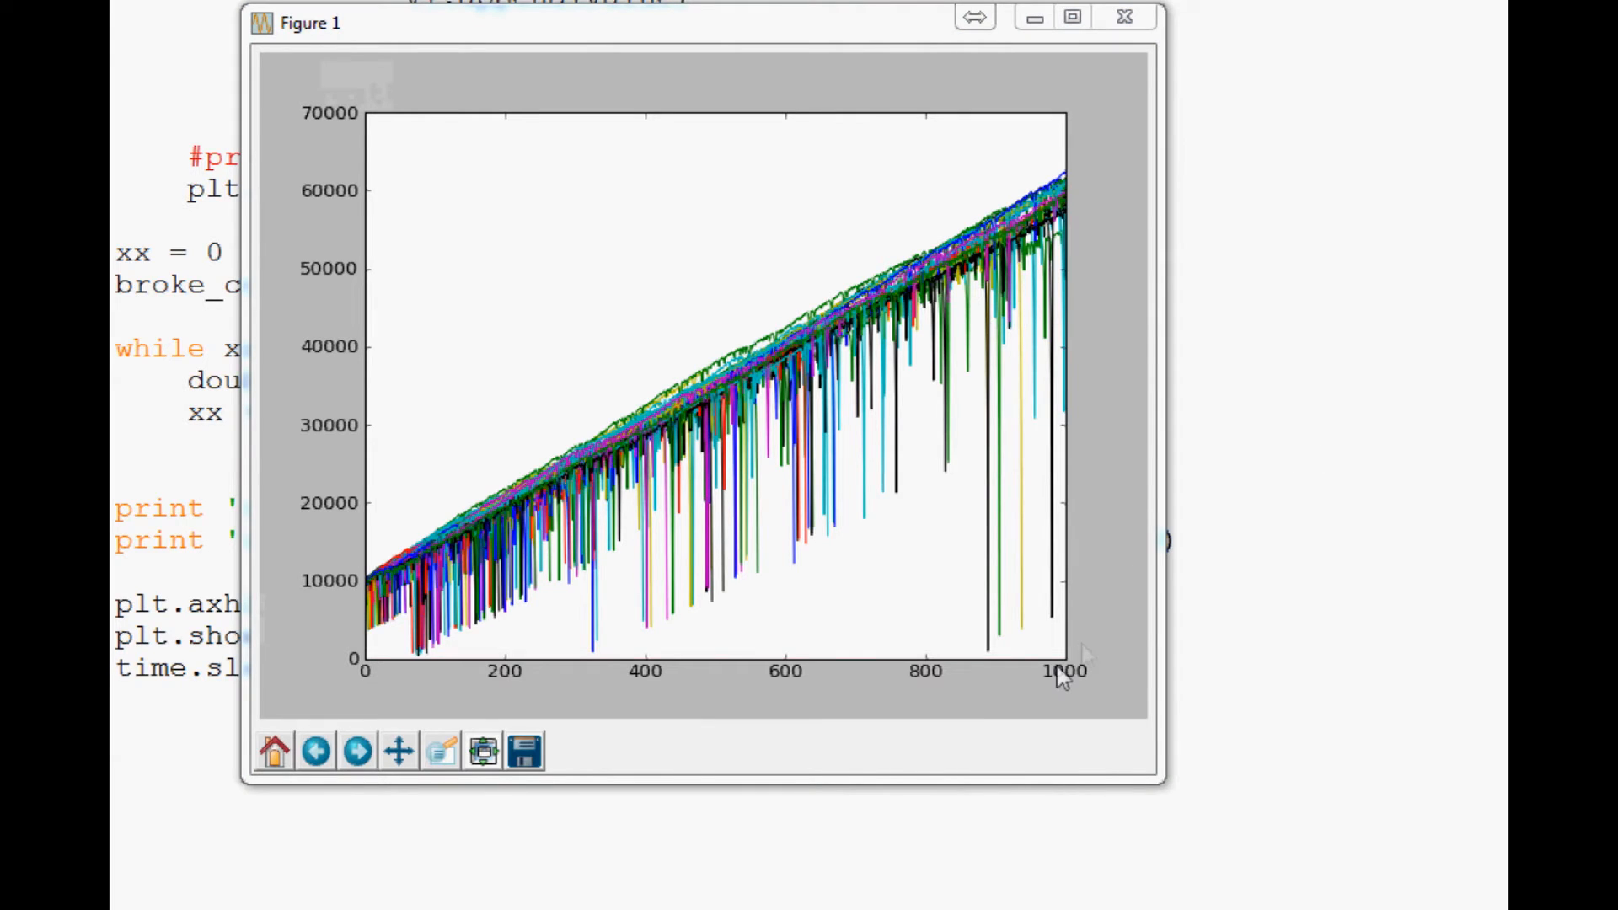
mouse_move(1055, 502)
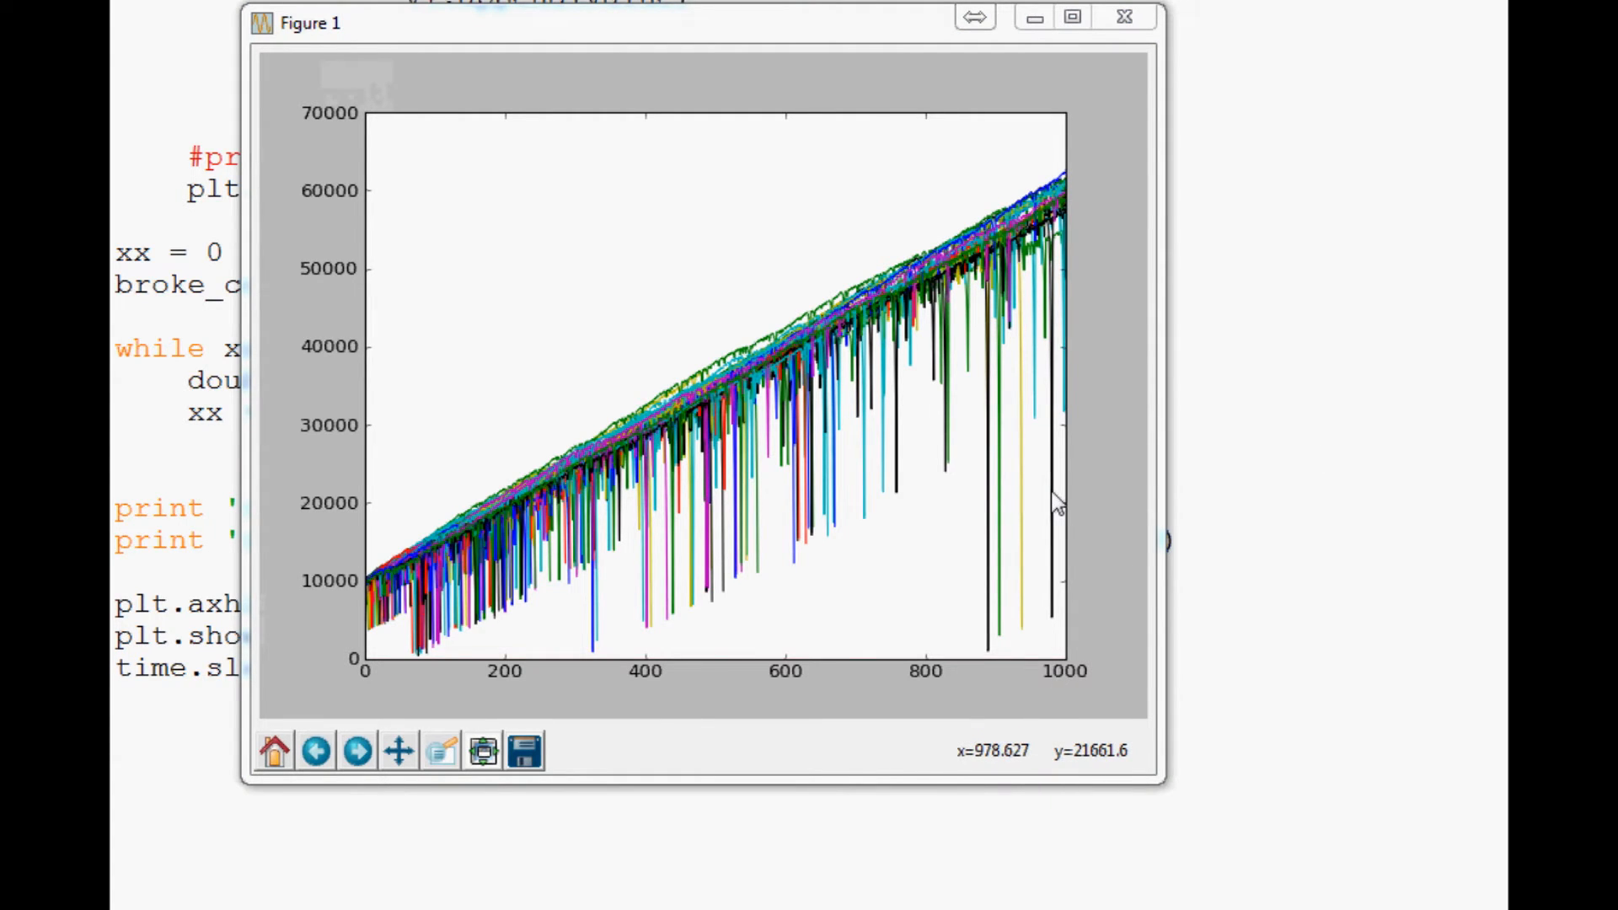
- Run the simulation and read death rate 78.0 and survival rate 22.0 in the shell
left_click(1239, 93)
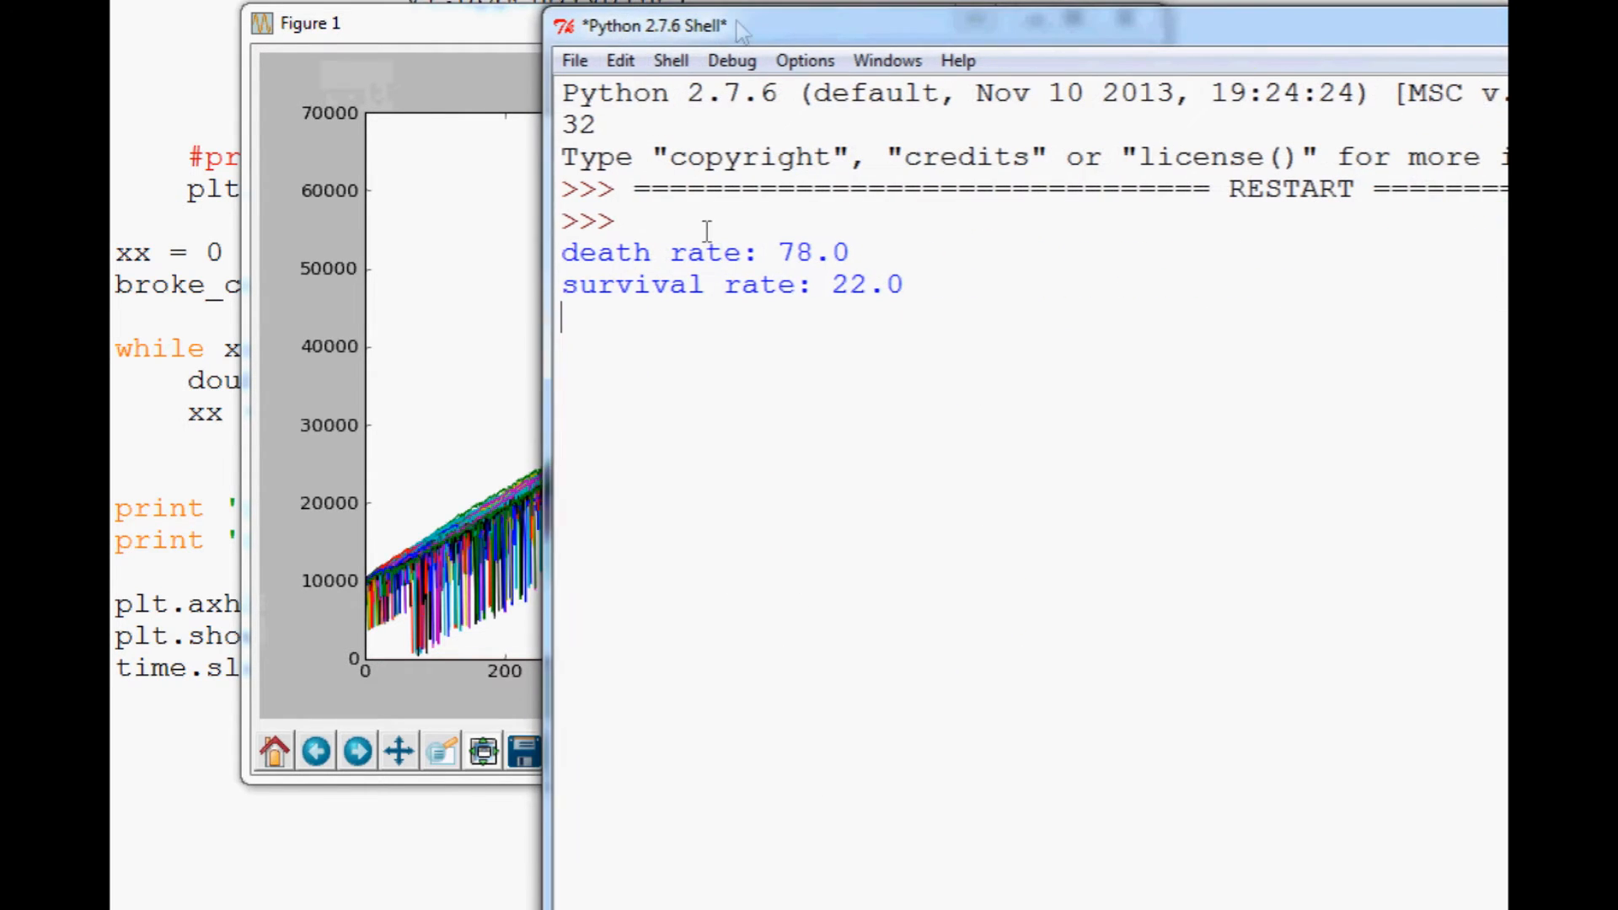
- Bring Figure 1 forward to inspect the bankroll curves over 1000 wagers
double_click(814, 251)
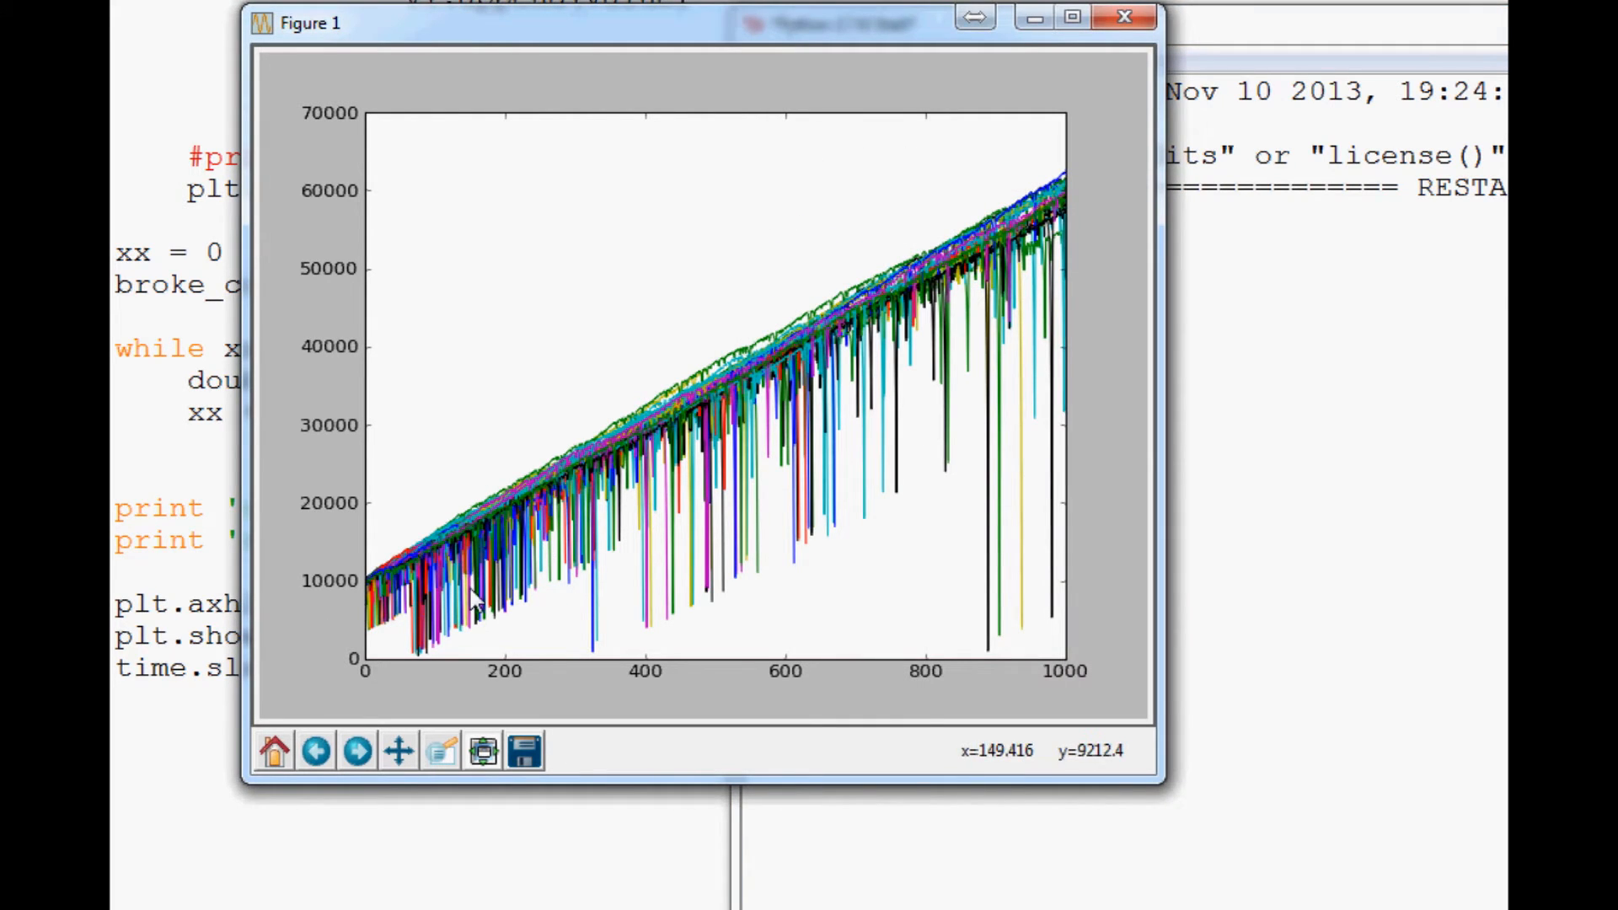
mouse_move(403, 540)
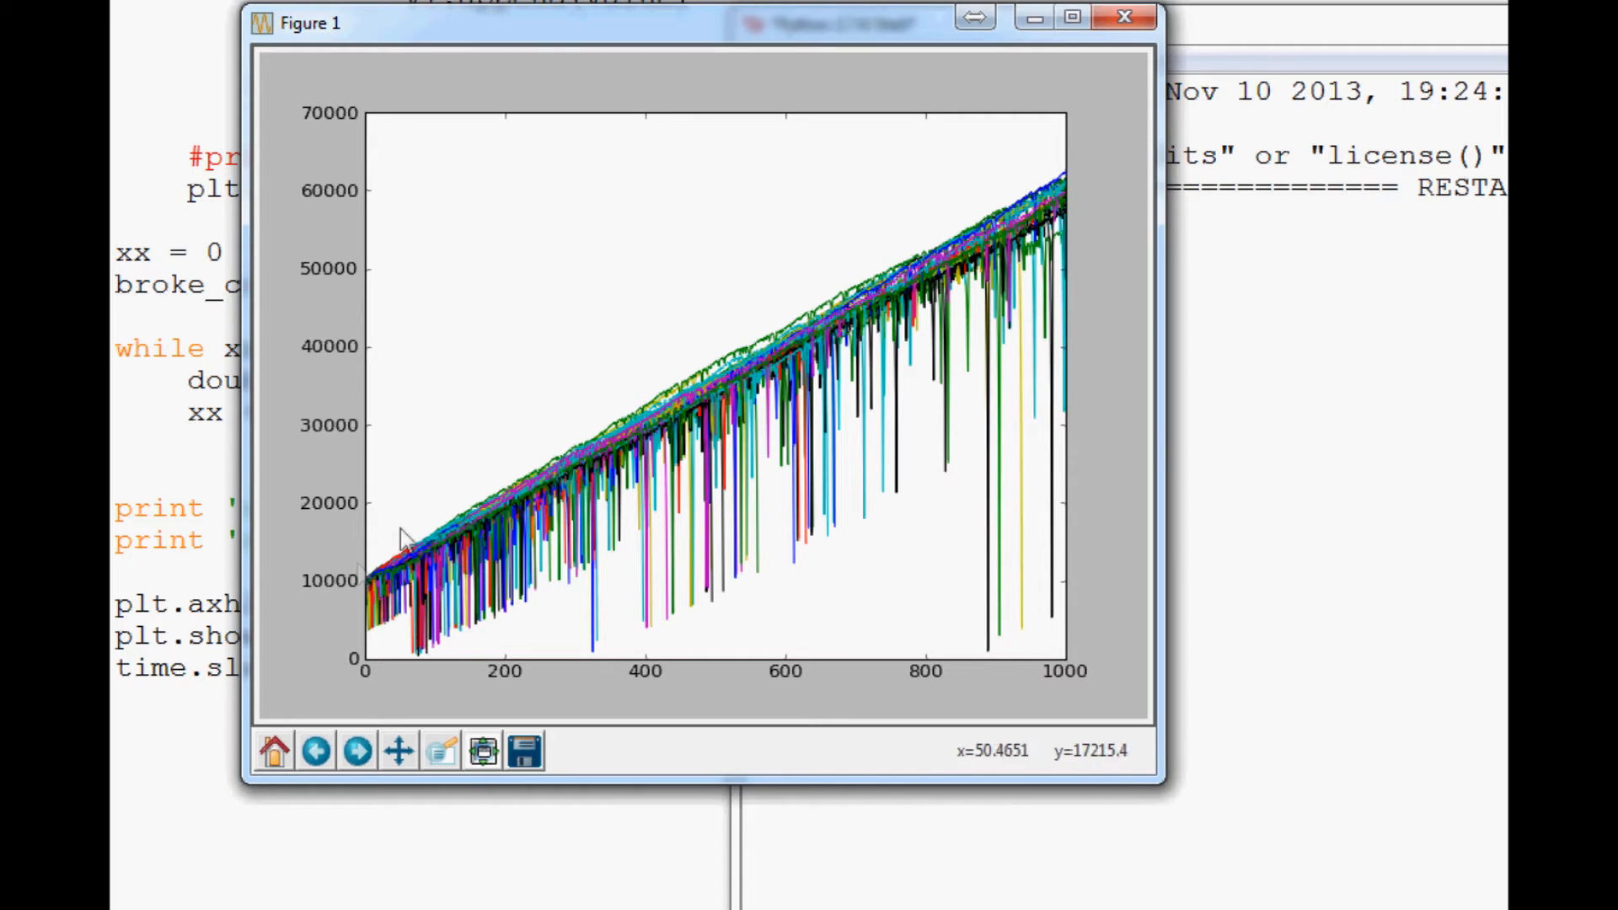
mouse_move(861, 130)
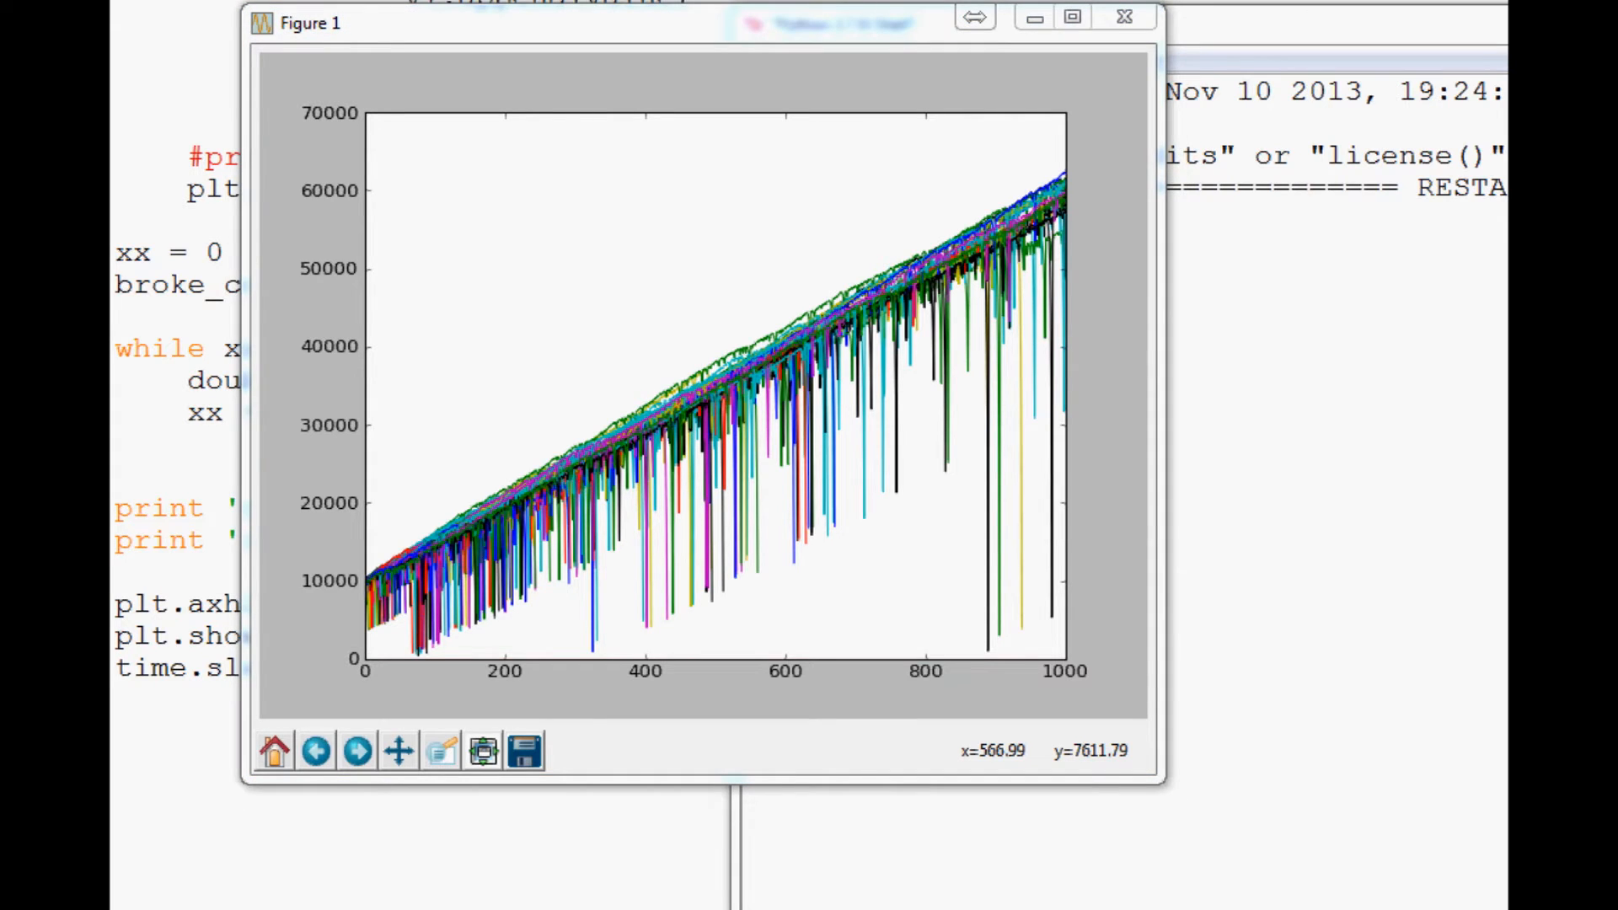
mouse_move(671, 516)
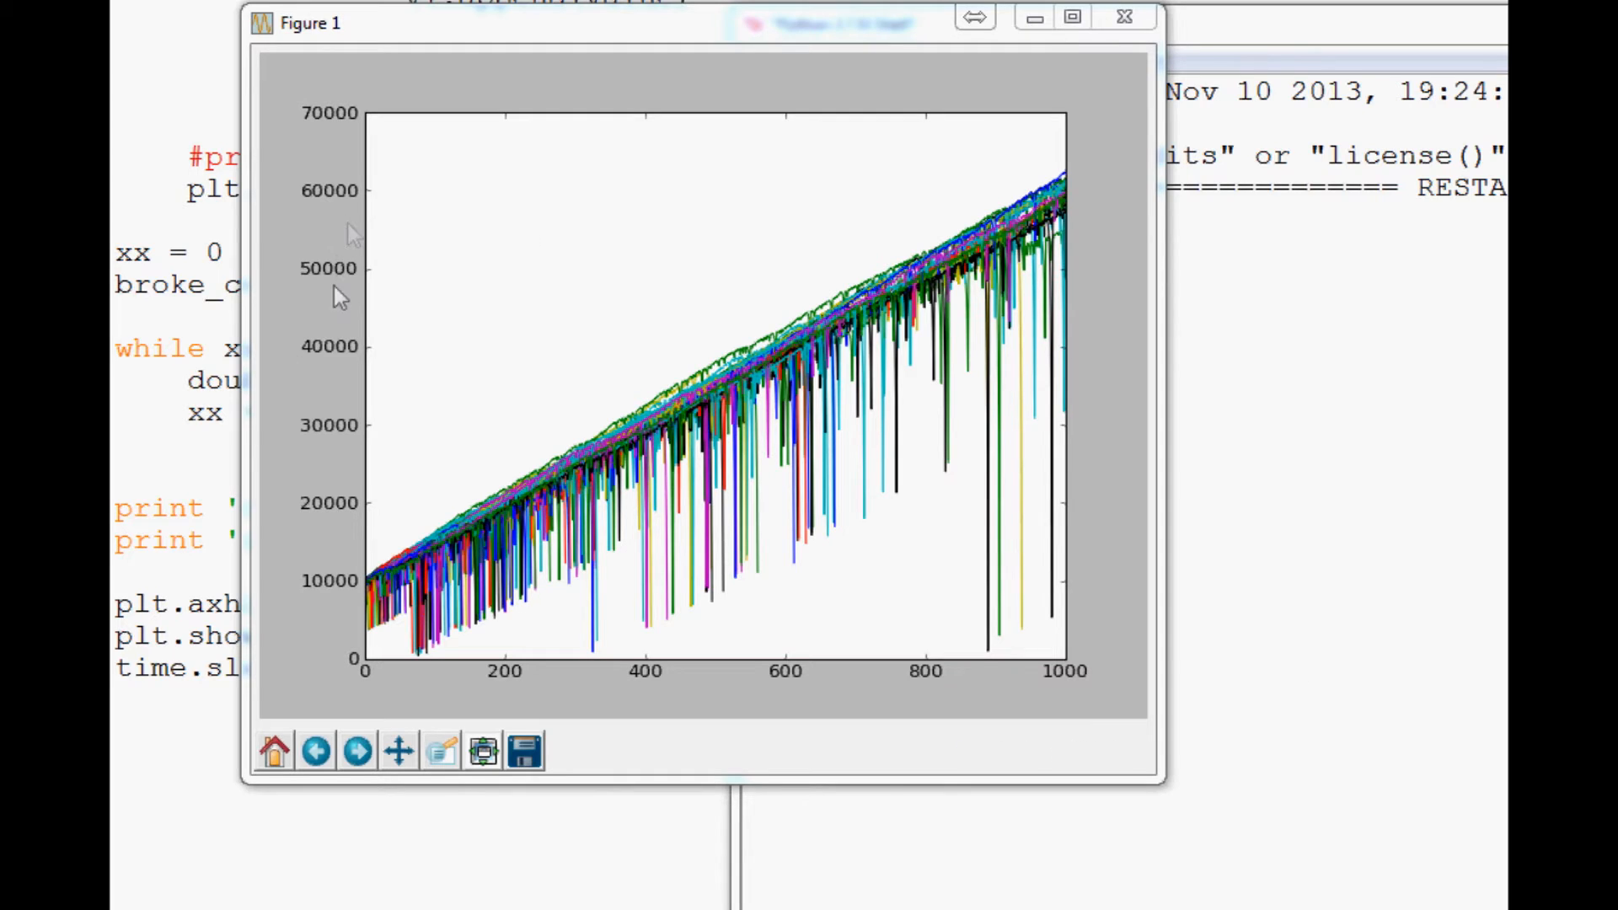
mouse_move(1099, 214)
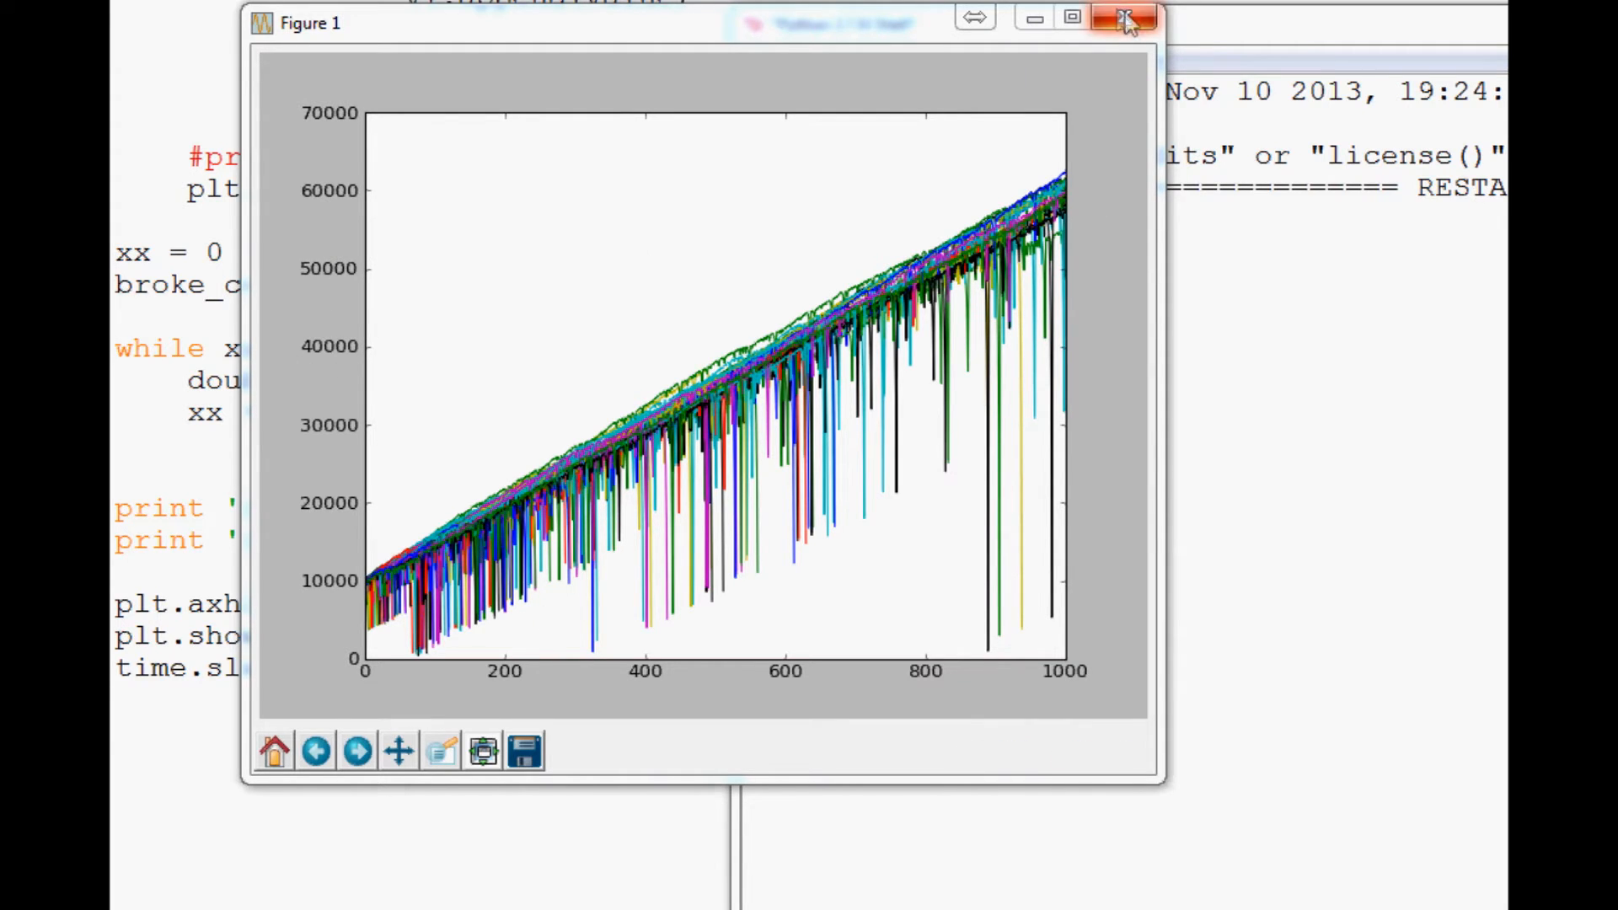
- Close the figures of two reruns reporting death rates 75.9 and 96.9 over 10000 wagers
left_click(1126, 19)
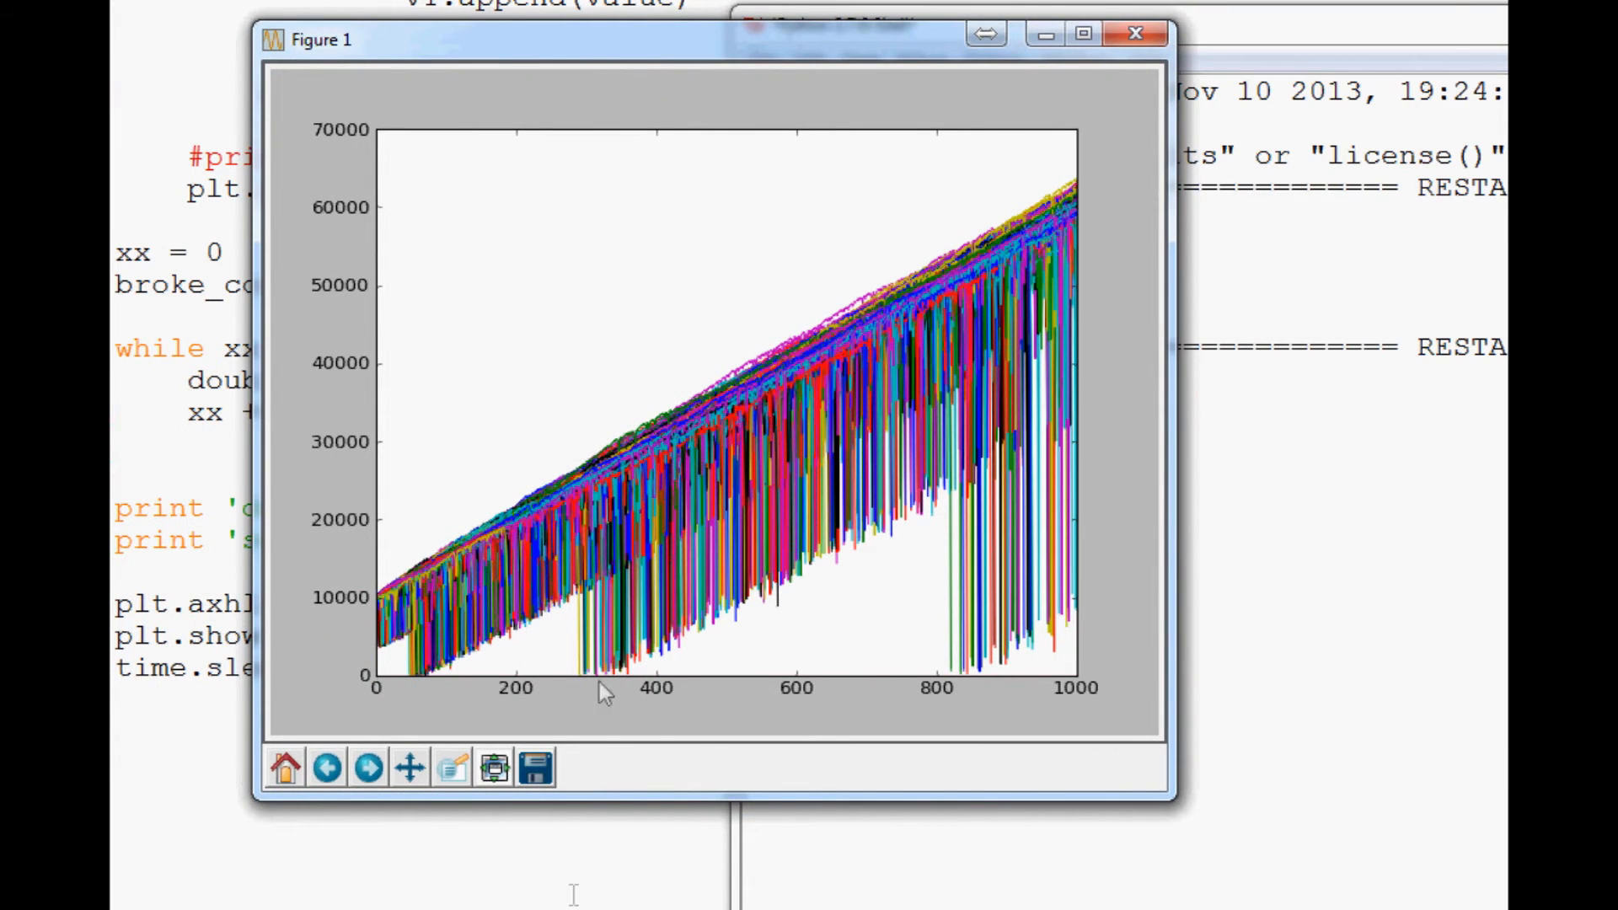
mouse_move(604, 686)
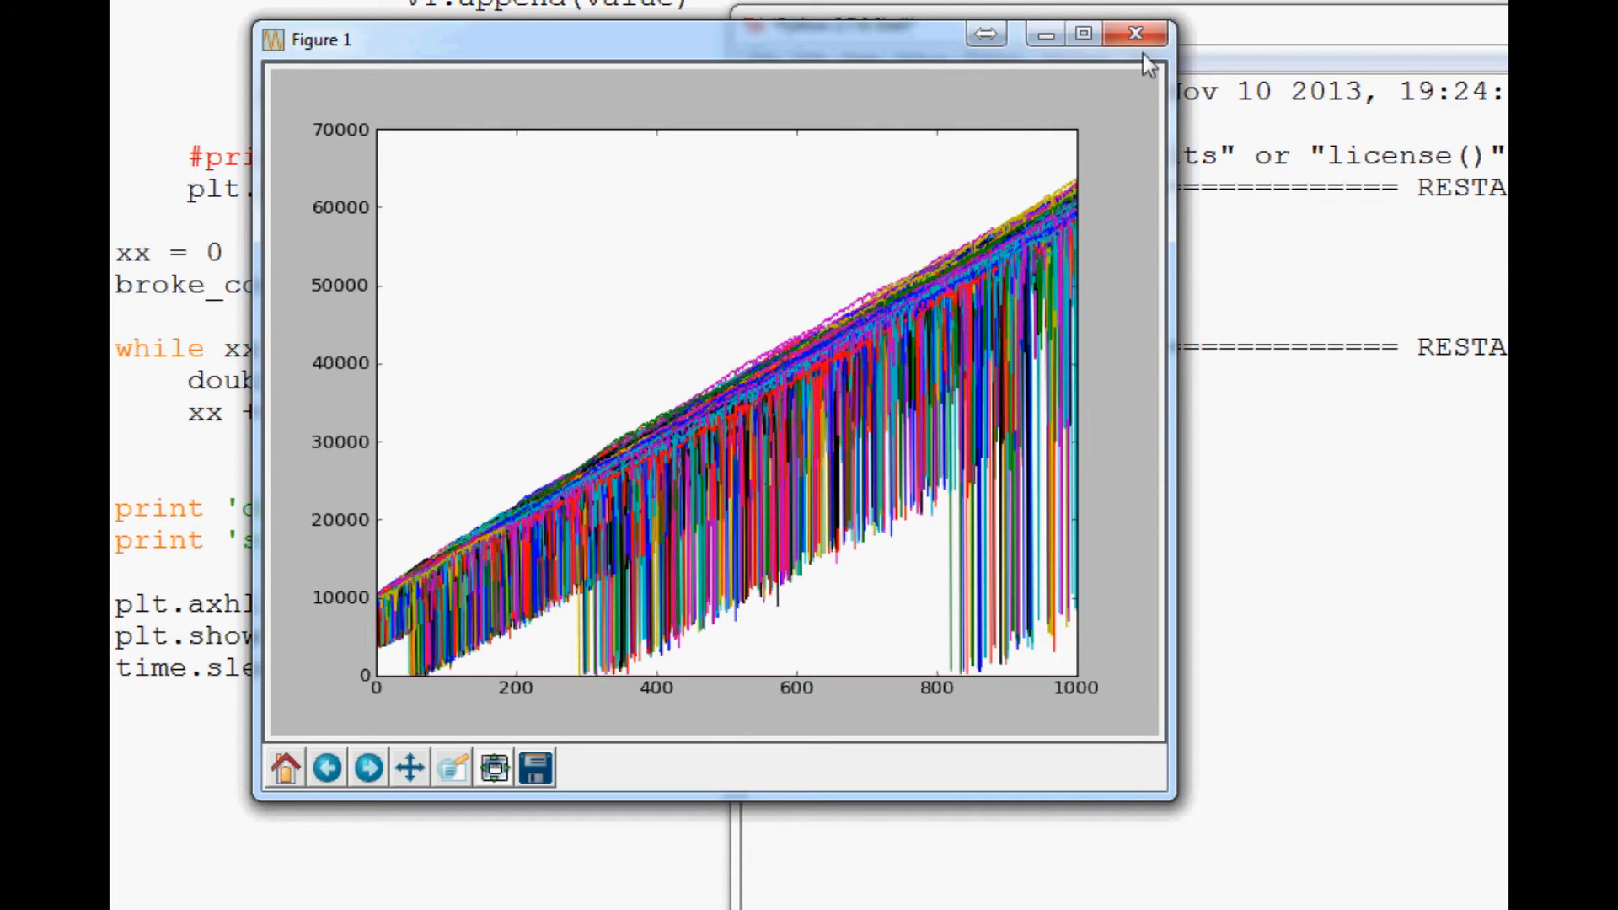
left_click(1136, 34)
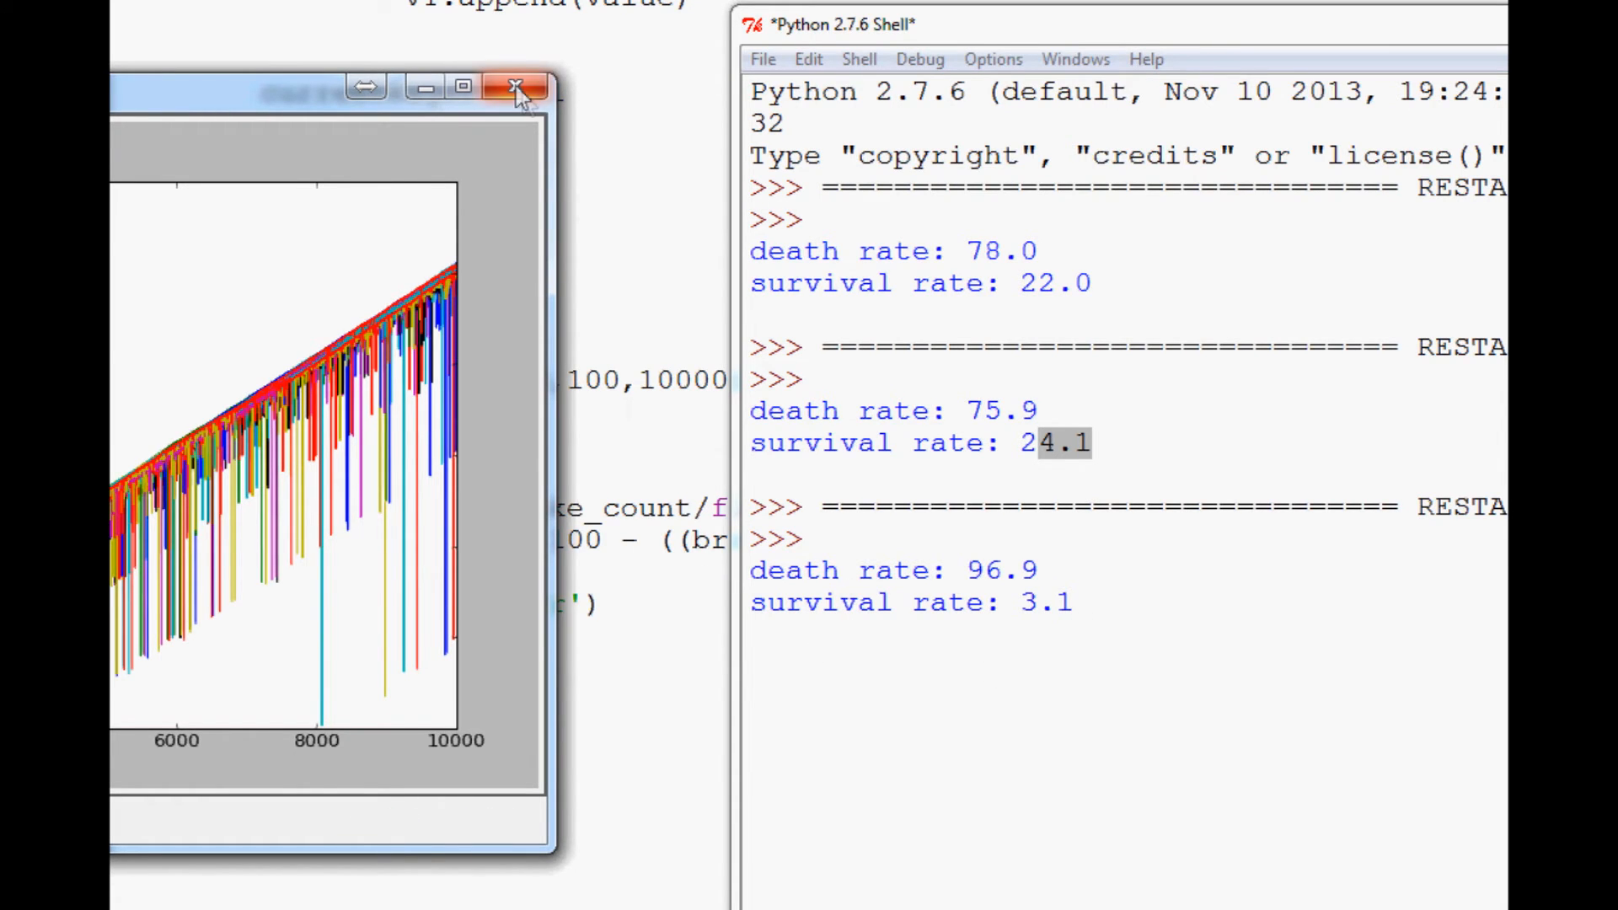
- Close the 10000-wager plot, rerun over 1000 wagers for survival rate 21.82, and close that plot
left_click(518, 86)
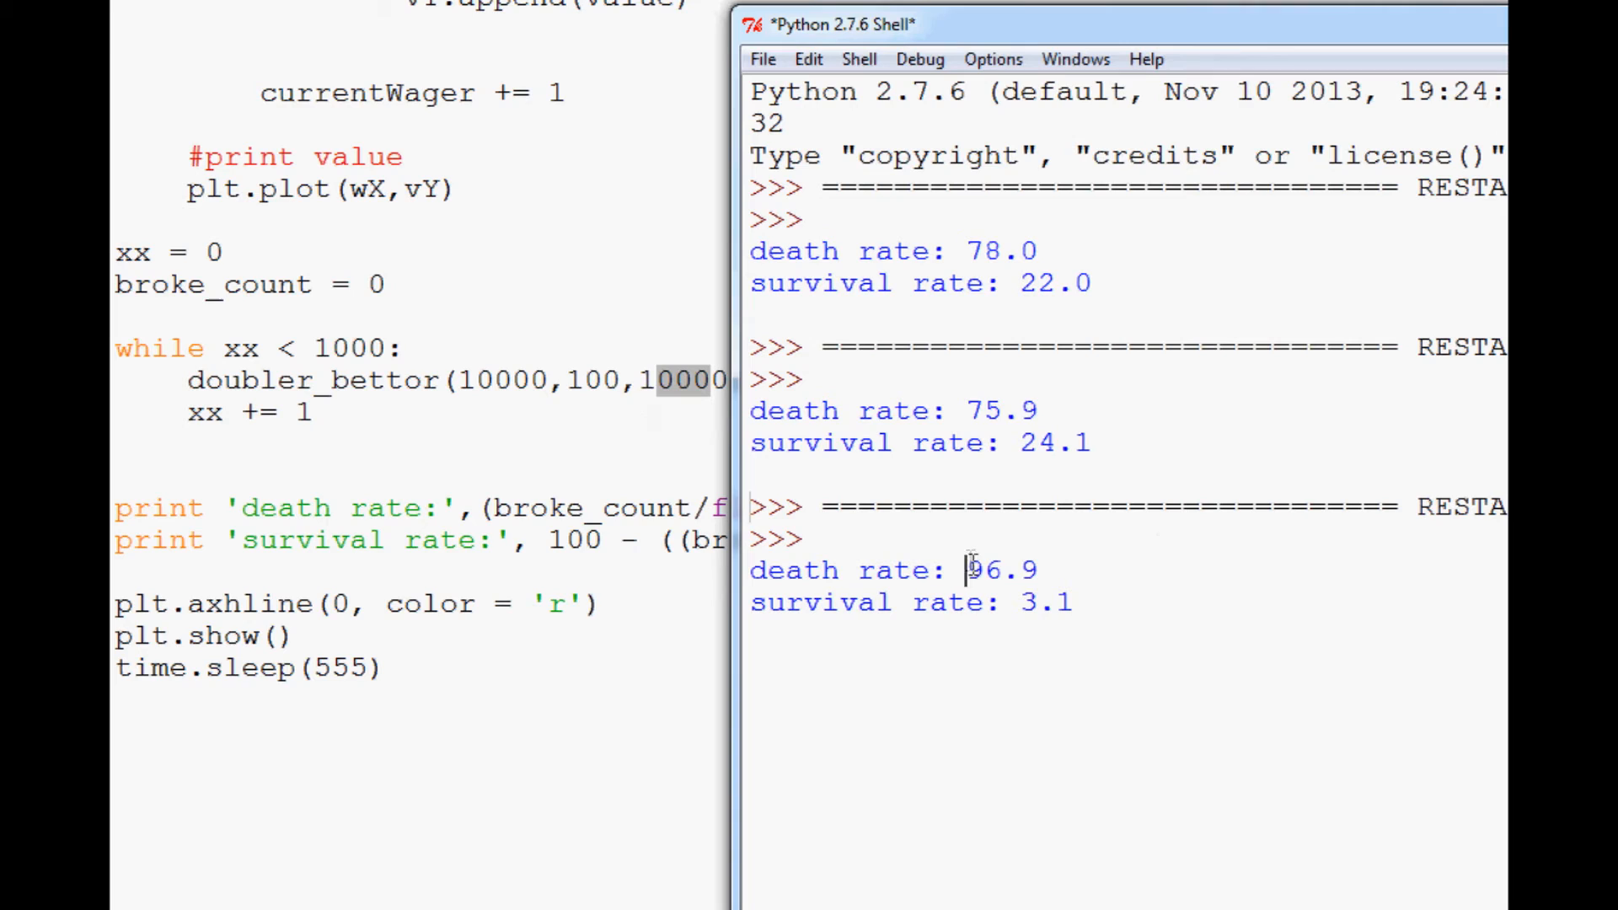
double_click(1000, 570)
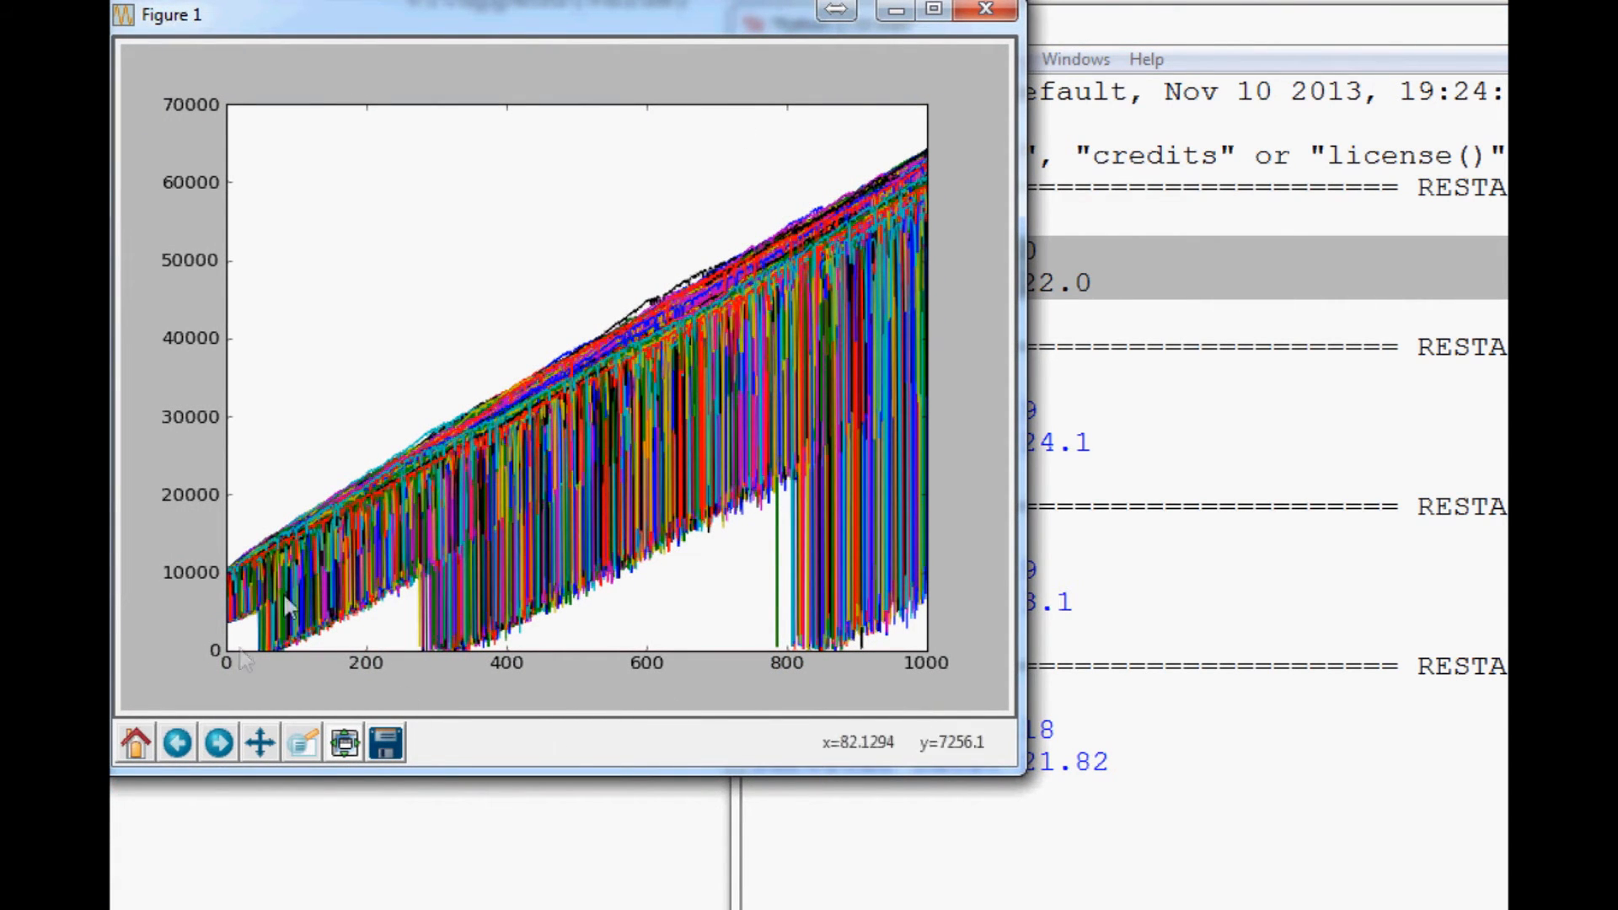
mouse_move(453, 660)
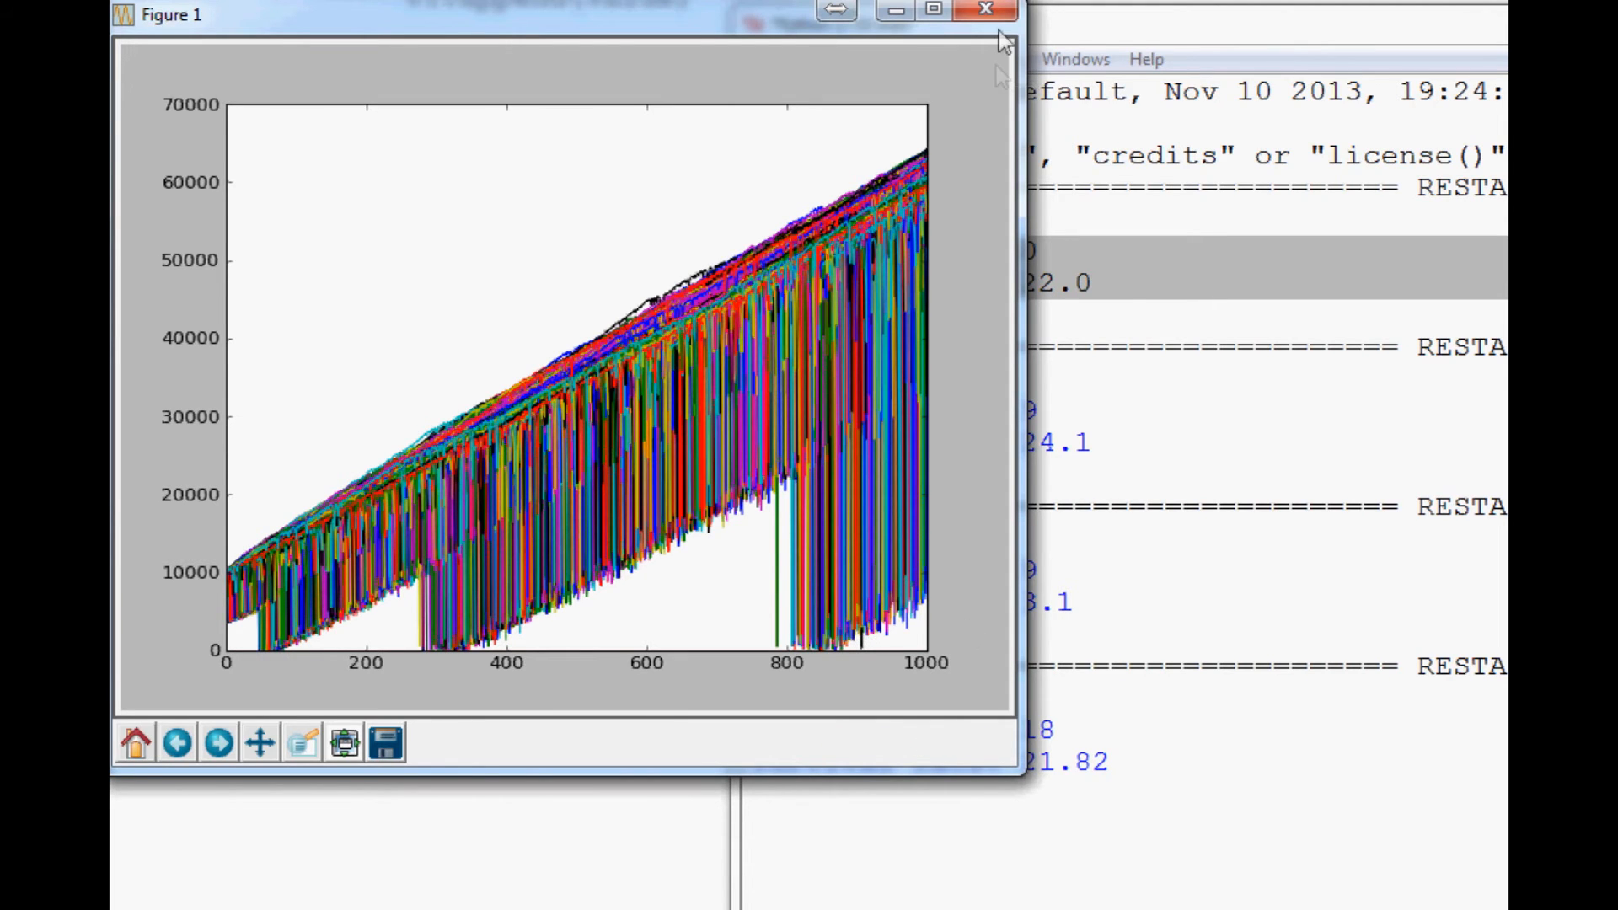
left_click(983, 12)
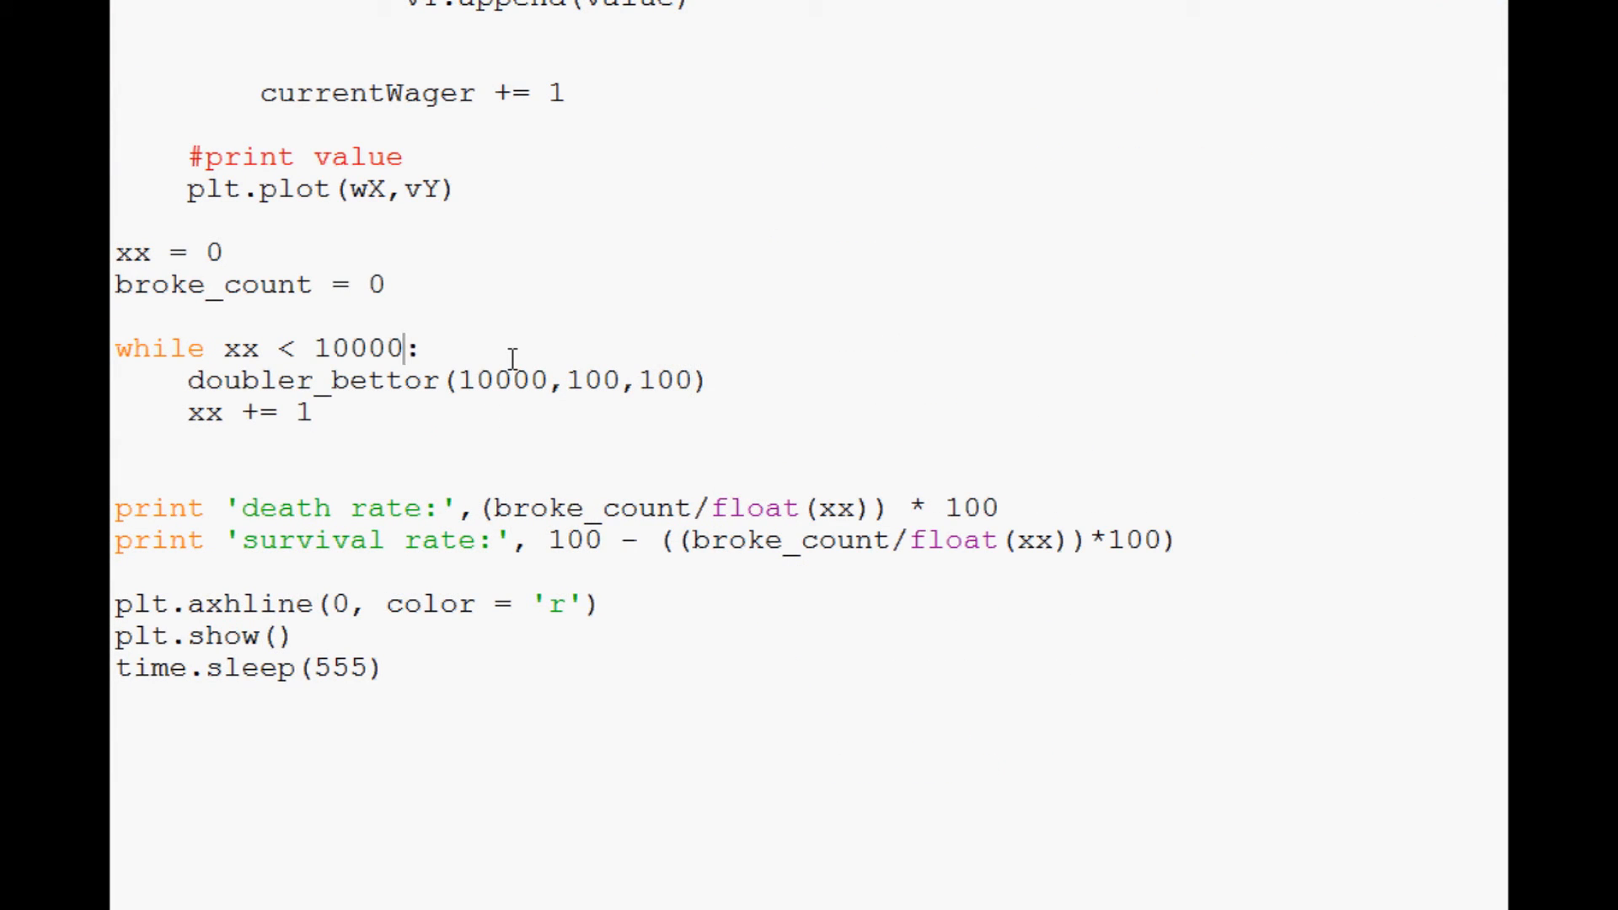
- Edit the doubler_bettor wager count to 100 before rerunning the simulation
key("Backspace")
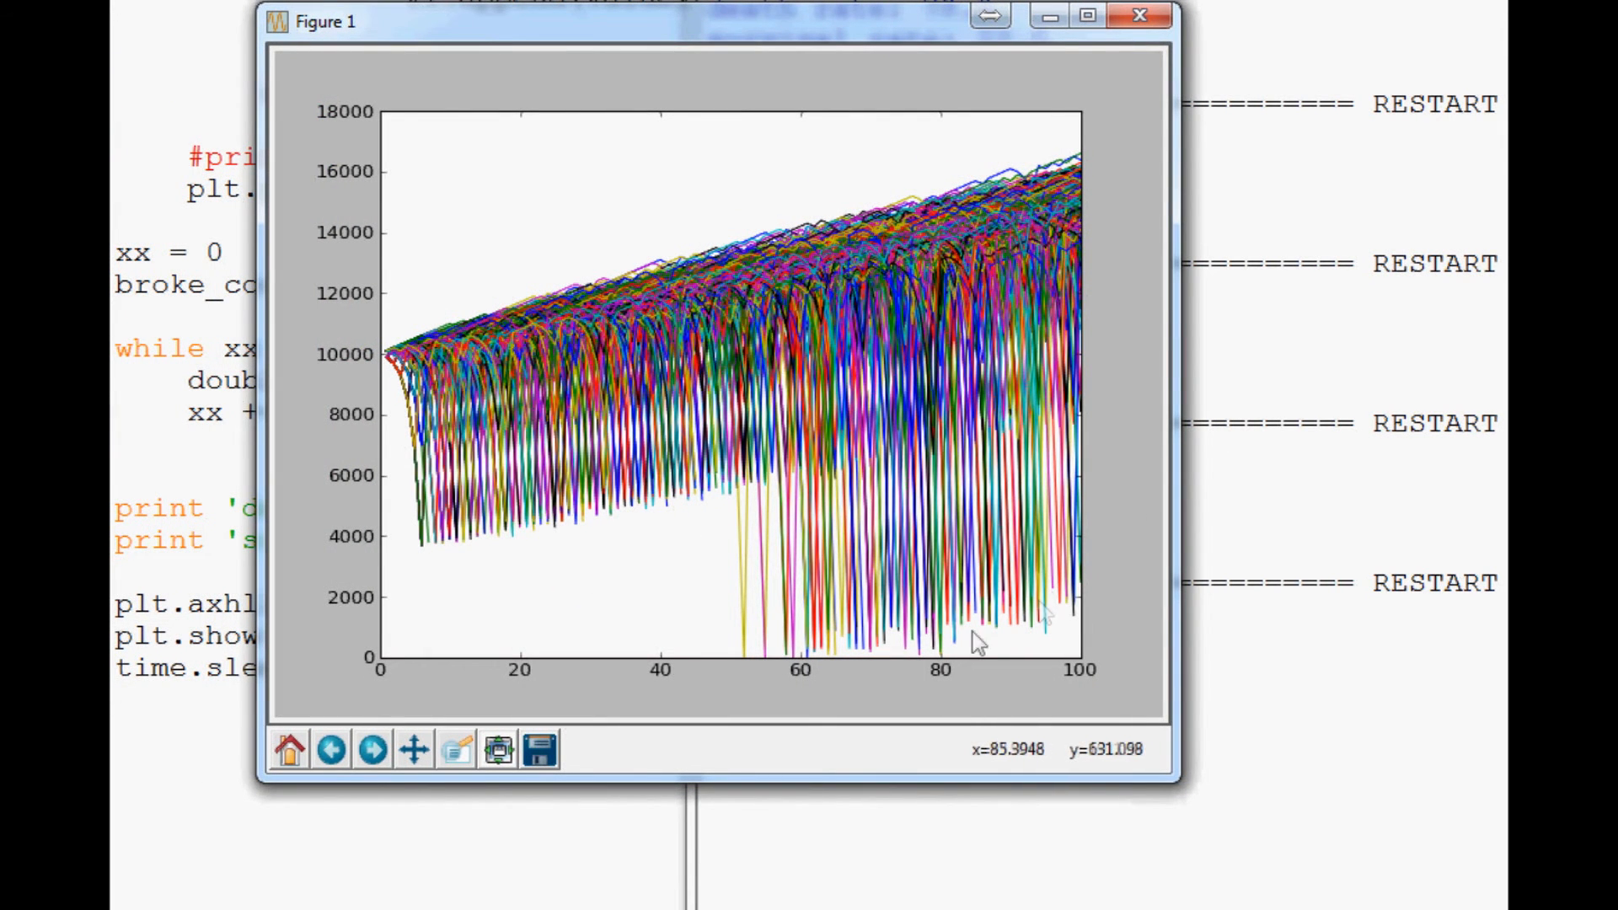
mouse_move(1069, 204)
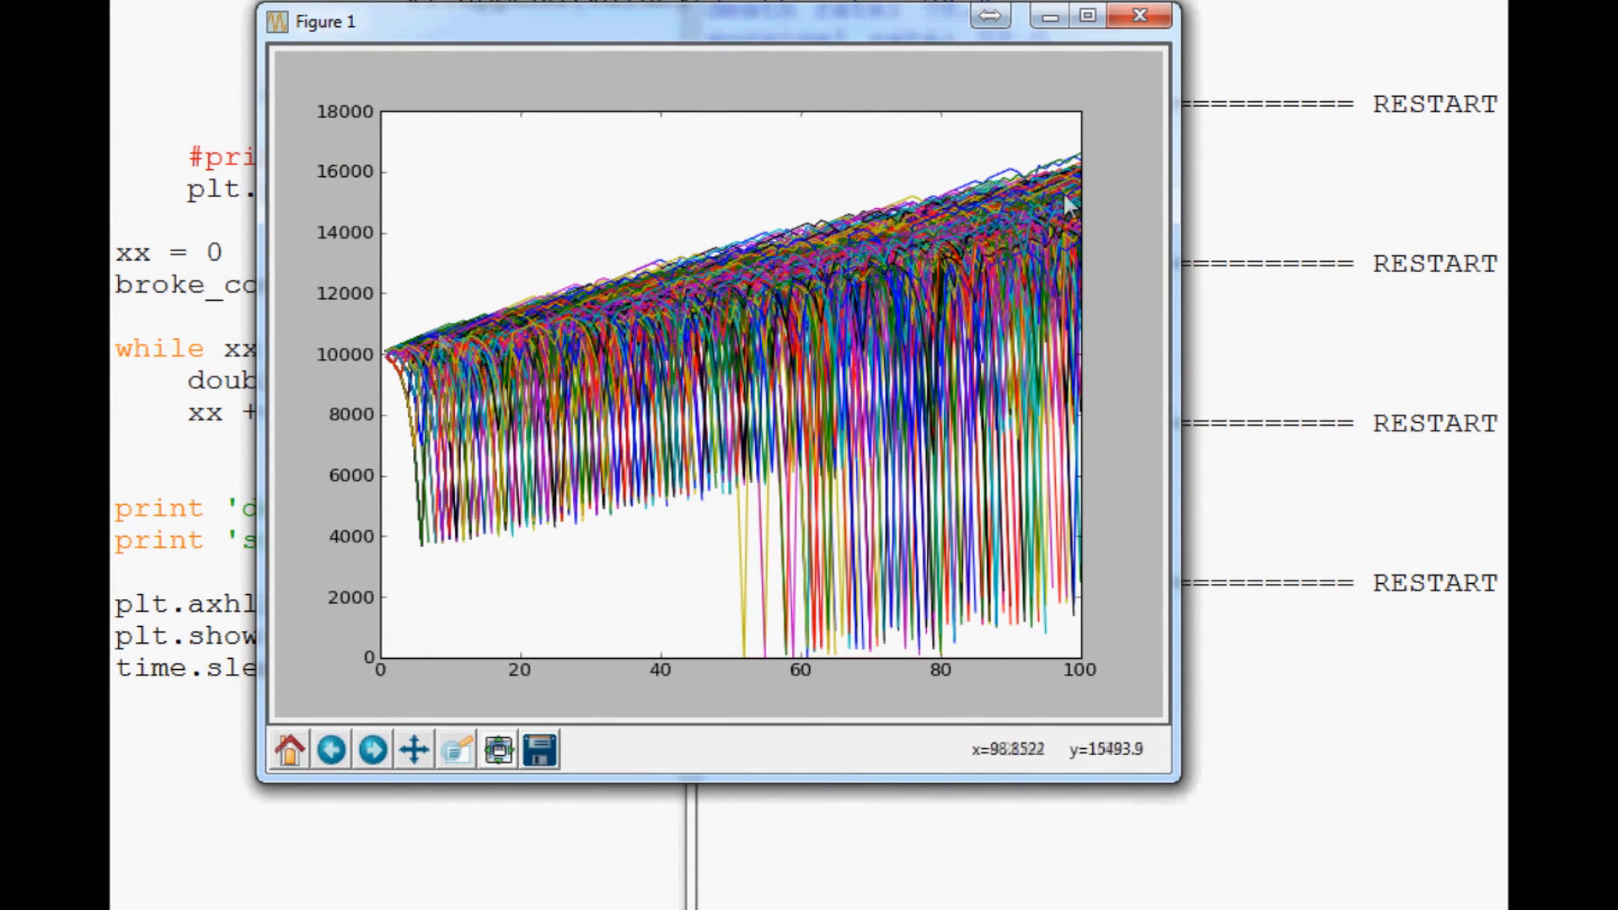
mouse_move(774, 462)
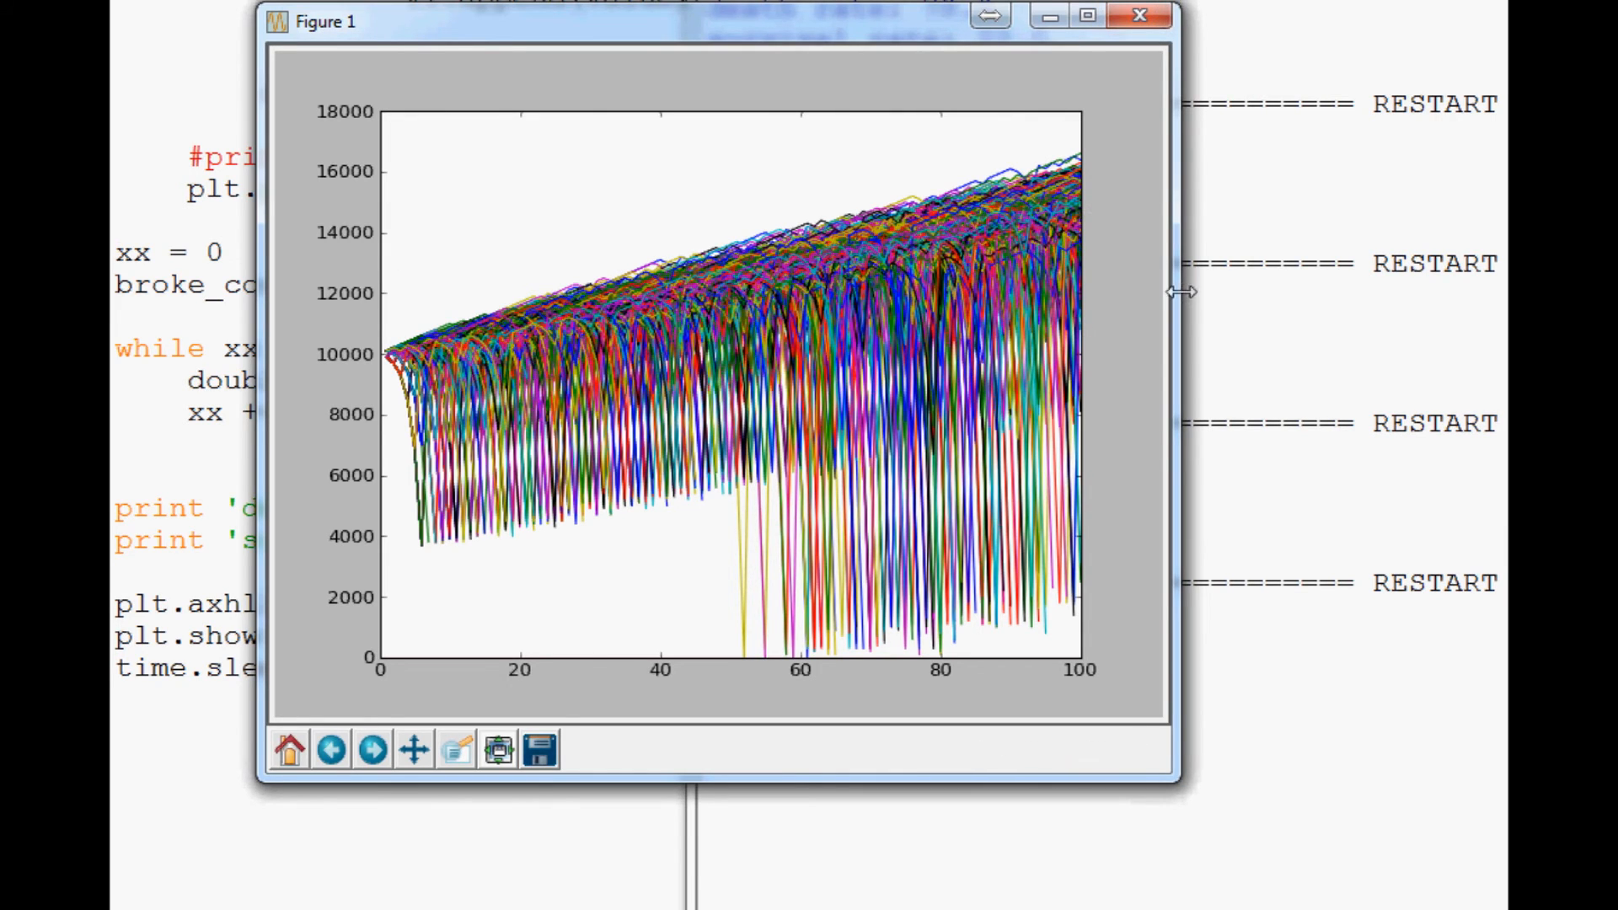
mouse_move(1177, 276)
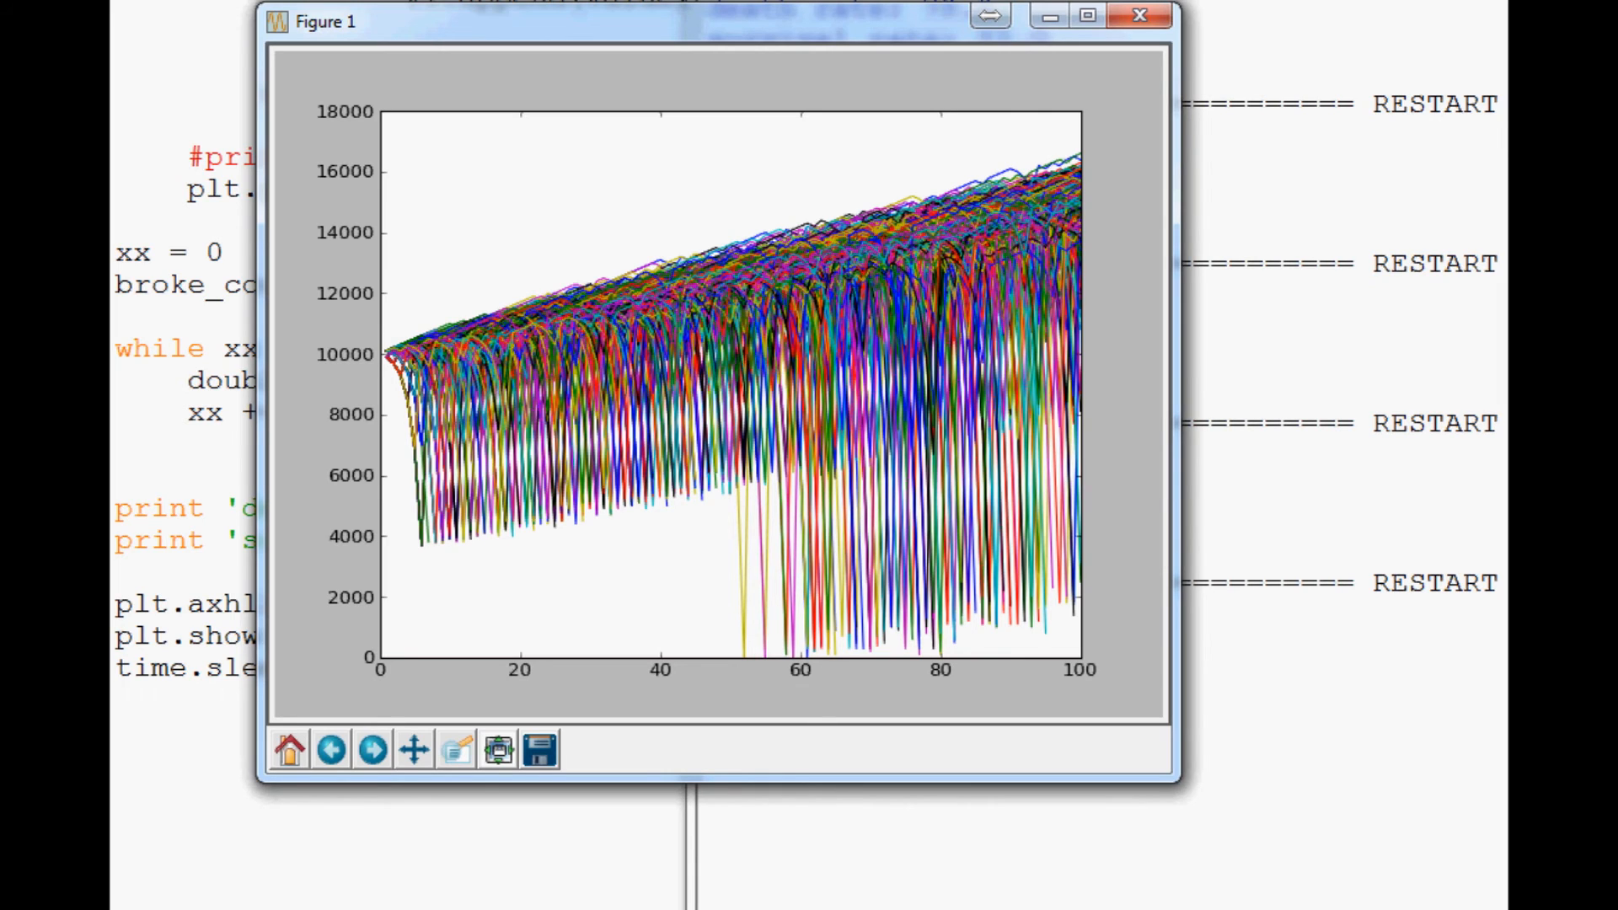
mouse_move(814, 371)
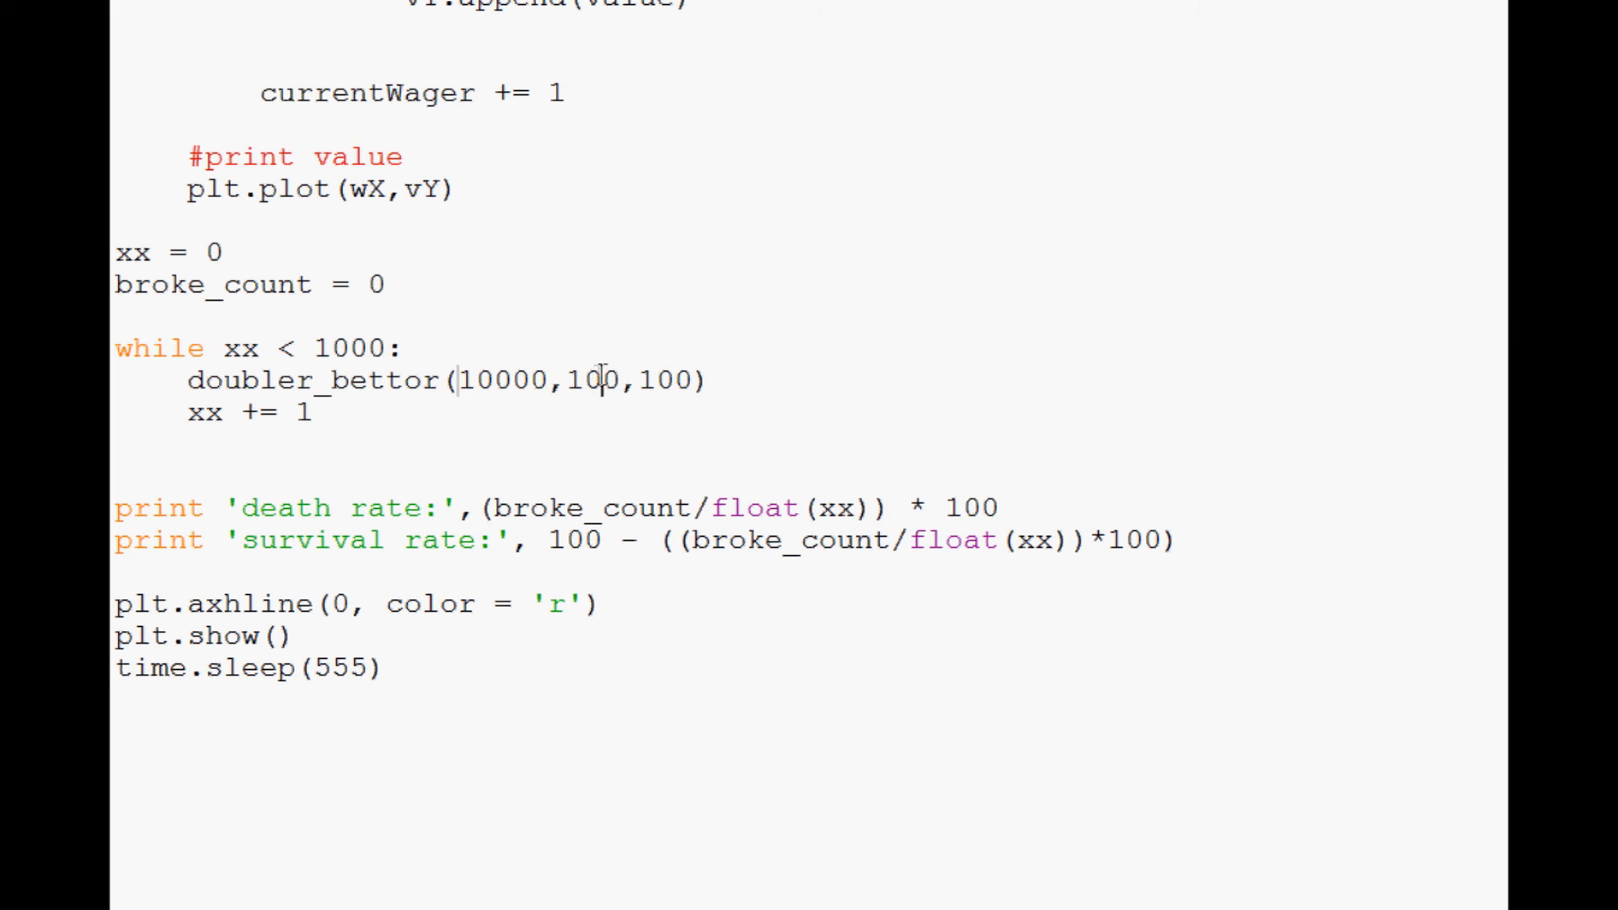
- Inspect the doubler_bettor arguments (bankroll 10000, wager 100) and rerun the 1000-bettor simulation
double_click(593, 380)
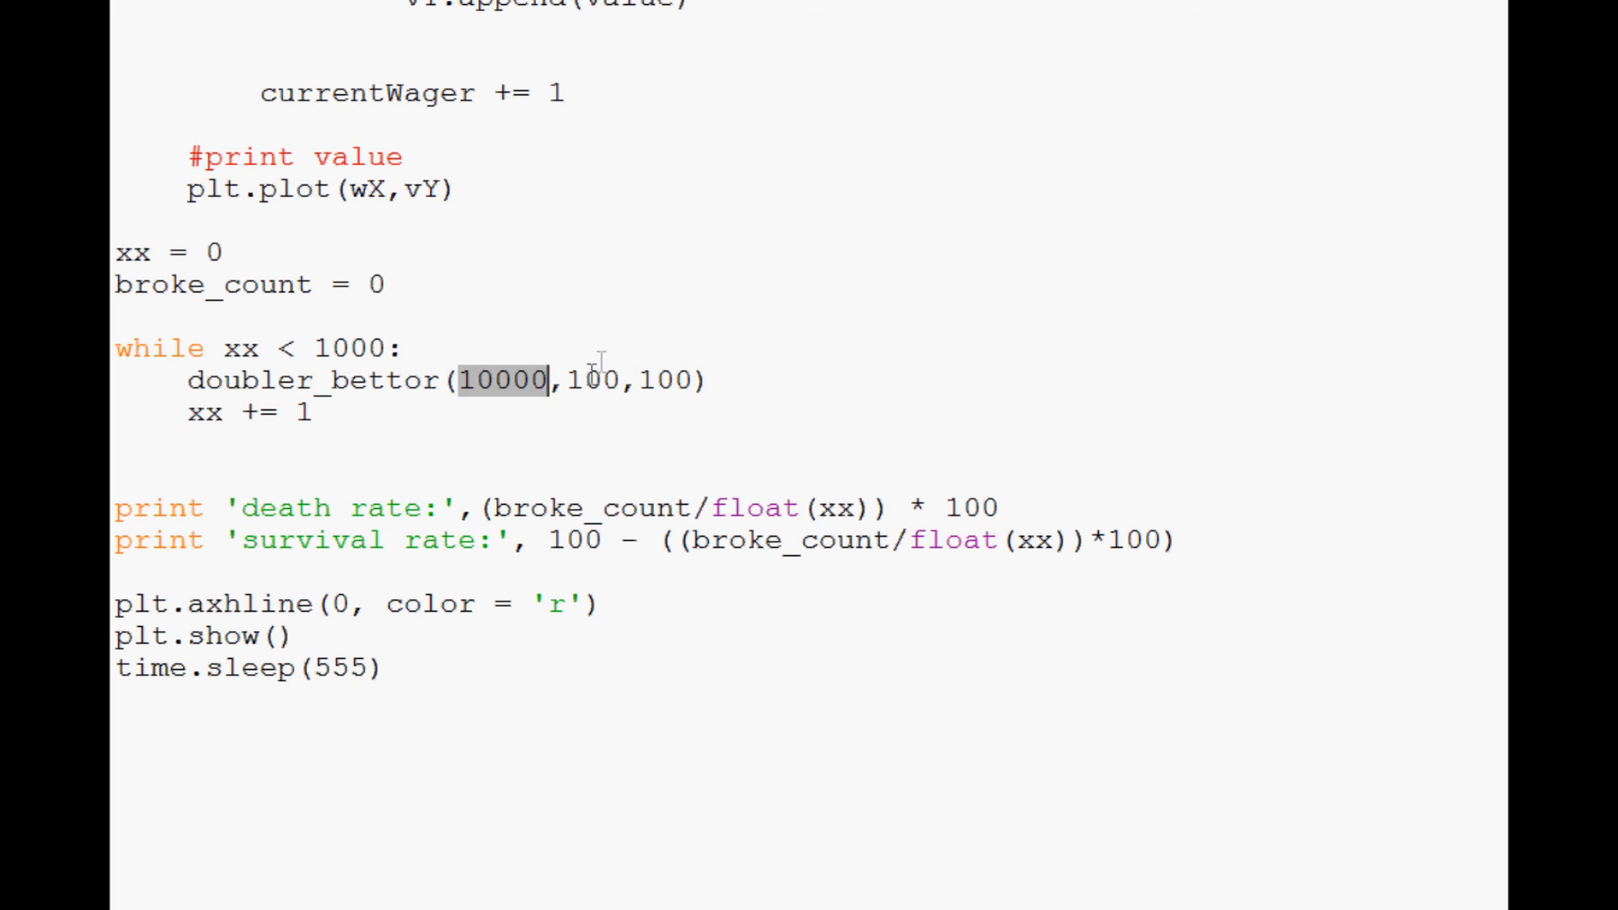
left_click(594, 379)
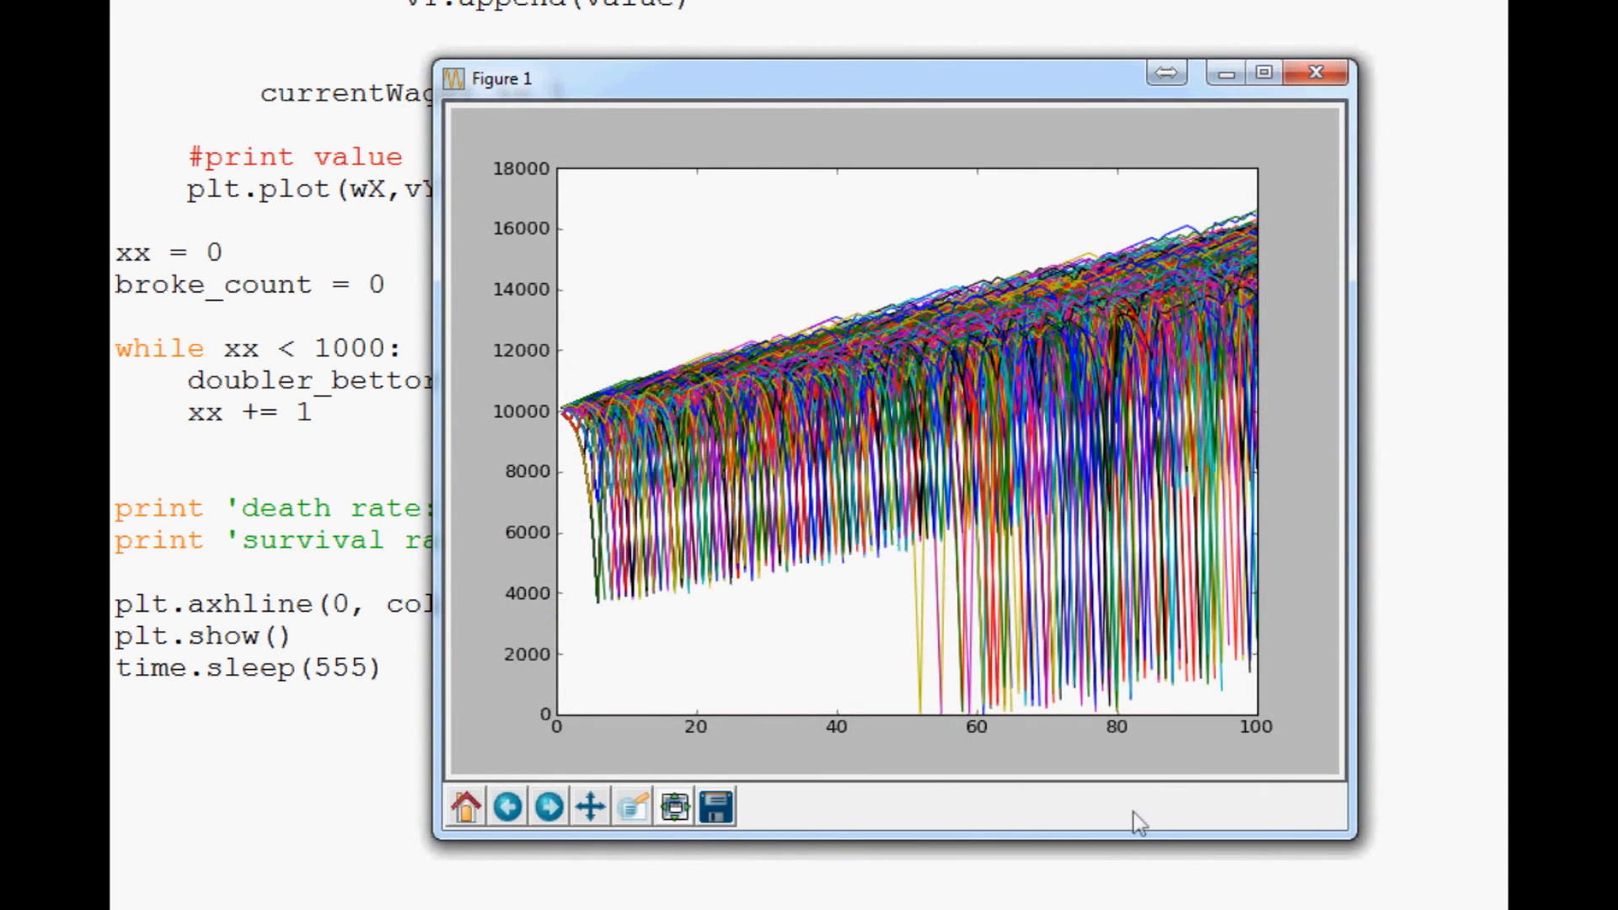
mouse_move(995, 96)
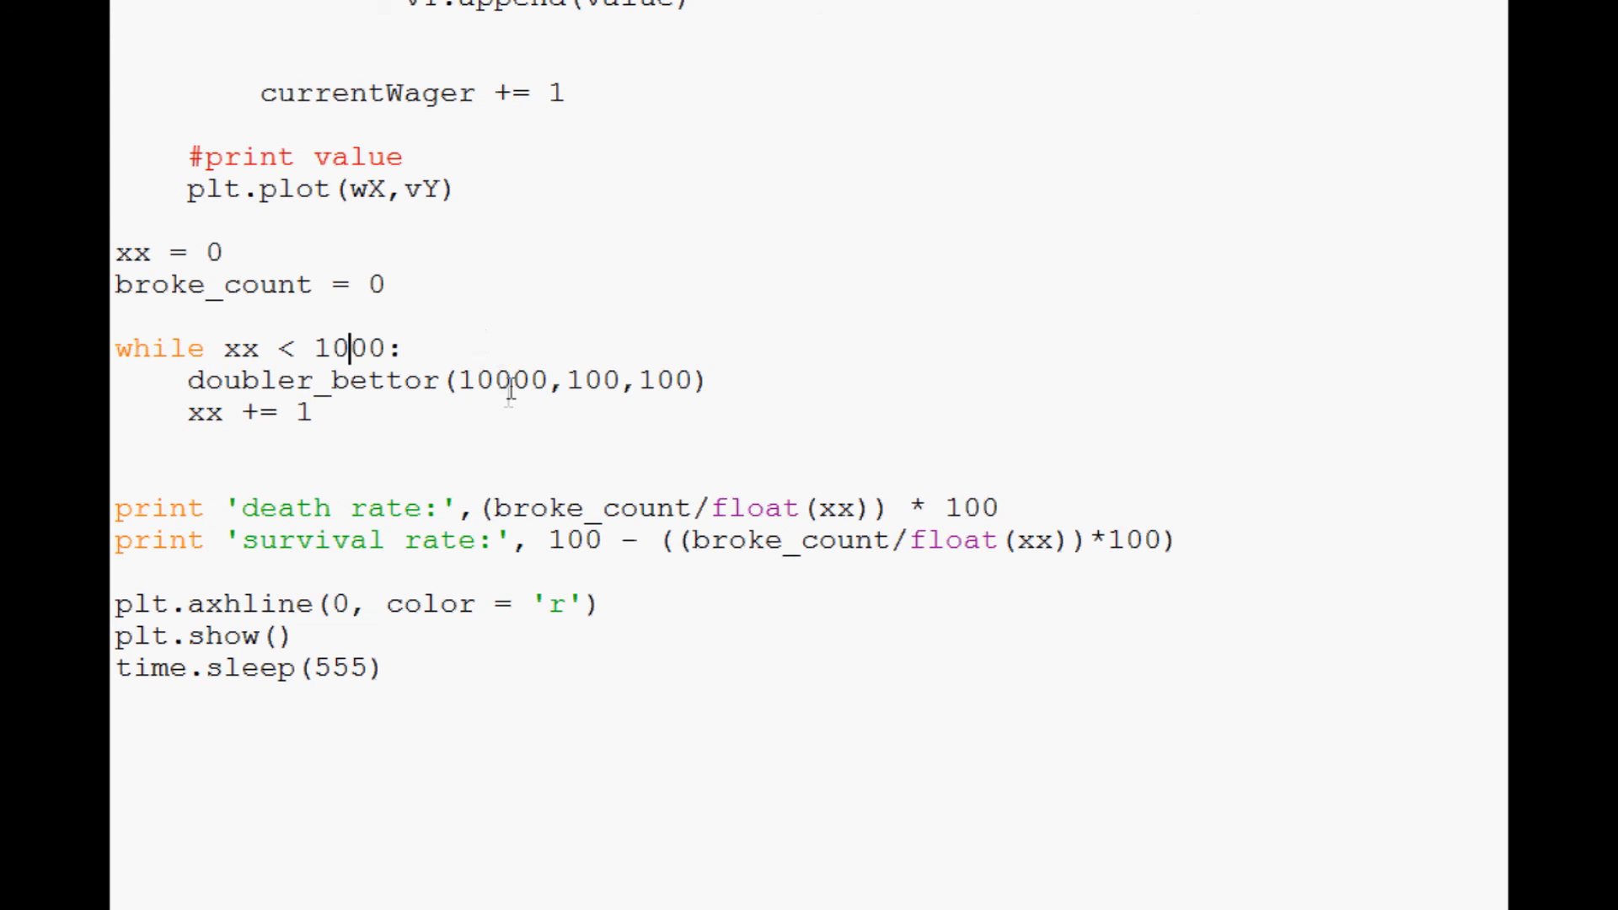
double_click(592, 379)
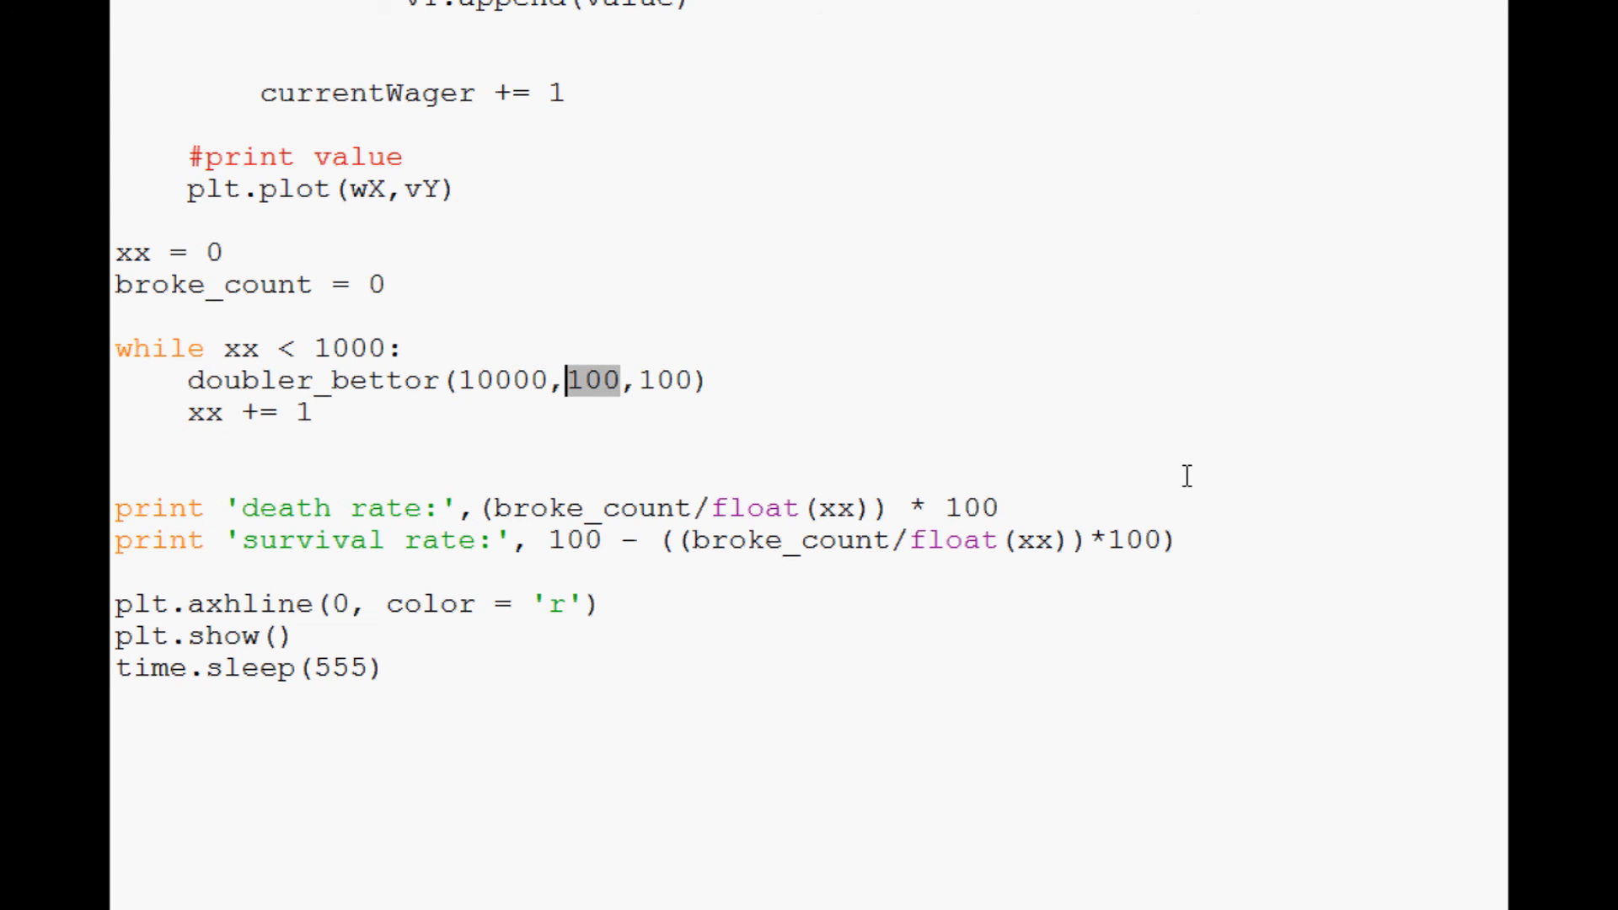
mouse_move(1355, 162)
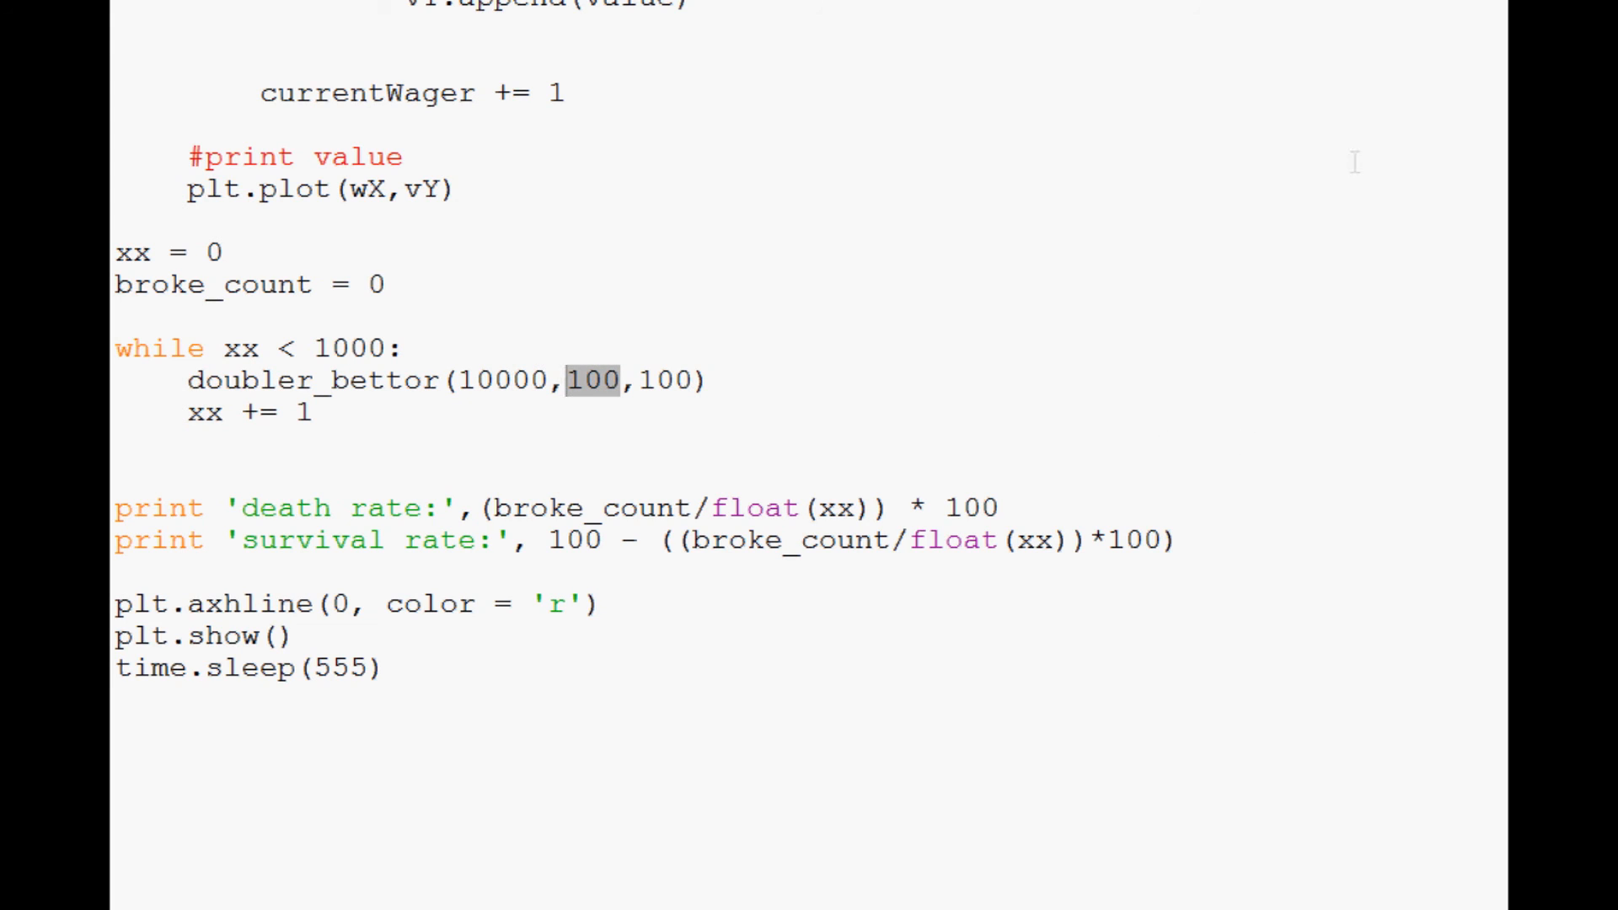